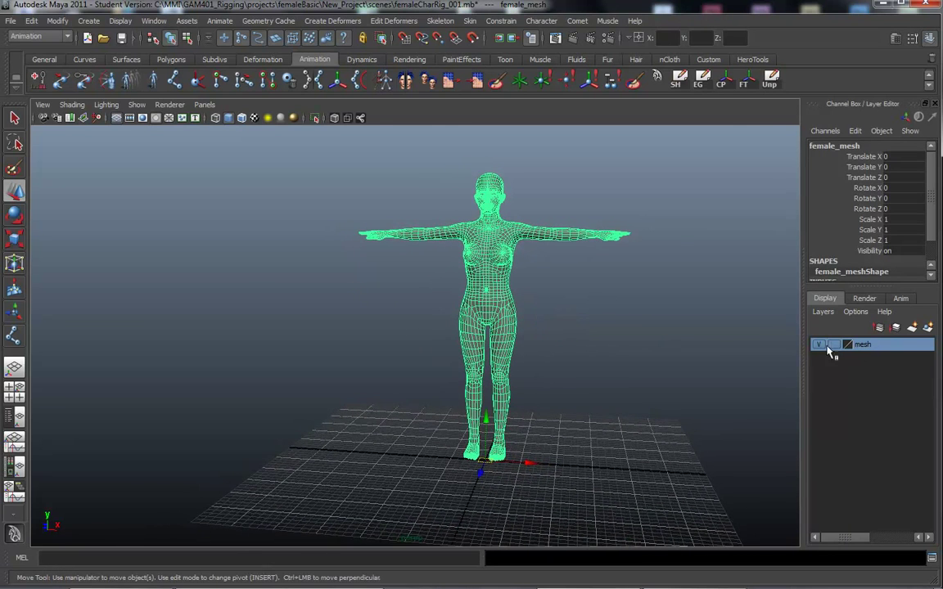
# - Set the character mesh's display layer to Template and center her in side view
pyautogui.click(833, 344)
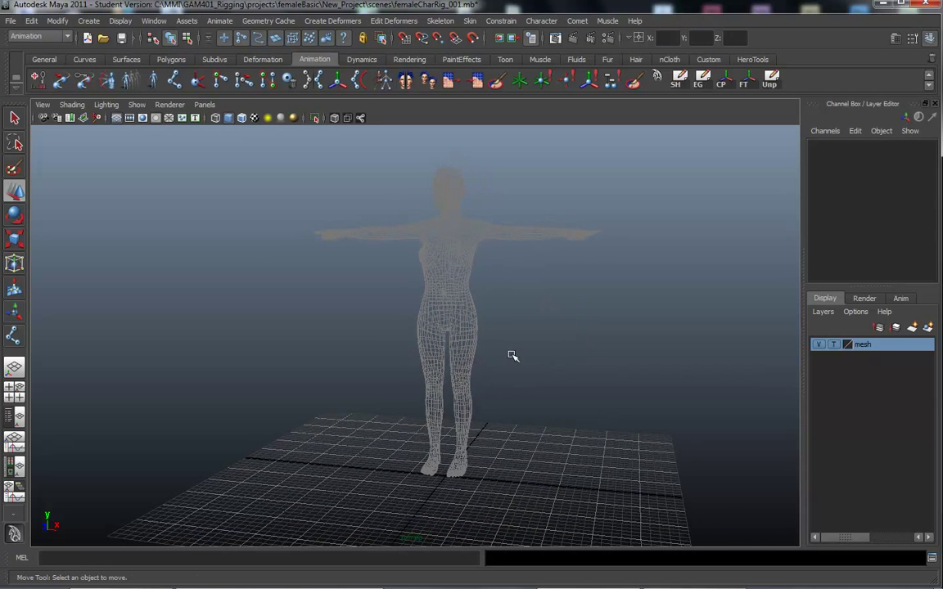
pyautogui.moveTo(563, 331)
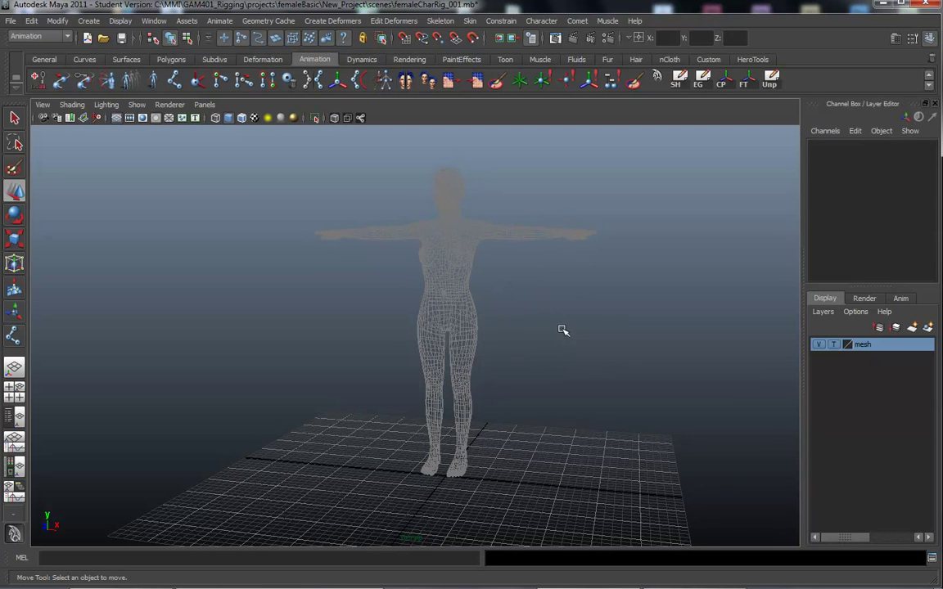
pyautogui.moveTo(563, 331); pyautogui.dragTo(396, 333)
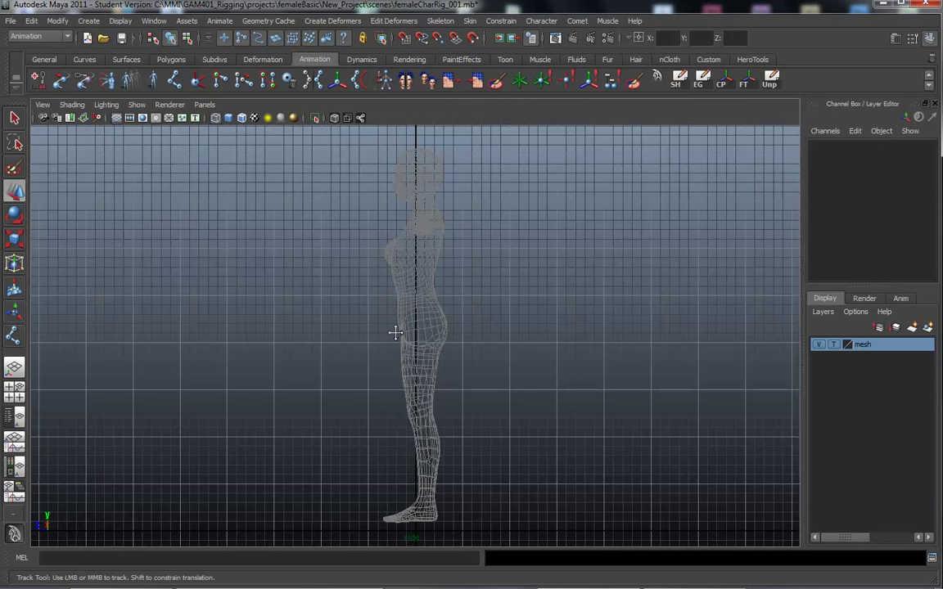
# - Zoom in on the legs and place joints at hip, knee, ball of foot and toe
pyautogui.moveTo(396, 333); pyautogui.dragTo(489, 367)
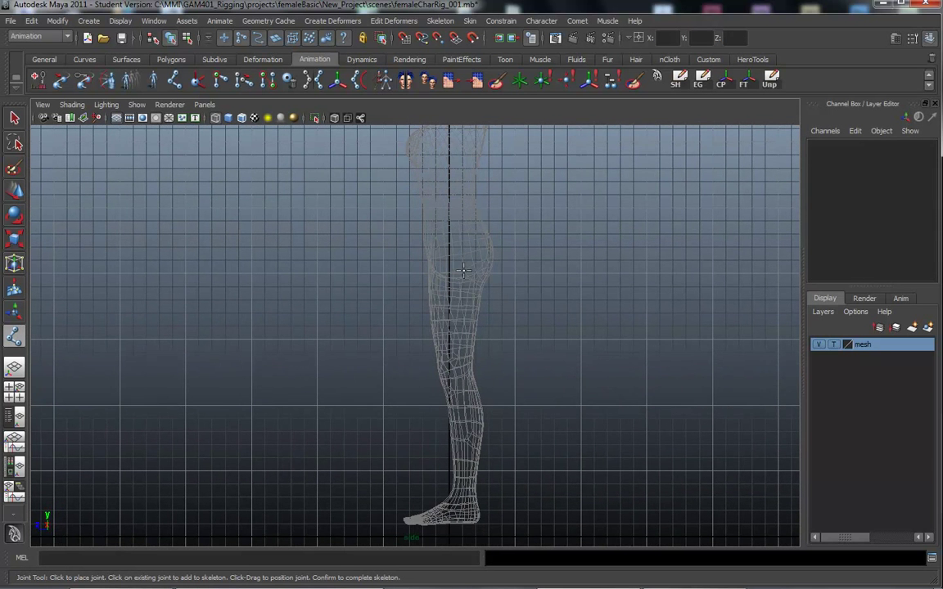
pyautogui.moveTo(457, 258)
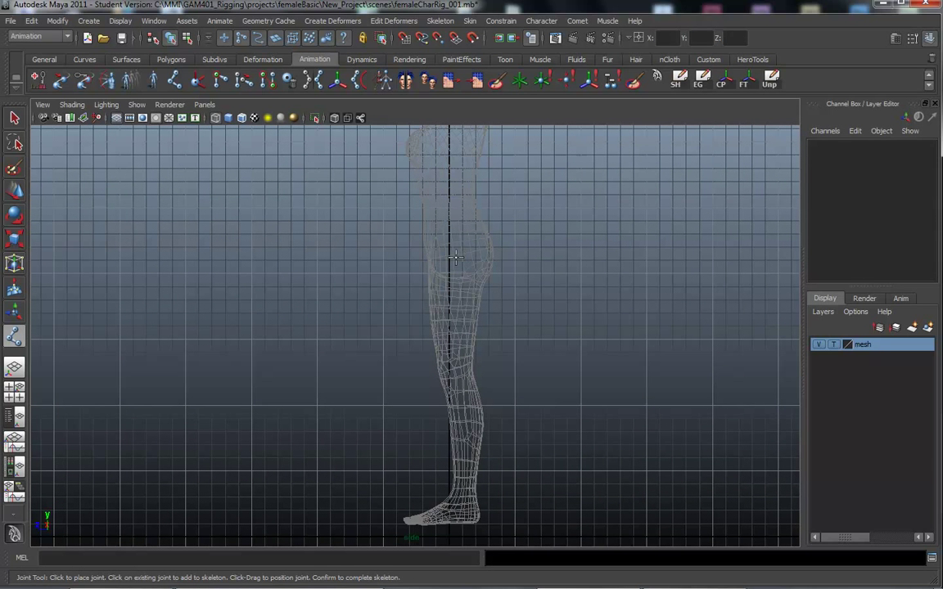
pyautogui.moveTo(459, 247)
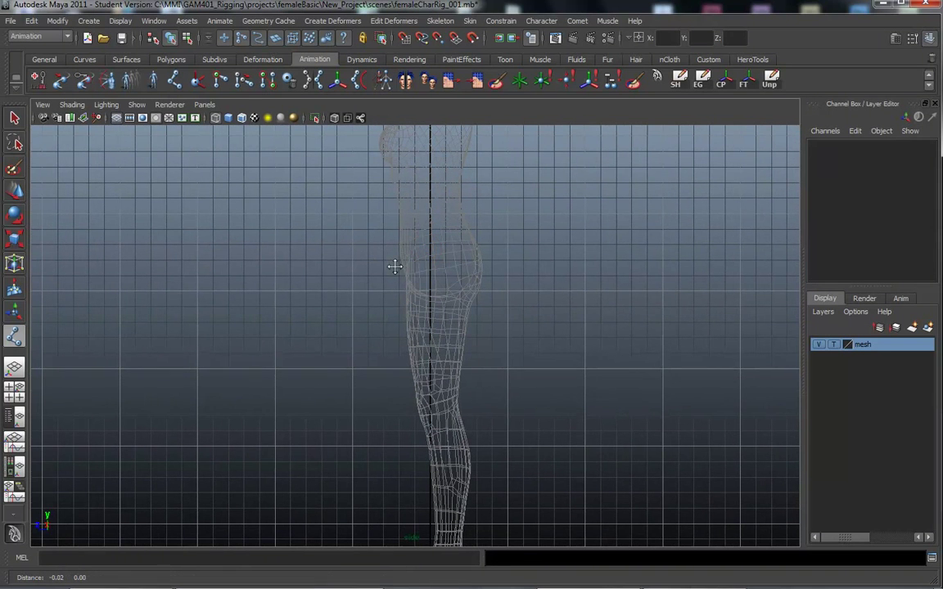
pyautogui.click(442, 262)
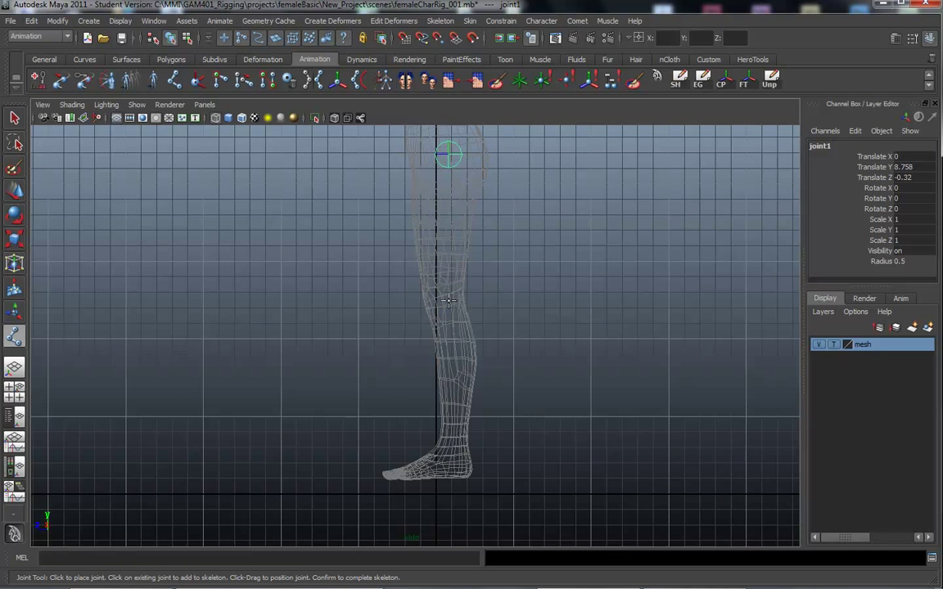
pyautogui.click(446, 301)
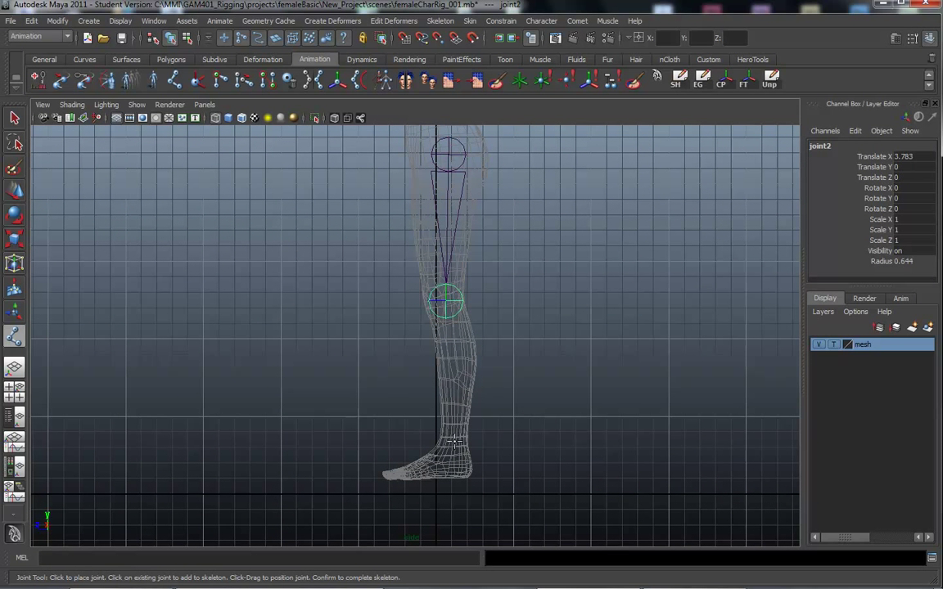
pyautogui.moveTo(450, 451)
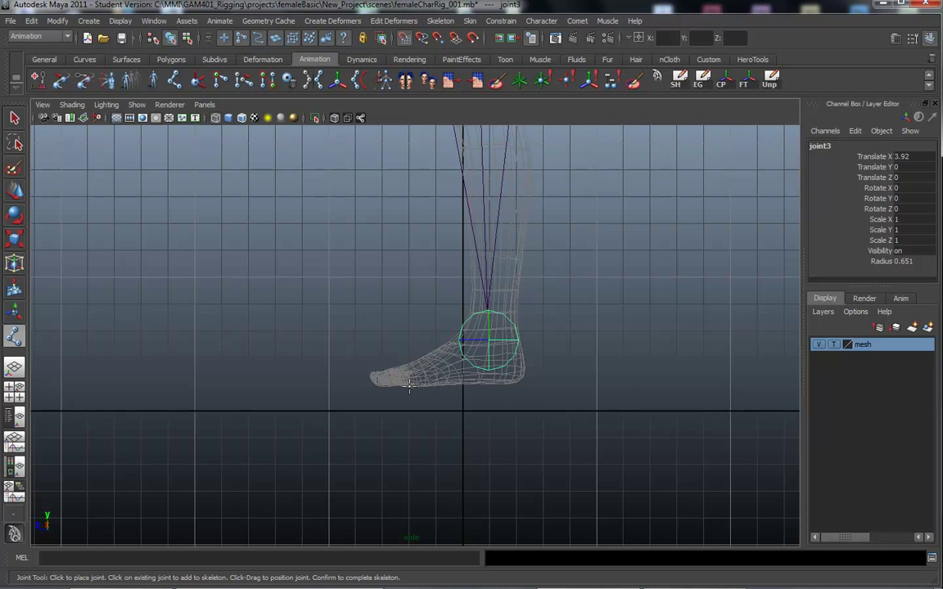
pyautogui.click(409, 385)
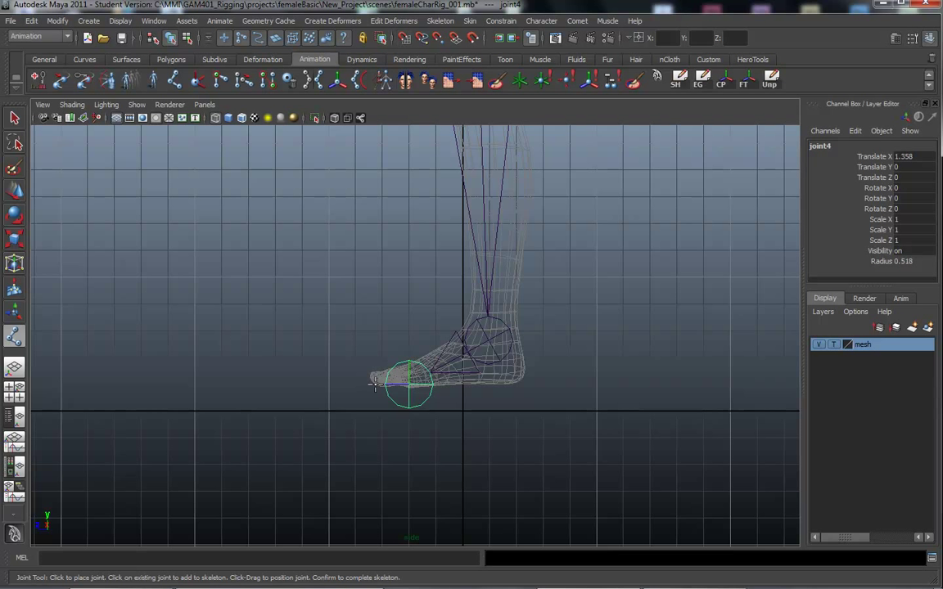
pyautogui.click(362, 385)
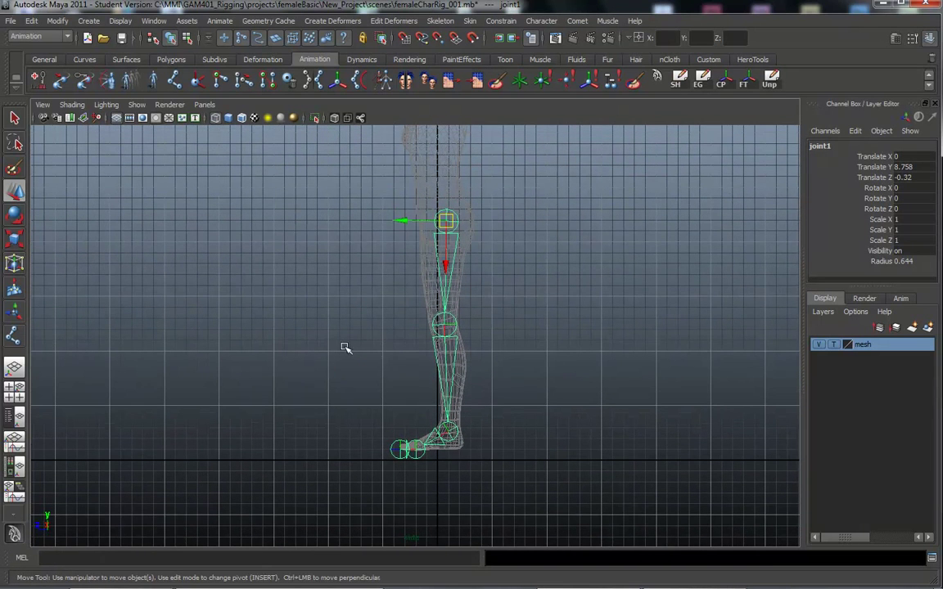
# - Lower the Joint Display Scale slider to 0.80
pyautogui.press('space')
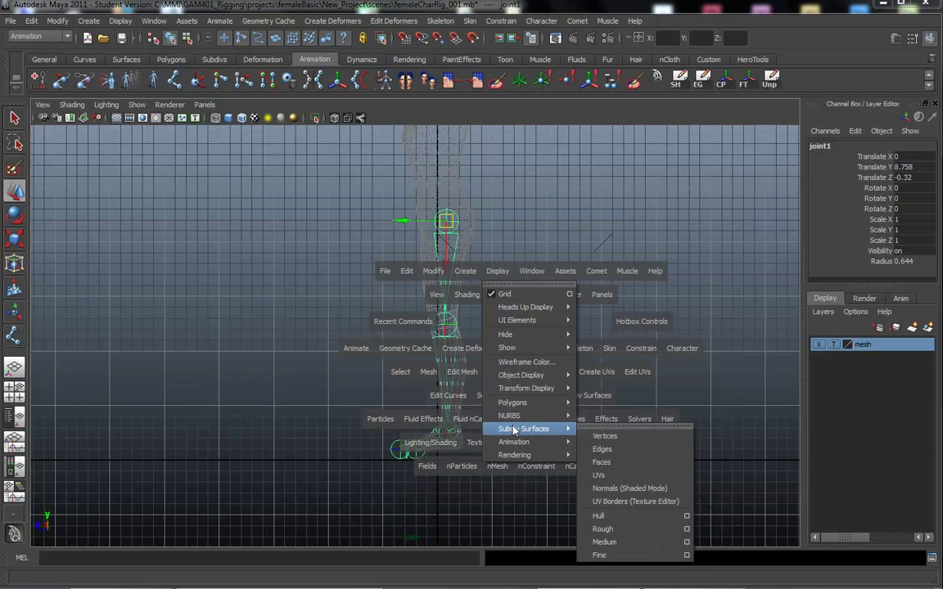
pyautogui.moveTo(514, 442)
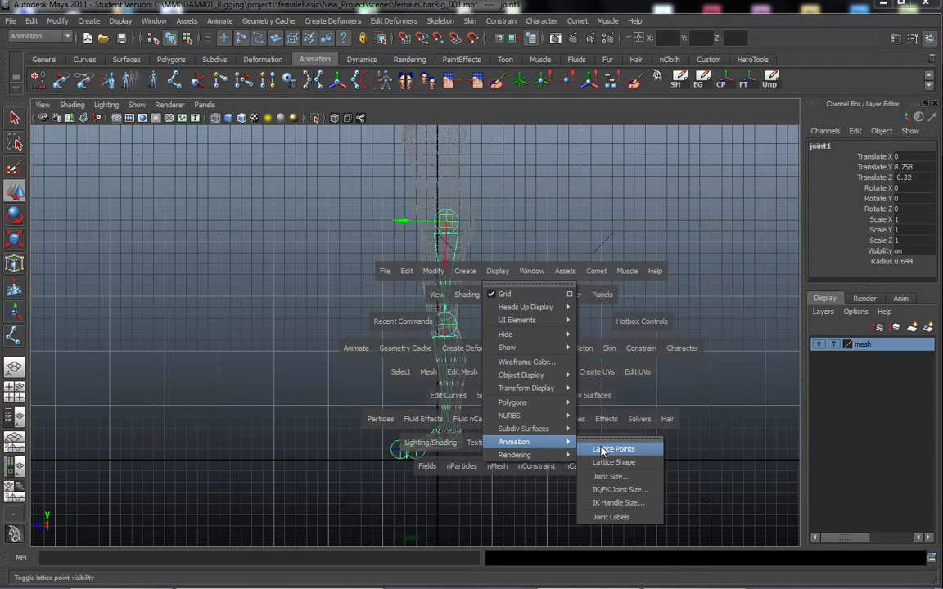
pyautogui.click(610, 476)
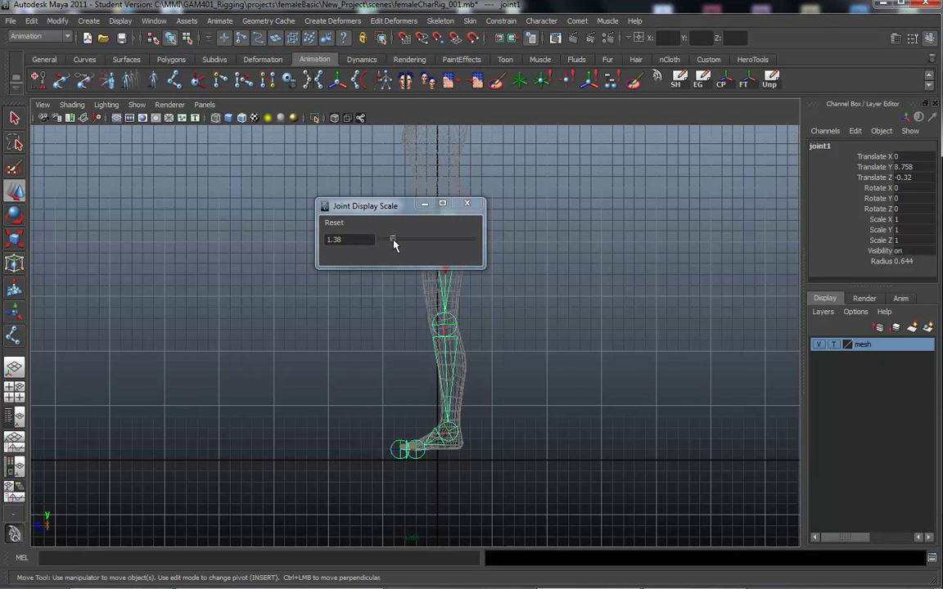
pyautogui.moveTo(393, 240); pyautogui.dragTo(387, 240)
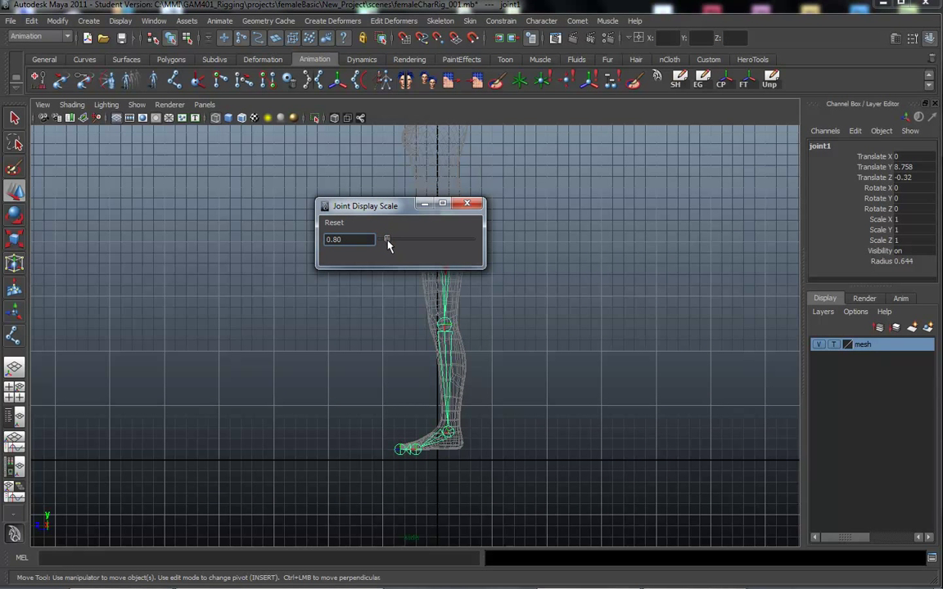
pyautogui.moveTo(387, 239); pyautogui.dragTo(368, 240)
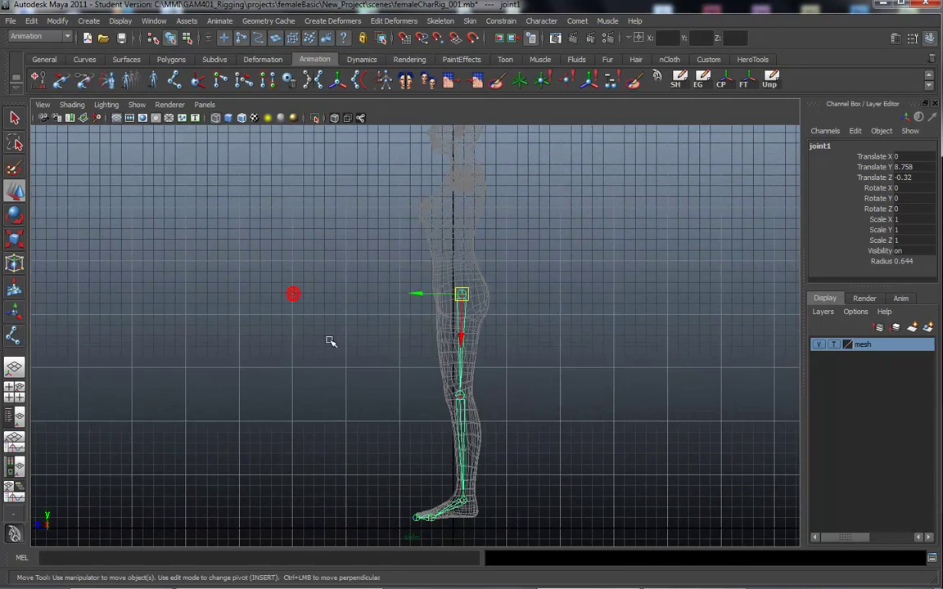
# - Shift the hip joint sideways to Translate X 0.726 inside the left leg
pyautogui.press('space')
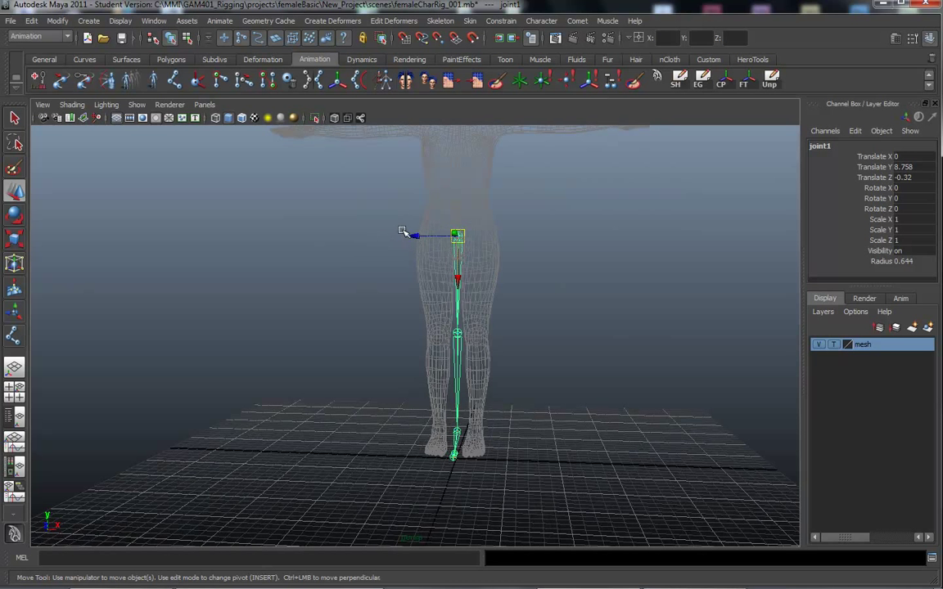
pyautogui.moveTo(417, 236); pyautogui.dragTo(431, 238)
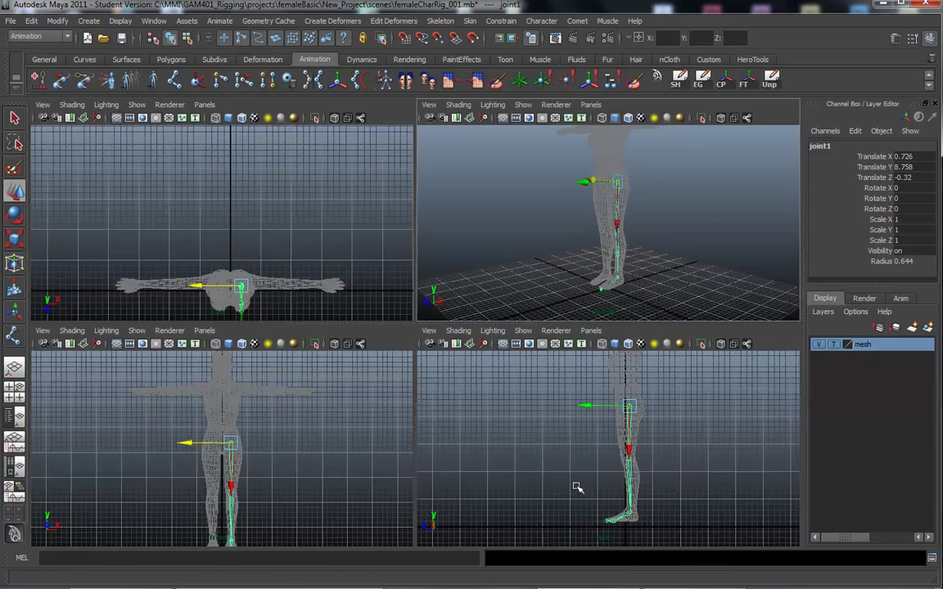
pyautogui.press('space')
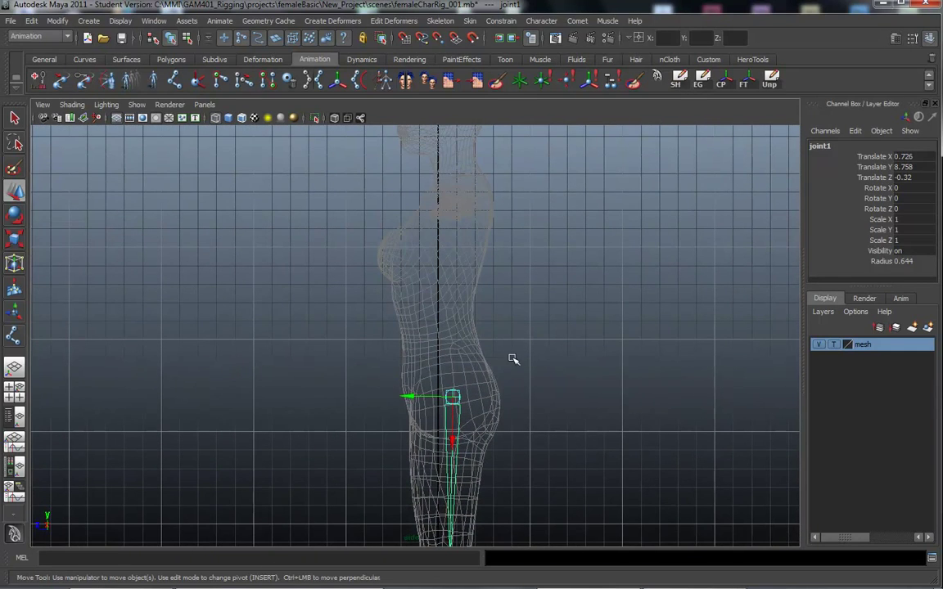
pyautogui.moveTo(514, 370)
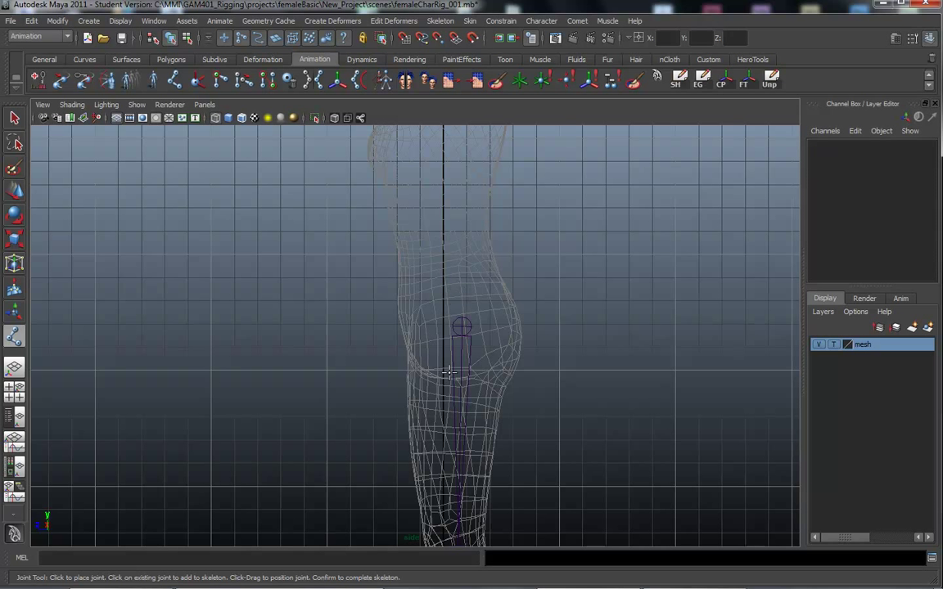
pyautogui.moveTo(430, 379)
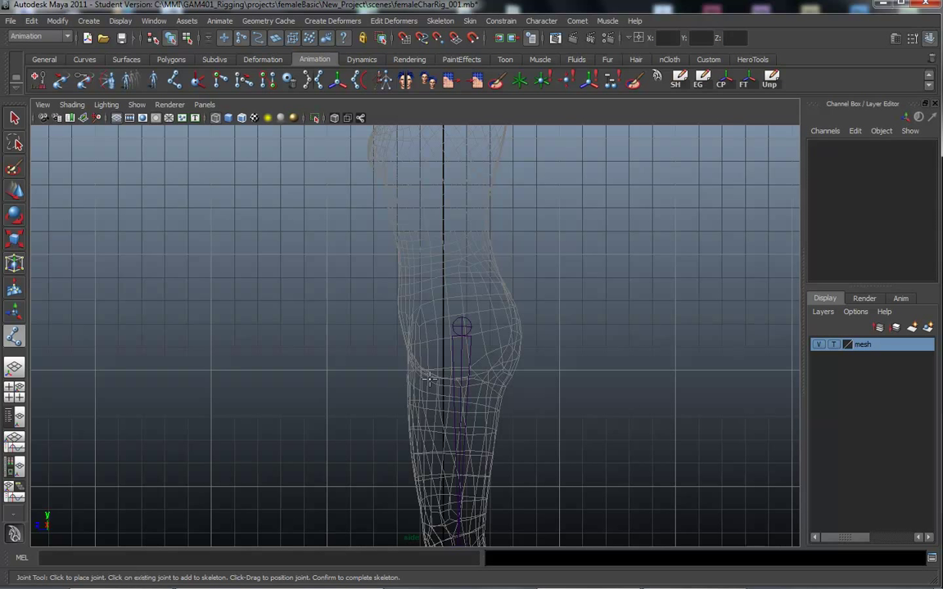
pyautogui.moveTo(470, 282)
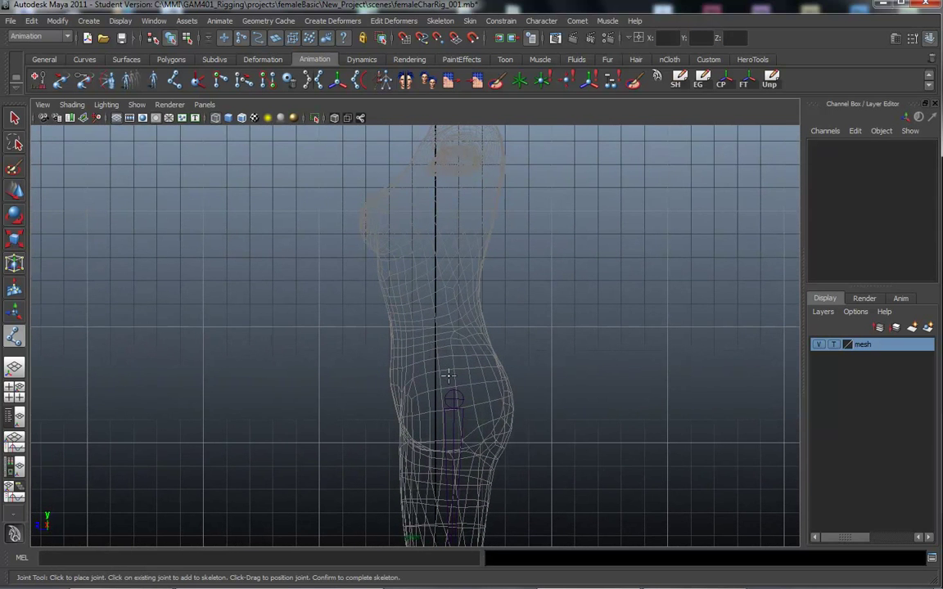
# - Place spine joints from pelvis through chest and neck, then head and jaw joints
pyautogui.click(449, 370)
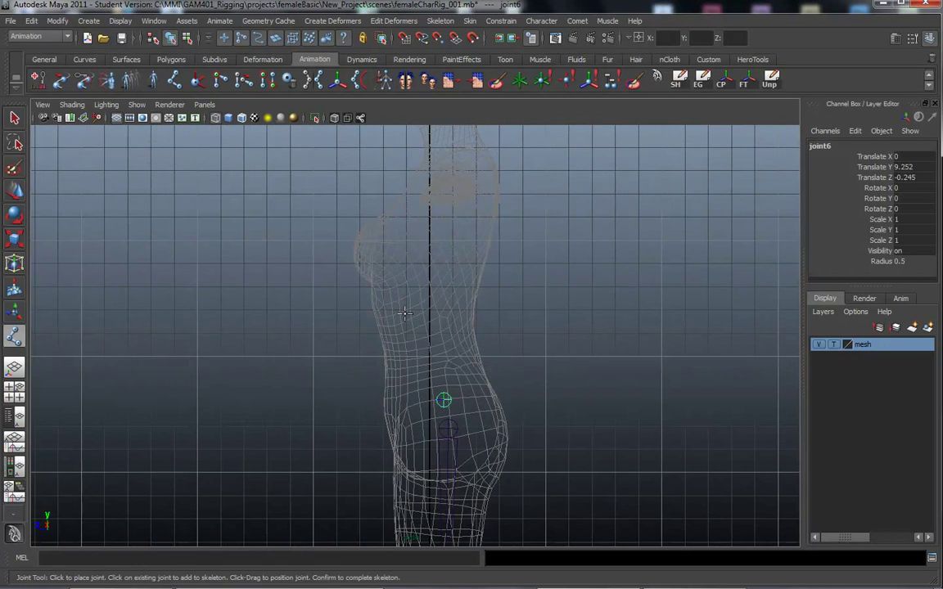
pyautogui.click(437, 365)
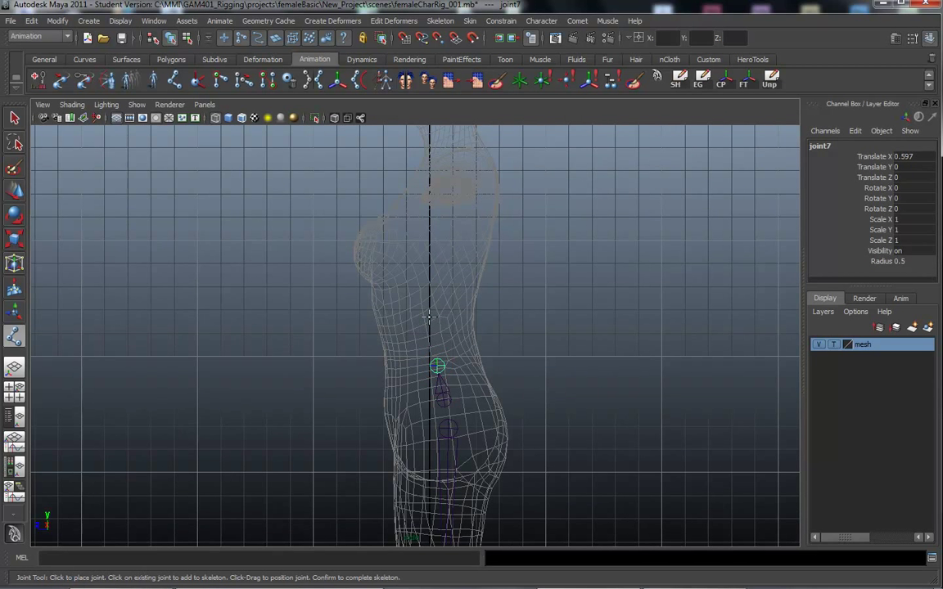
pyautogui.click(430, 318)
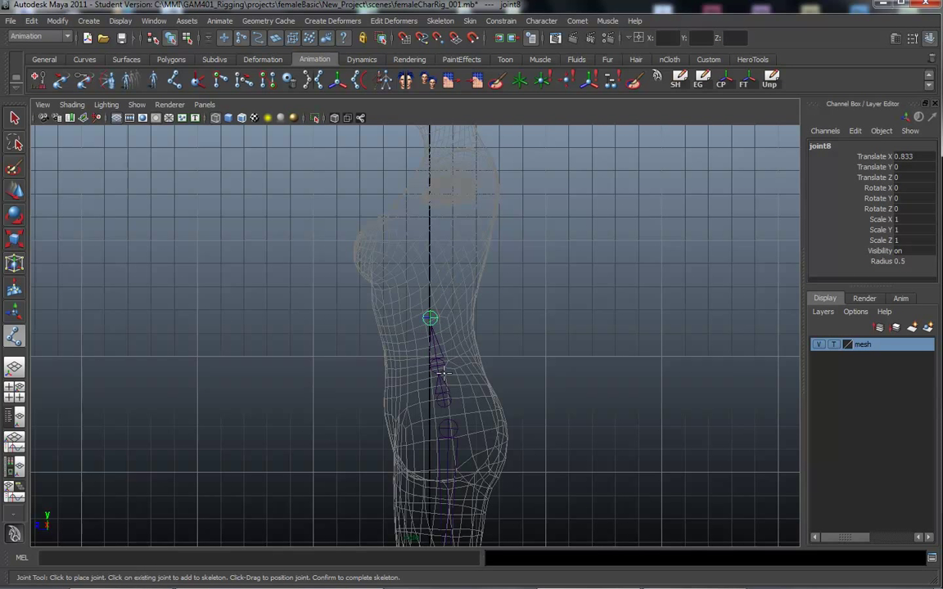
pyautogui.moveTo(434, 275)
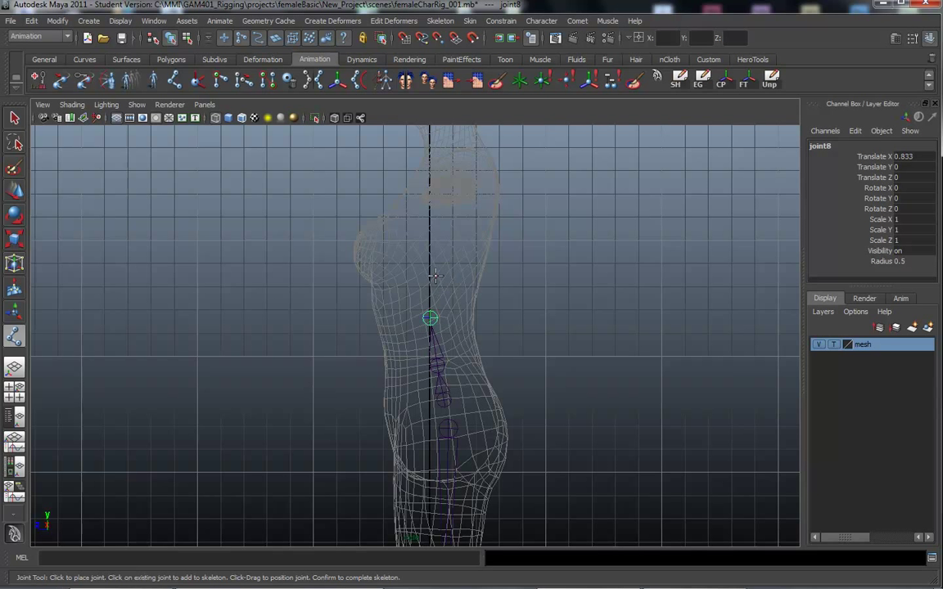
pyautogui.click(456, 212)
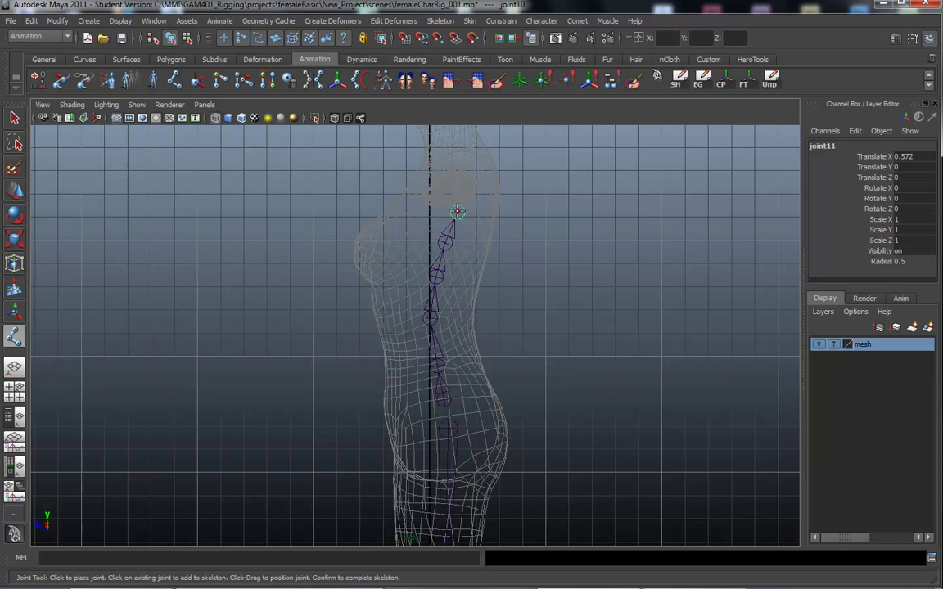
pyautogui.click(467, 183)
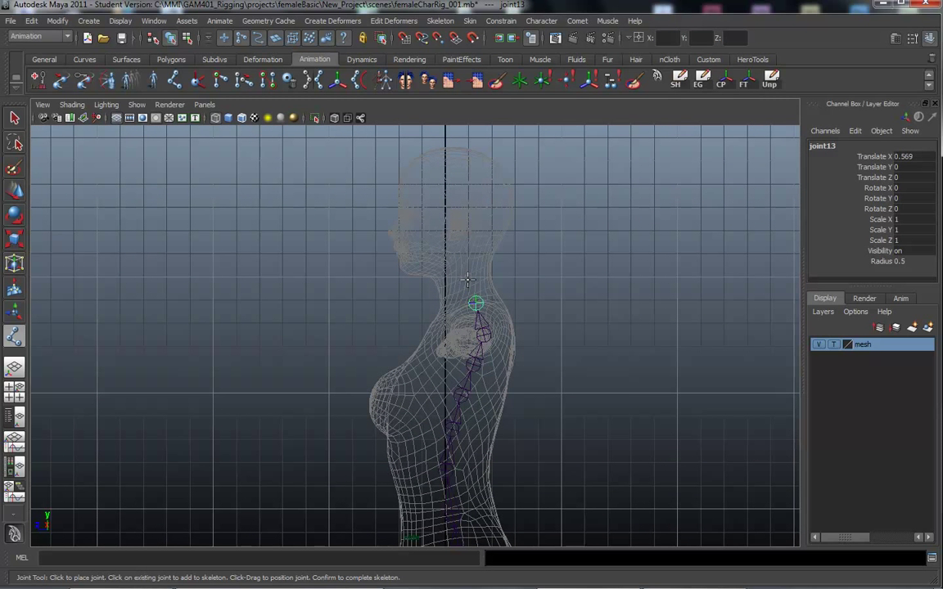
pyautogui.click(467, 281)
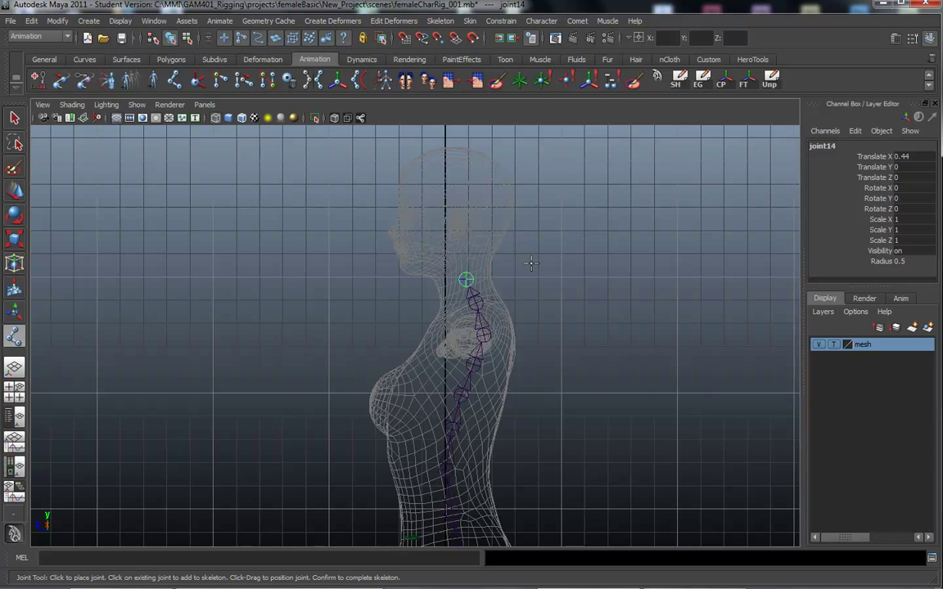
pyautogui.moveTo(453, 228)
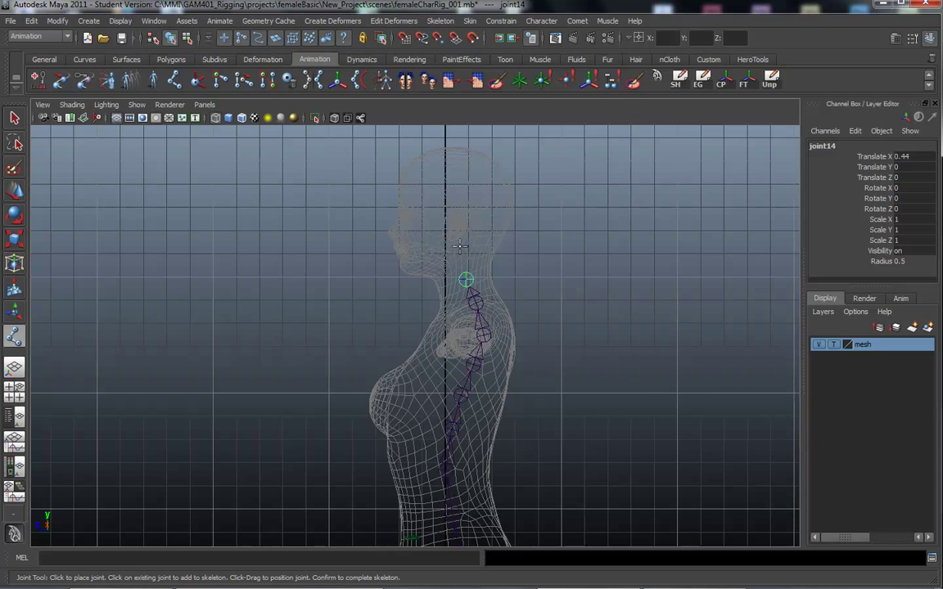
pyautogui.click(441, 156)
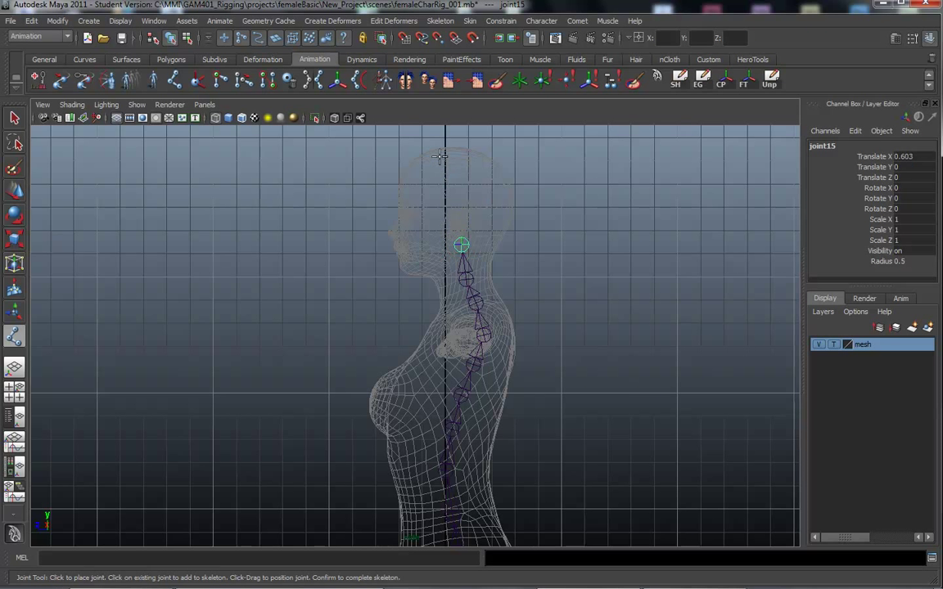
pyautogui.moveTo(422, 276)
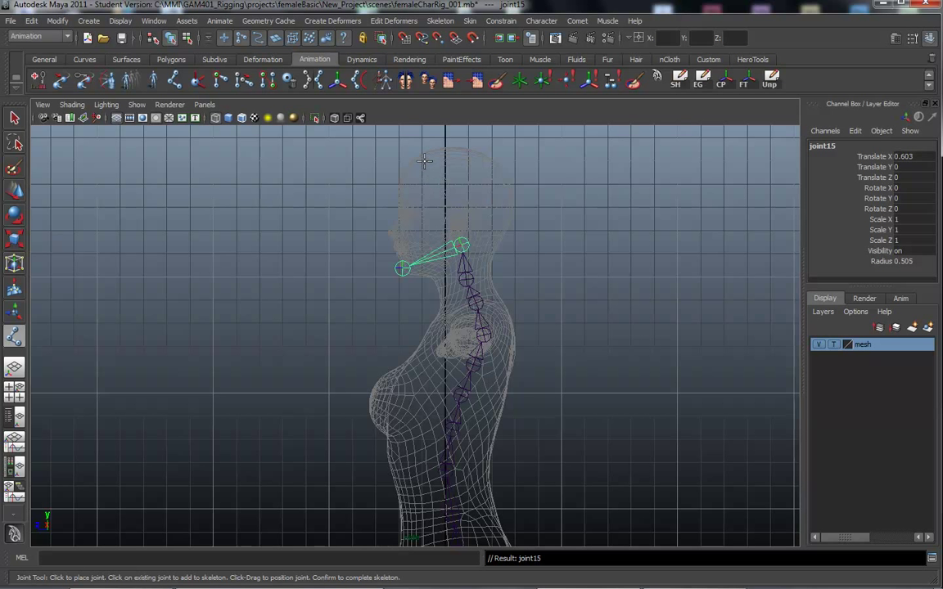
pyautogui.click(417, 159)
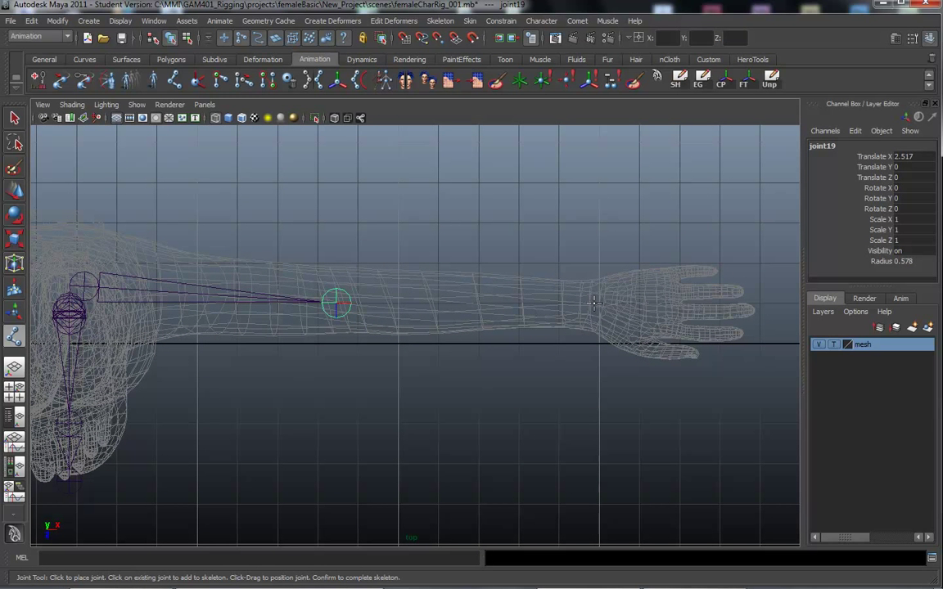
# - Place wrist, palm and four finger joints out to the fingertip, completing the arm chain
pyautogui.click(595, 305)
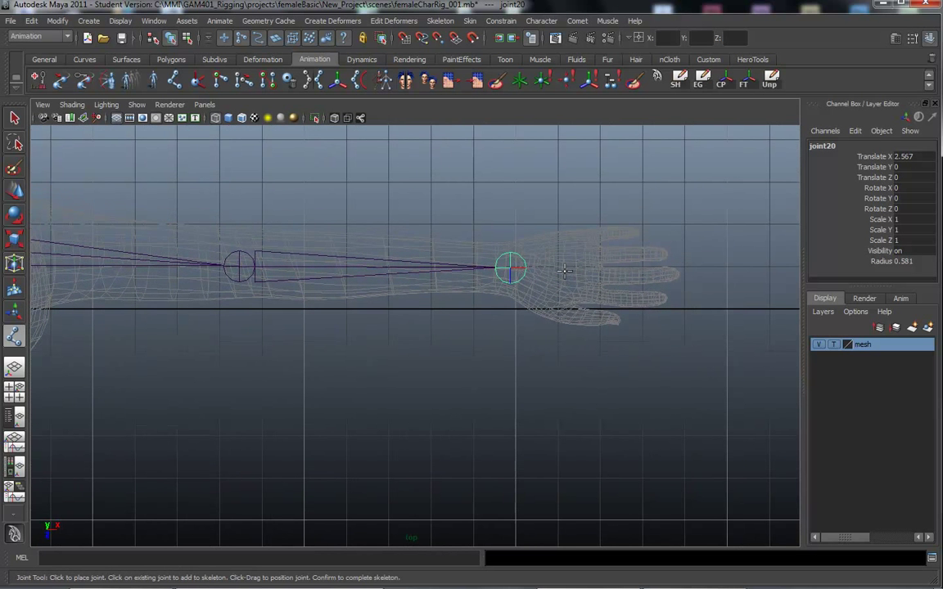
pyautogui.click(559, 267)
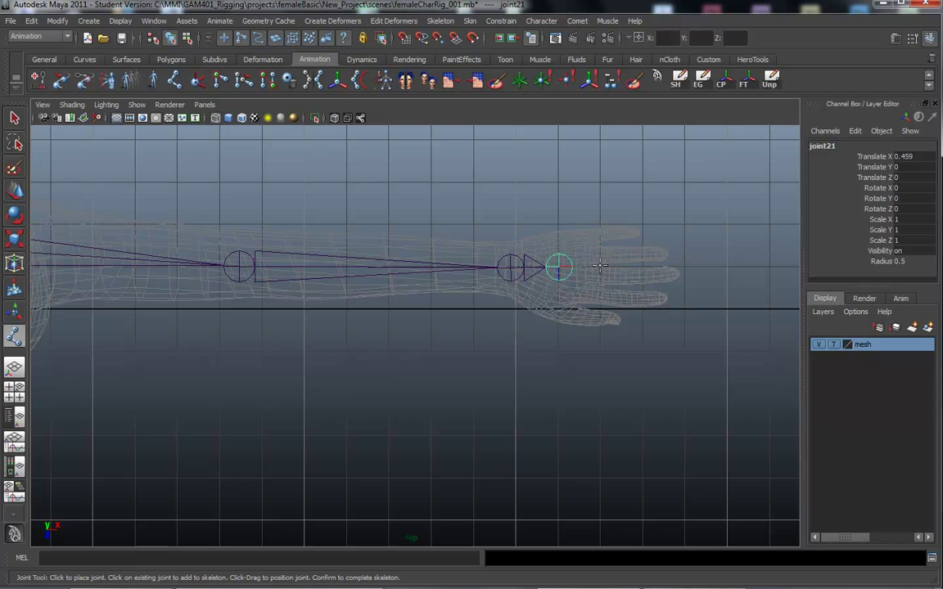
pyautogui.click(601, 266)
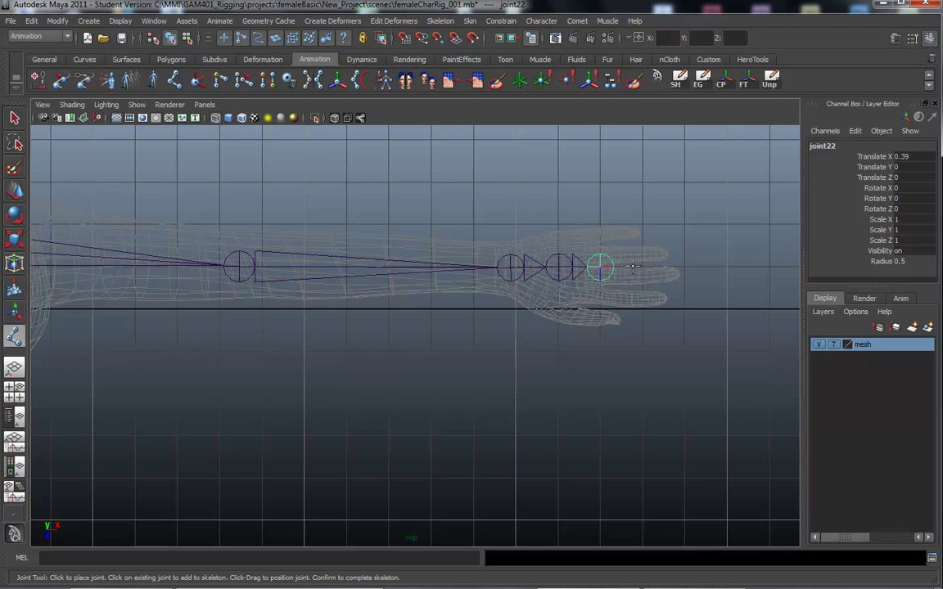
pyautogui.click(633, 266)
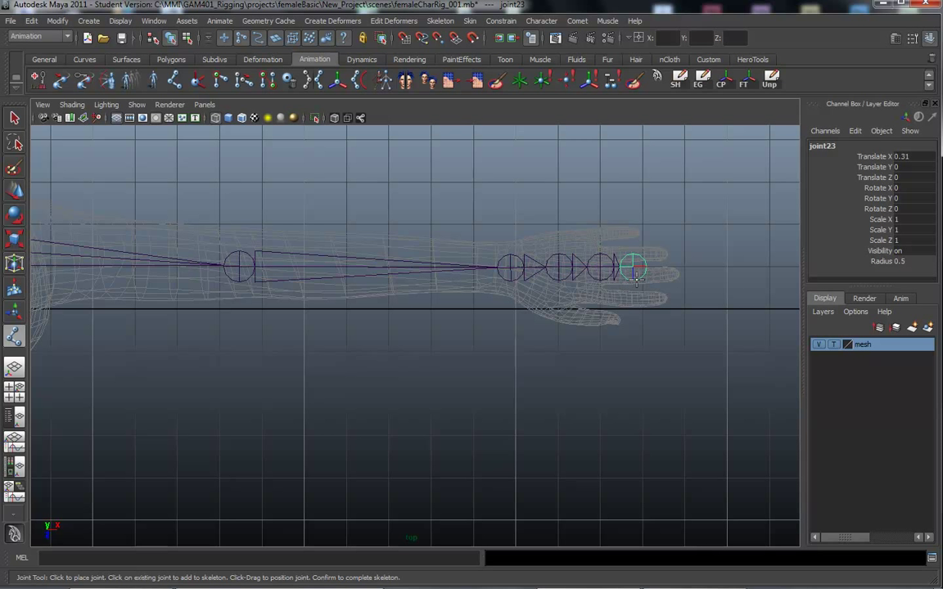
pyautogui.click(663, 266)
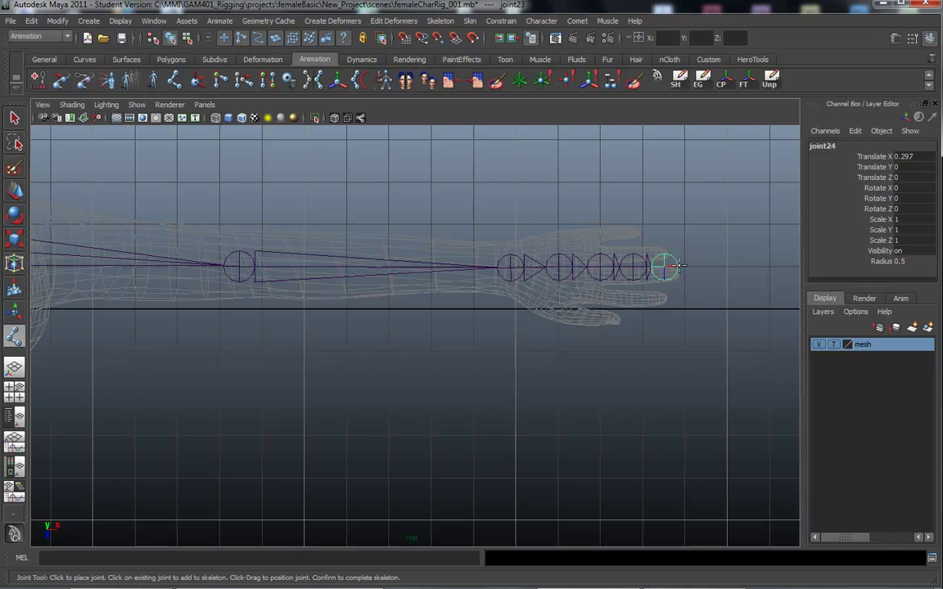
pyautogui.click(680, 268)
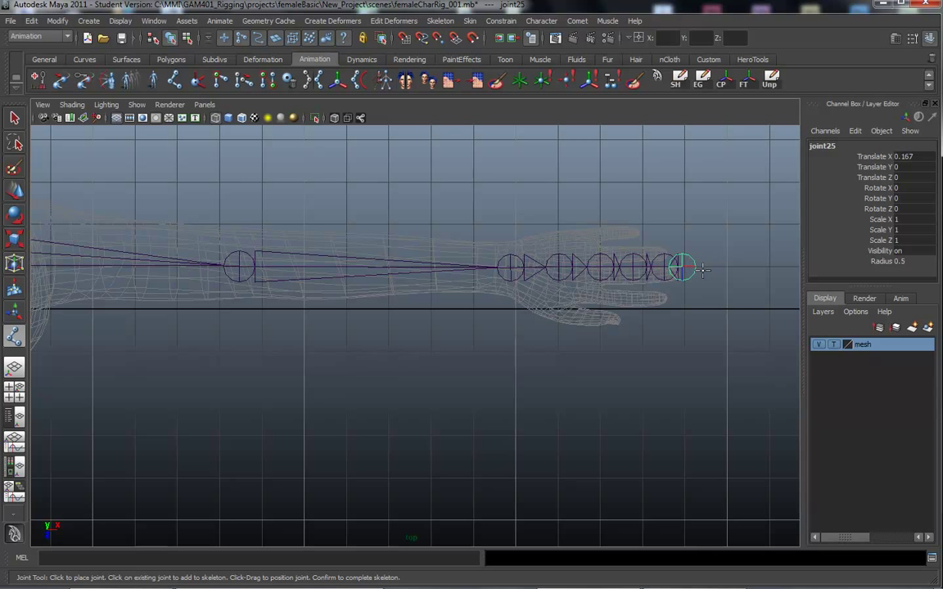
pyautogui.moveTo(698, 274)
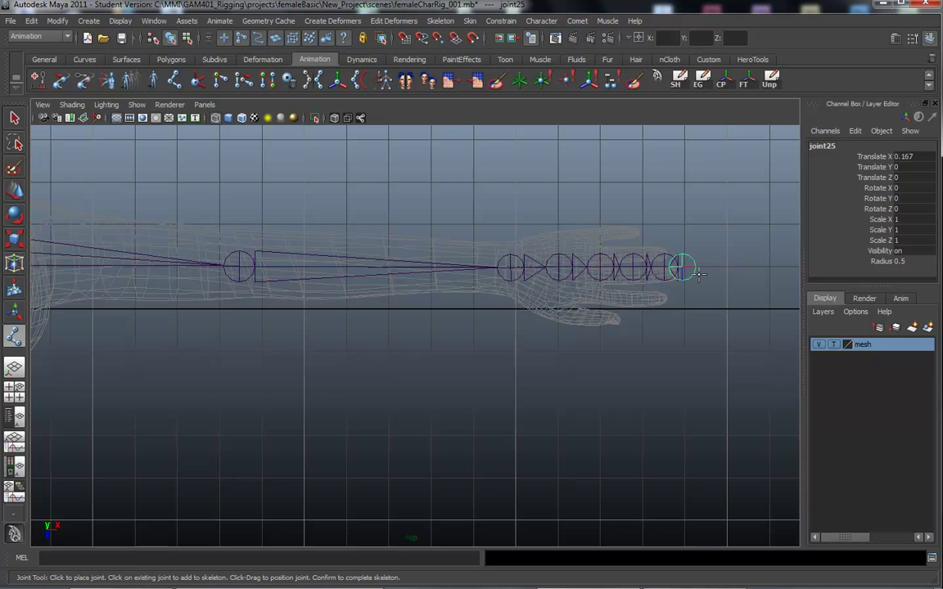
pyautogui.moveTo(761, 268)
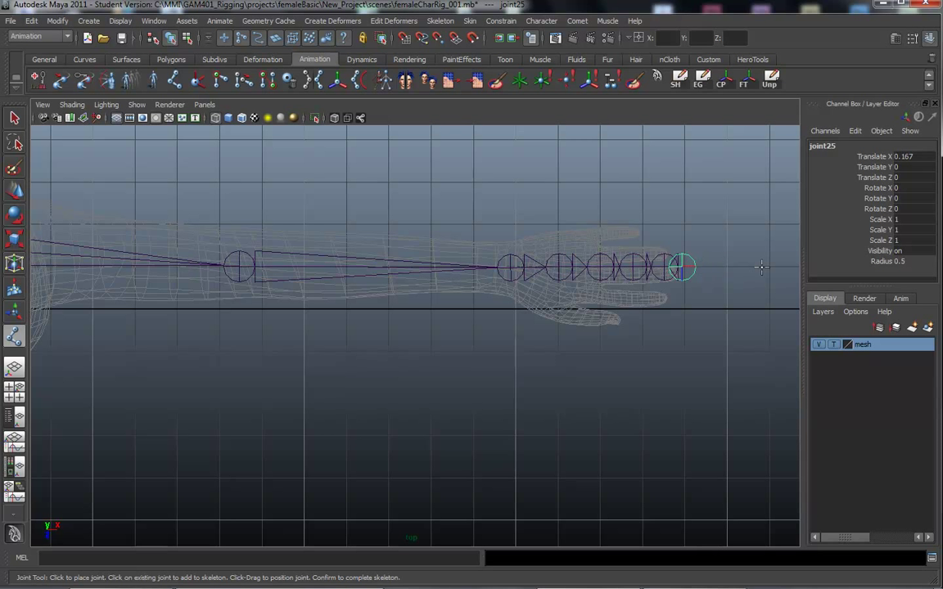
pyautogui.click(768, 267)
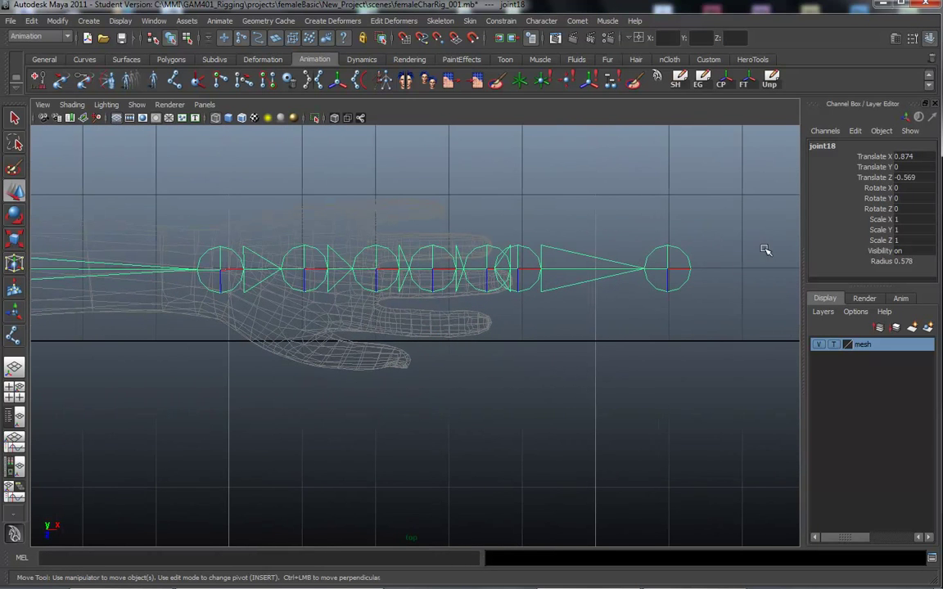
pyautogui.moveTo(429, 412)
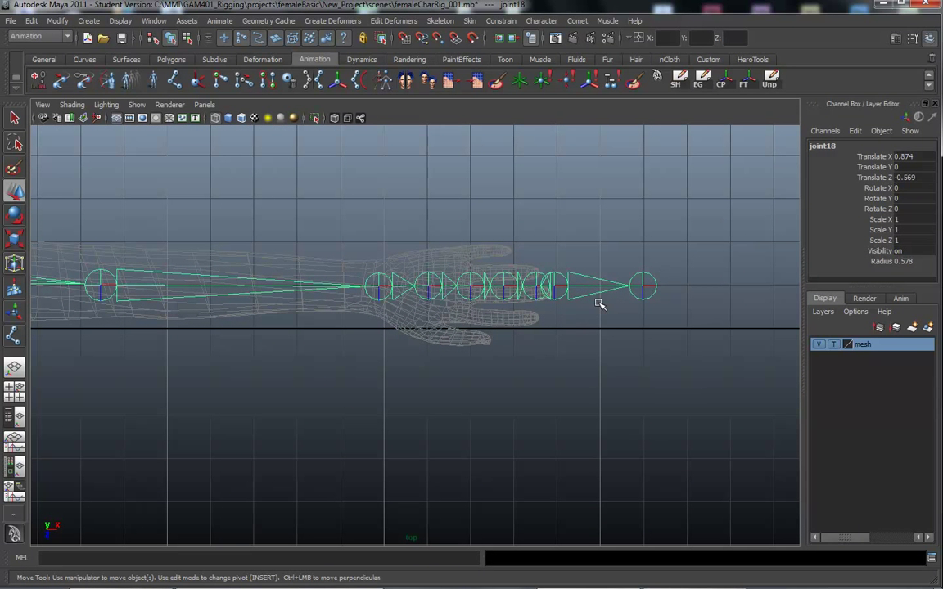
pyautogui.moveTo(538, 322)
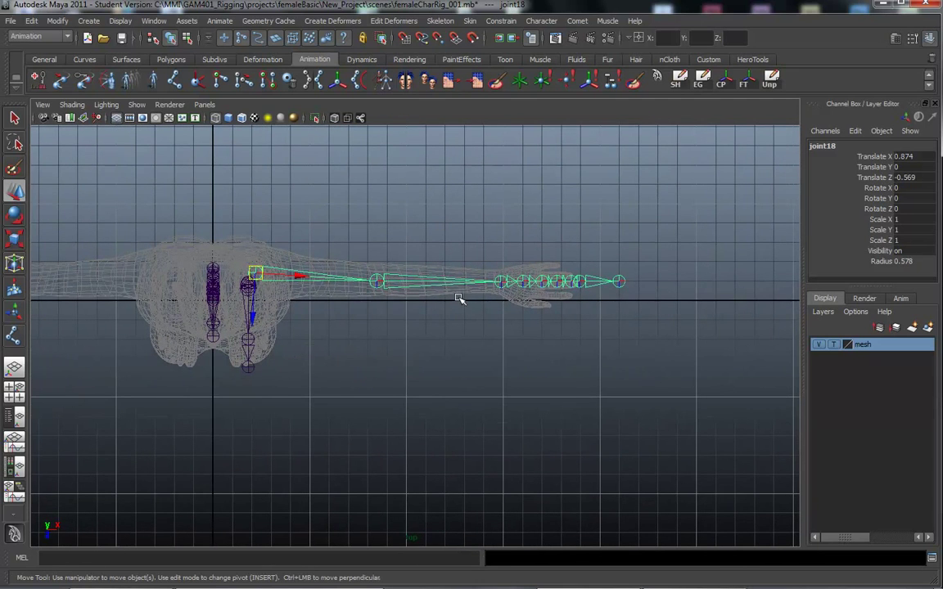
pyautogui.moveTo(368, 330)
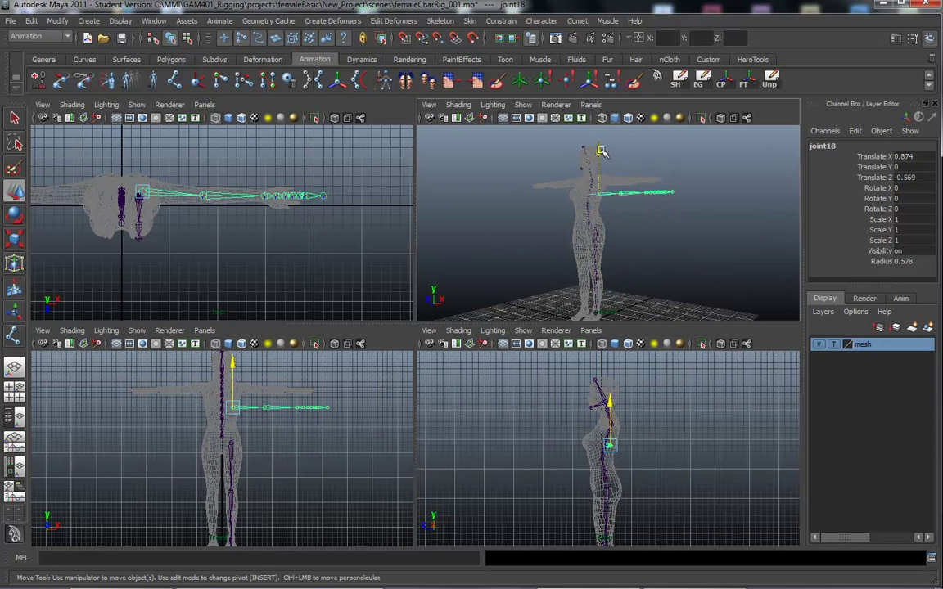
# - Lift the arm skeleton along Y to shoulder height, then deselect it
pyautogui.moveTo(600, 152); pyautogui.dragTo(597, 137)
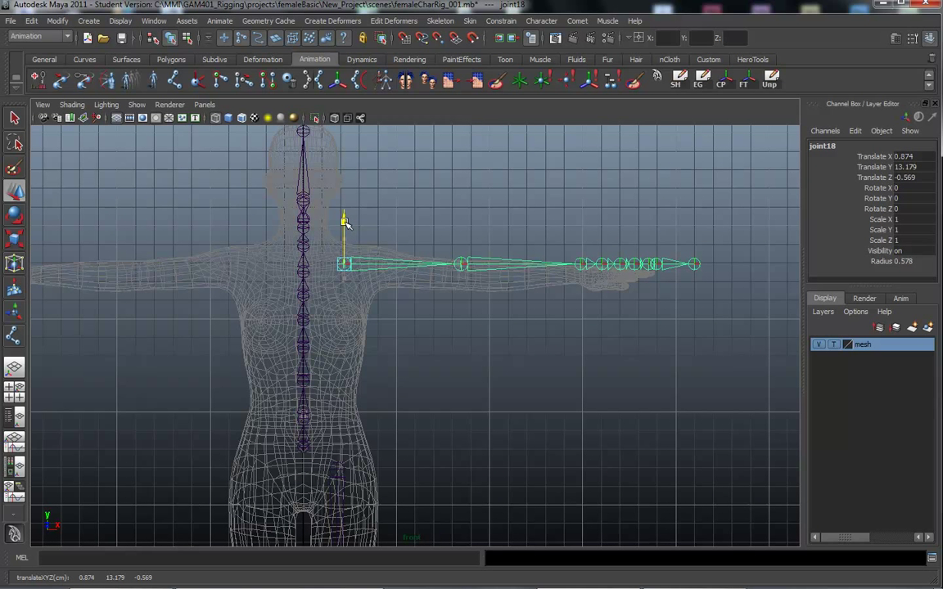
pyautogui.click(460, 264)
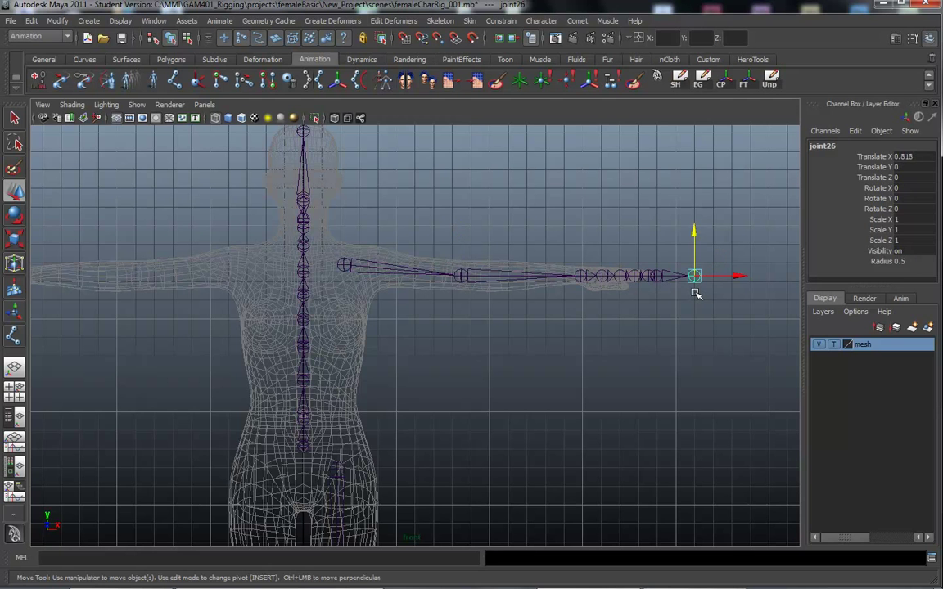
pyautogui.click(568, 319)
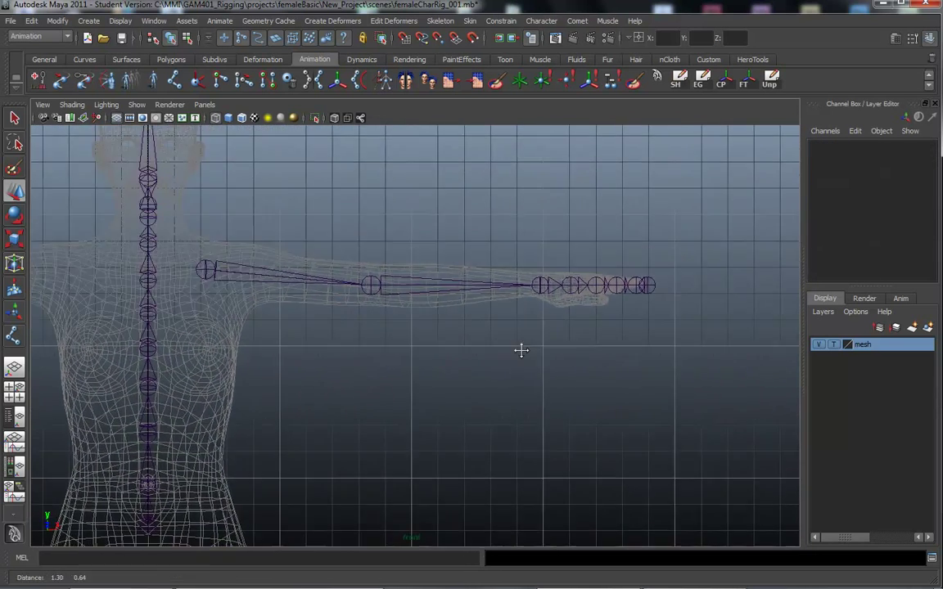
# - Reduce the Joint Display Scale from 0.51 to about 0.37
pyautogui.press('space')
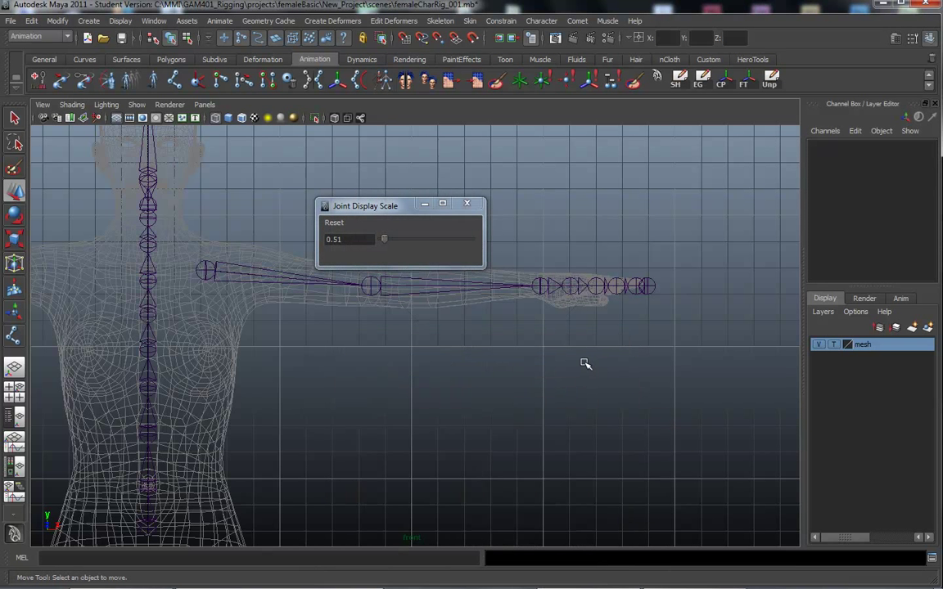
pyautogui.moveTo(384, 239); pyautogui.dragTo(384, 239)
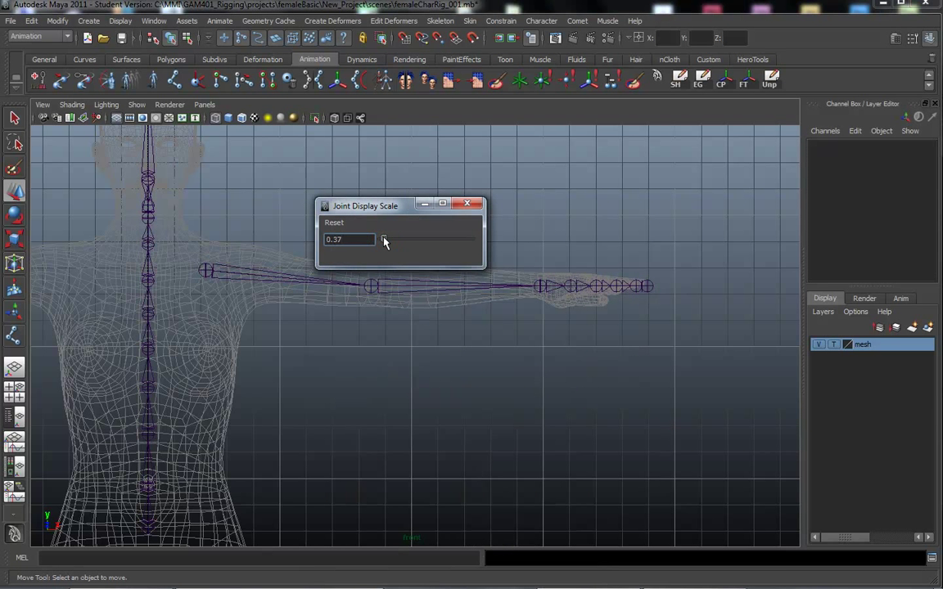
pyautogui.moveTo(385, 240); pyautogui.dragTo(379, 240)
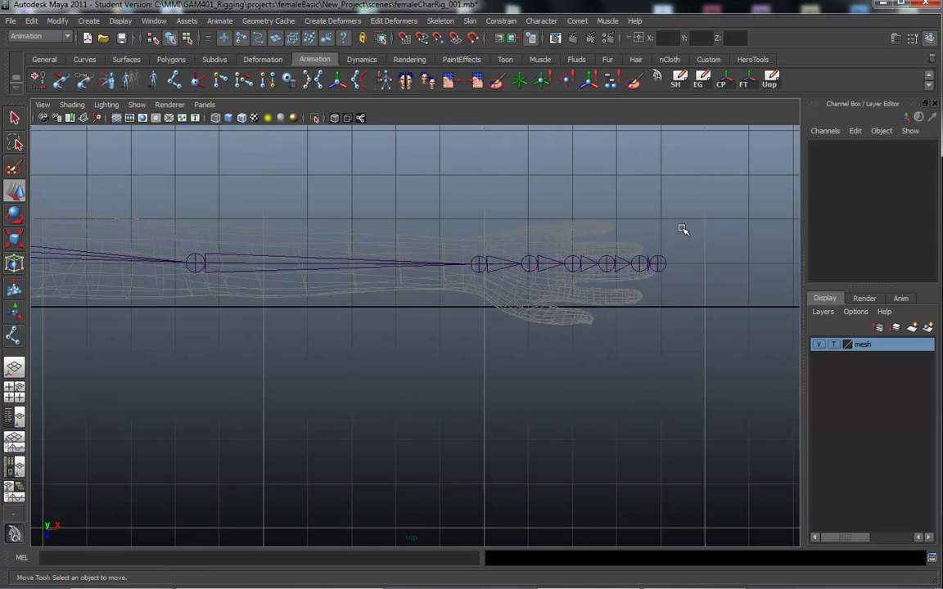
# - Duplicate the finger joints, move copies into each finger, and parent them to the palm
pyautogui.moveTo(683, 228); pyautogui.dragTo(564, 307)
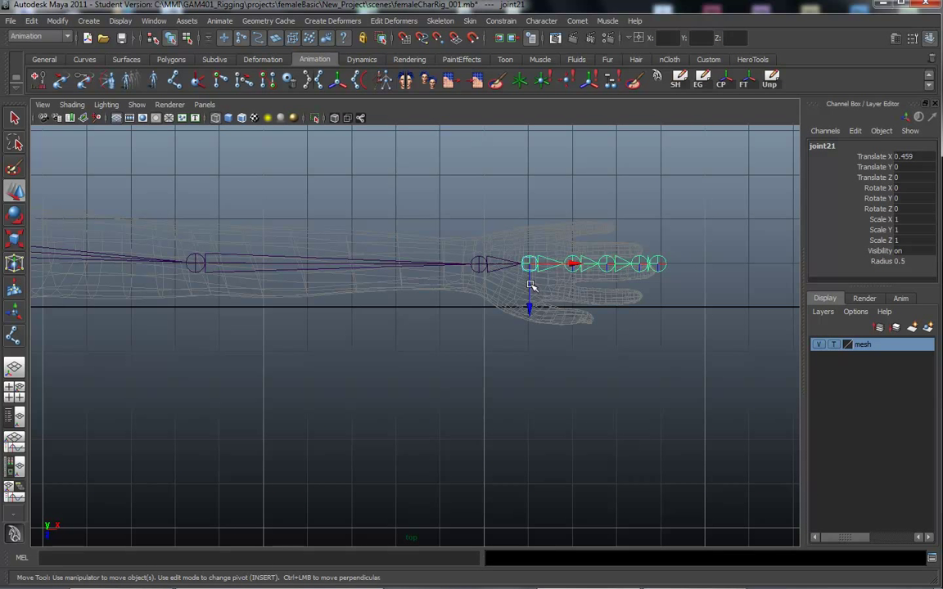
pyautogui.moveTo(568, 227)
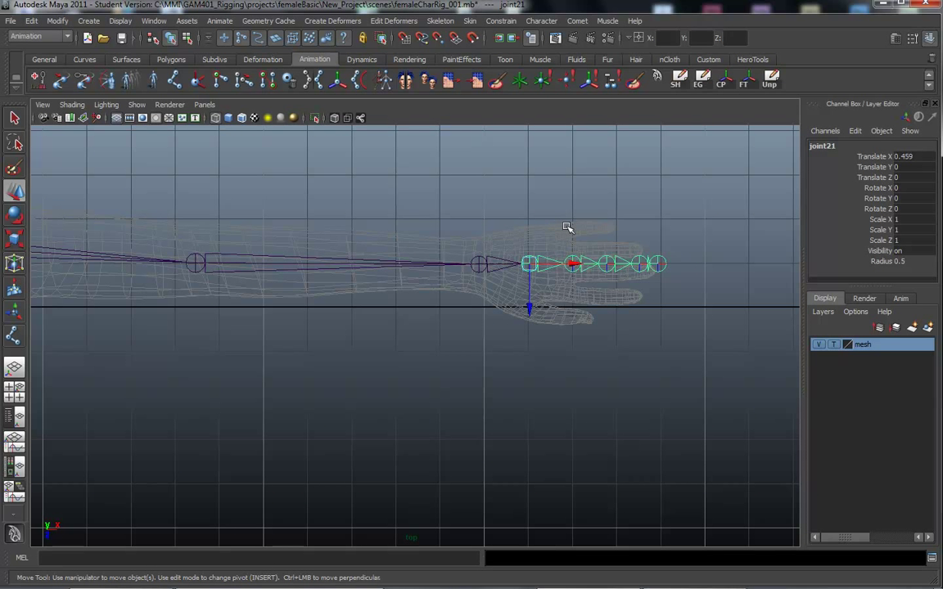
pyautogui.click(573, 263)
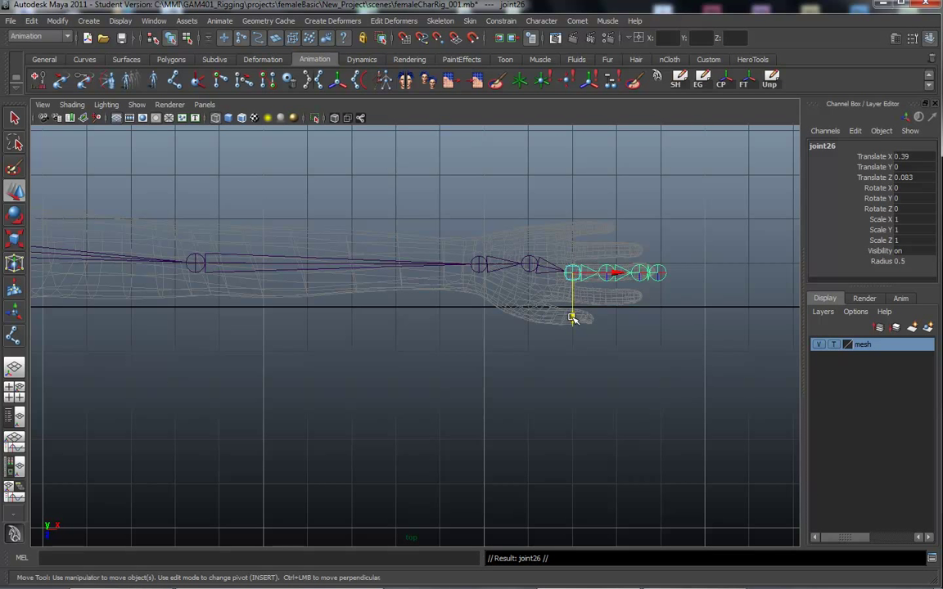
pyautogui.moveTo(571, 318); pyautogui.dragTo(568, 339)
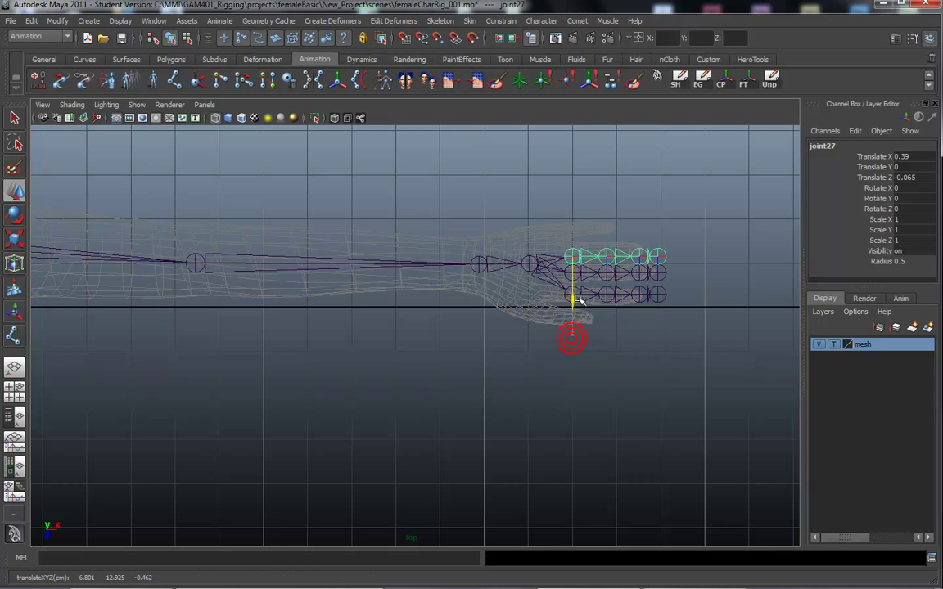
pyautogui.moveTo(573, 299); pyautogui.dragTo(573, 262)
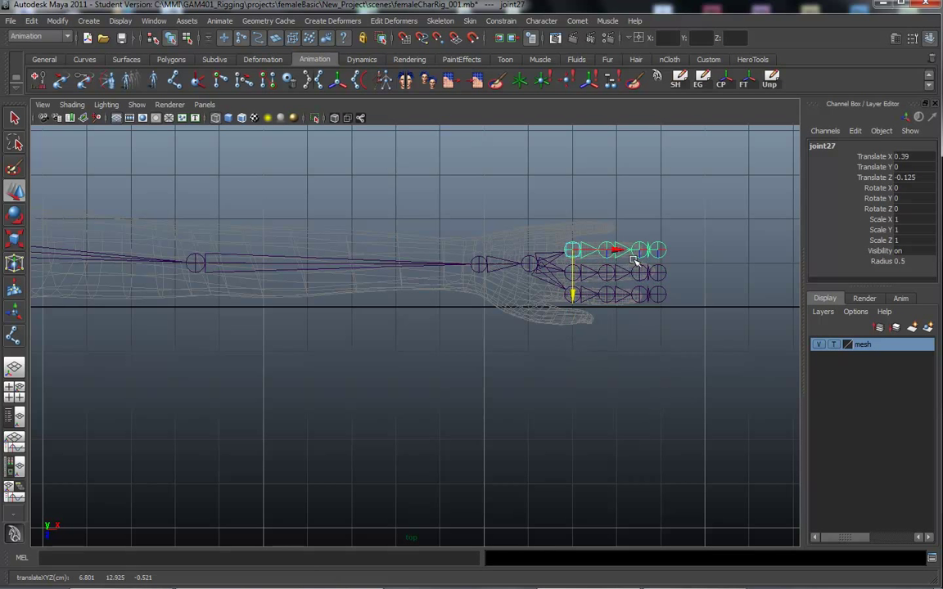
pyautogui.moveTo(580, 368)
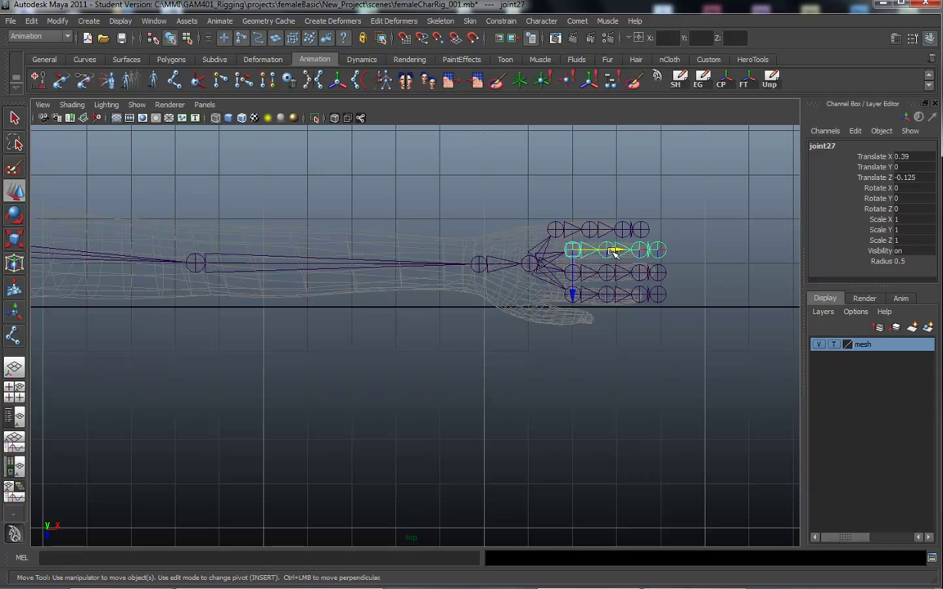
pyautogui.moveTo(614, 251); pyautogui.dragTo(587, 297)
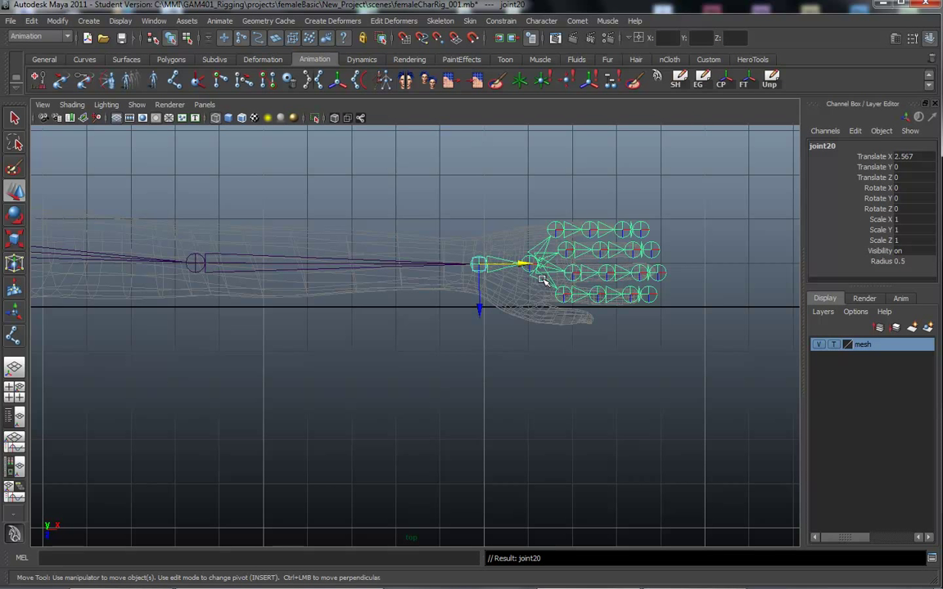
pyautogui.click(524, 263)
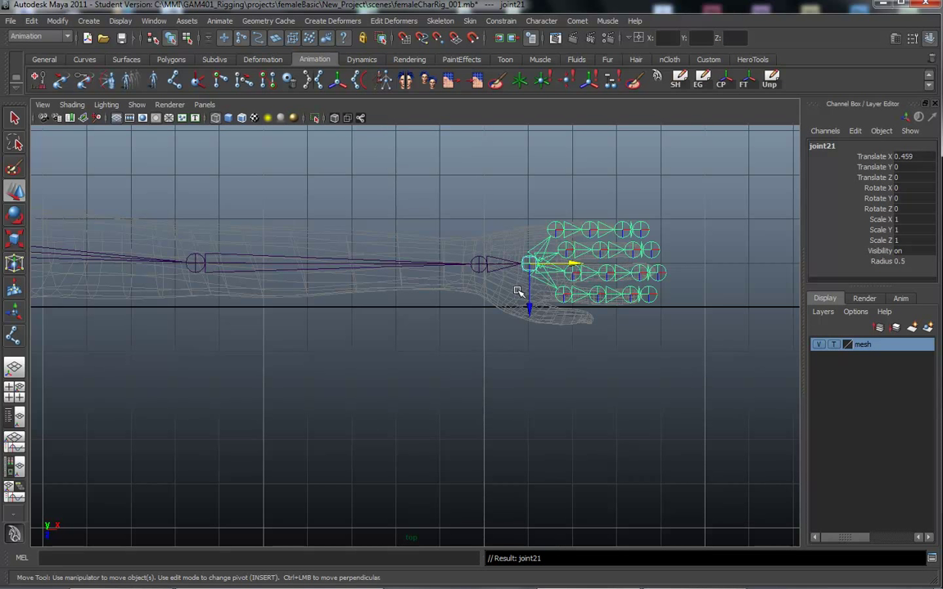
pyautogui.click(15, 336)
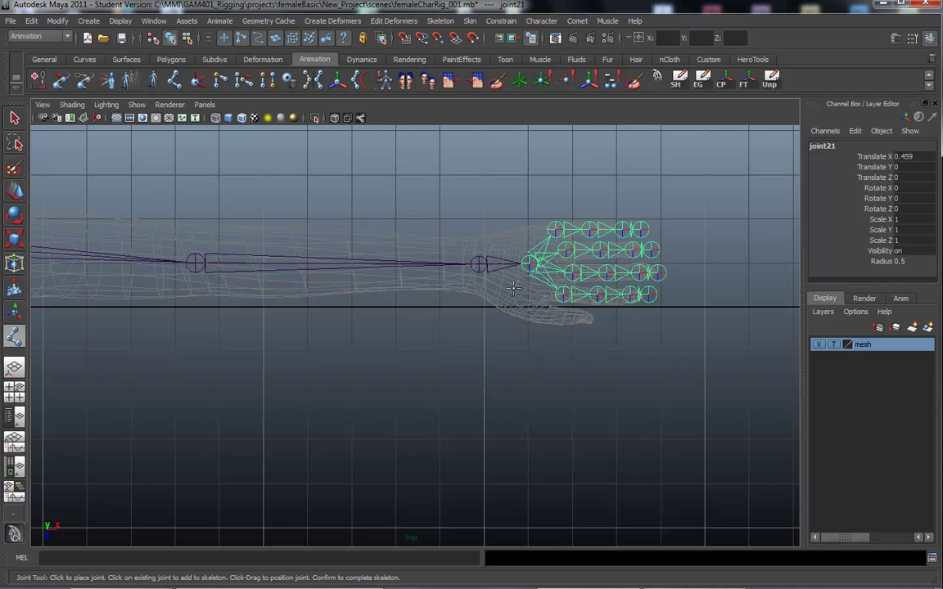
pyautogui.moveTo(476, 272)
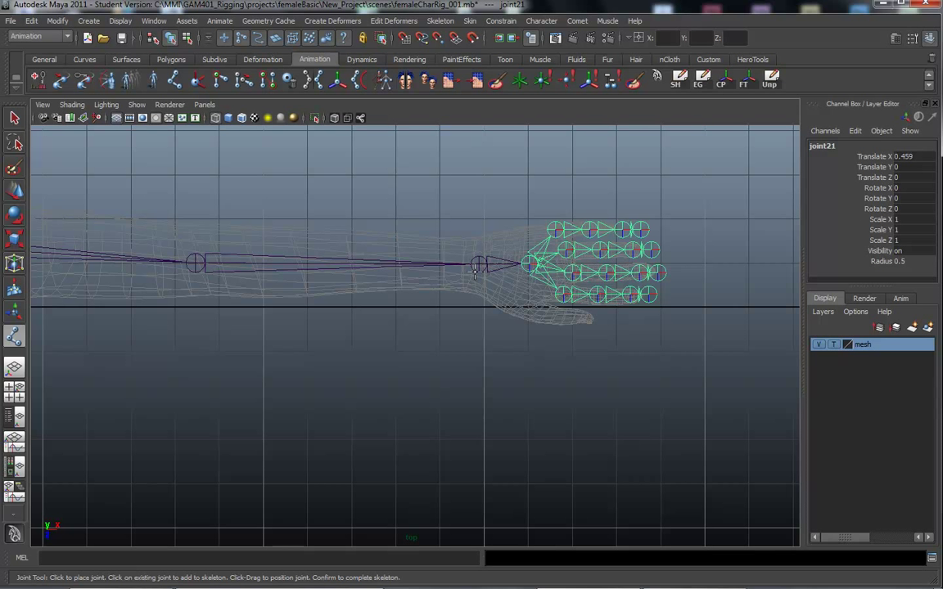
pyautogui.moveTo(505, 293)
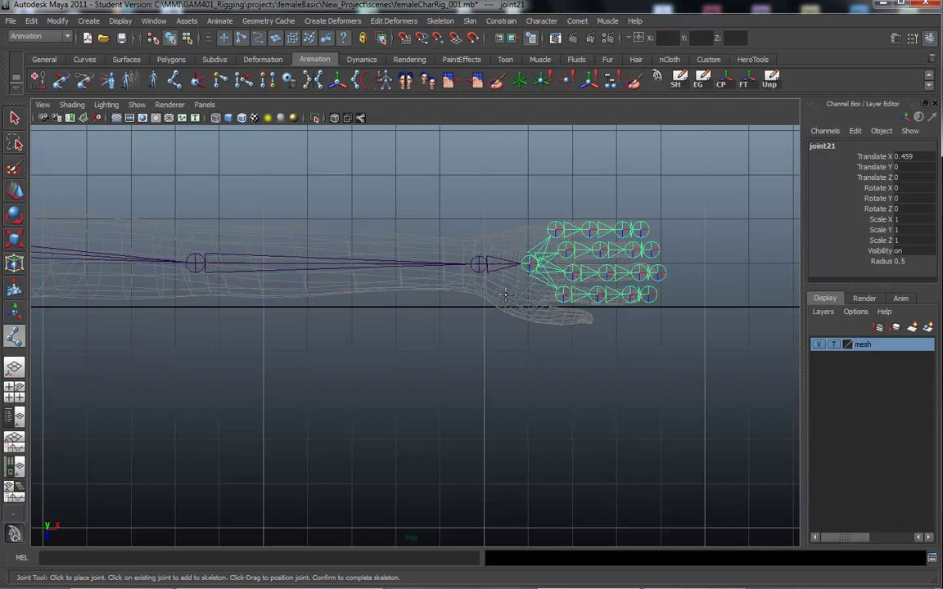
pyautogui.moveTo(503, 293)
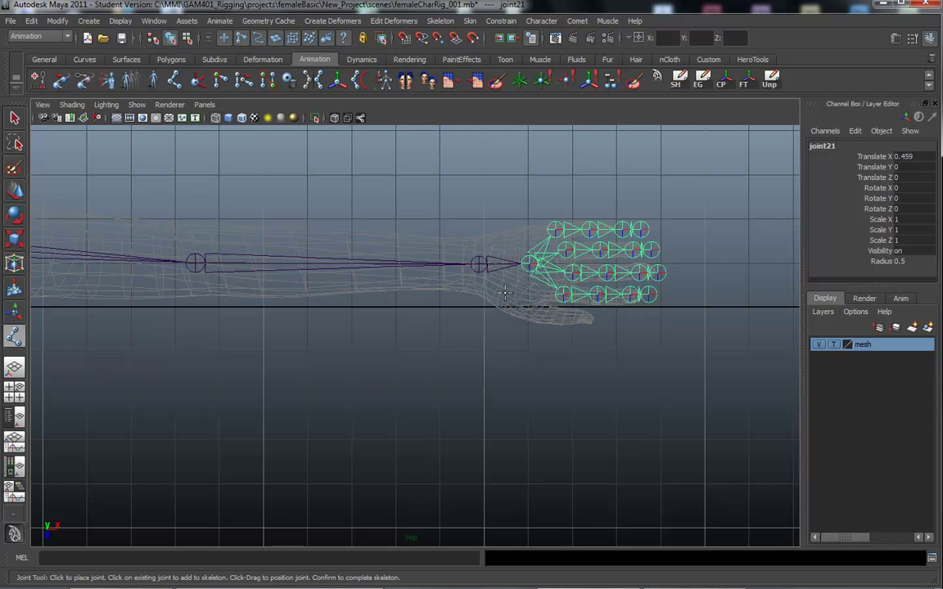
# - Start at the palm joint and place five thumb joints down to the thumb tip
pyautogui.click(509, 297)
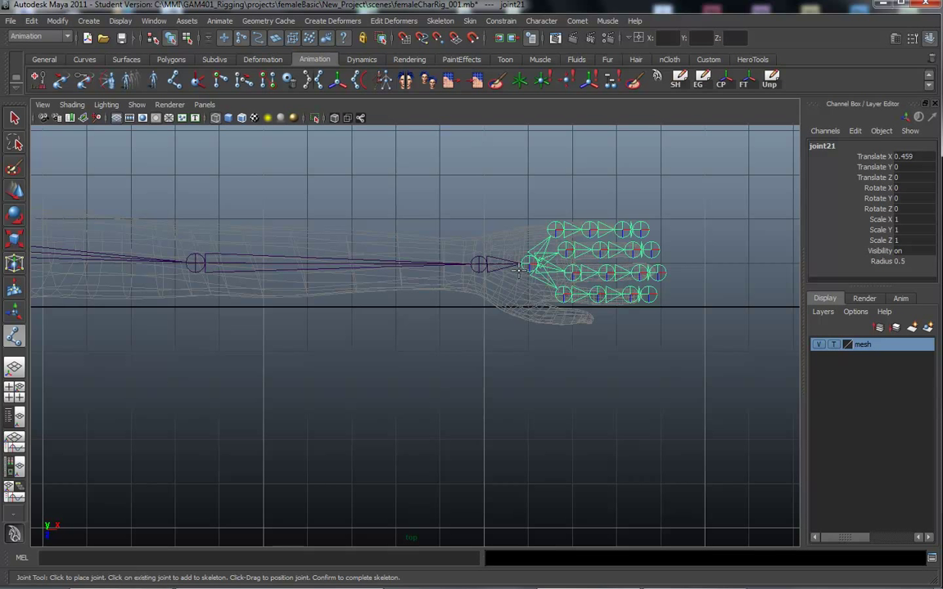
pyautogui.moveTo(510, 292)
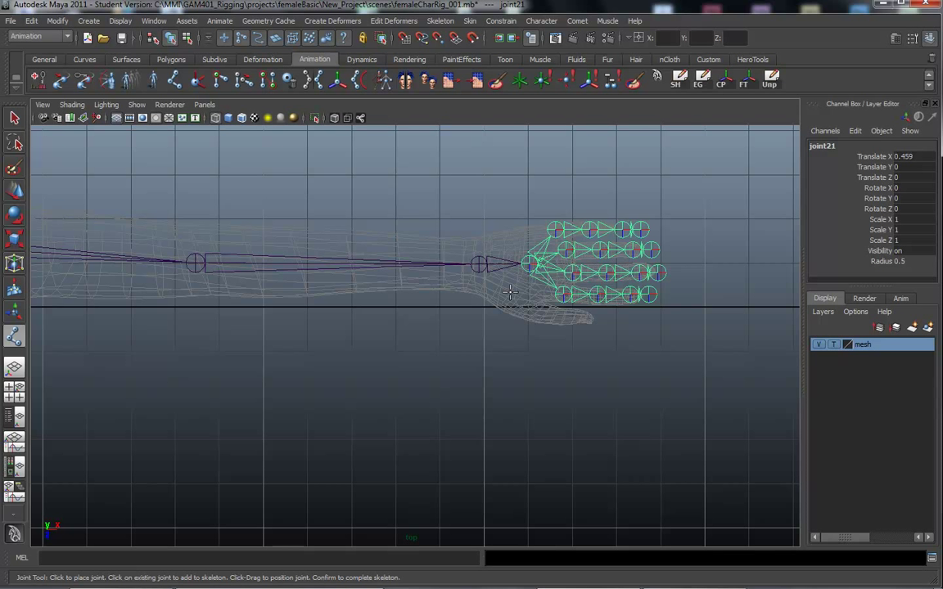
pyautogui.click(509, 295)
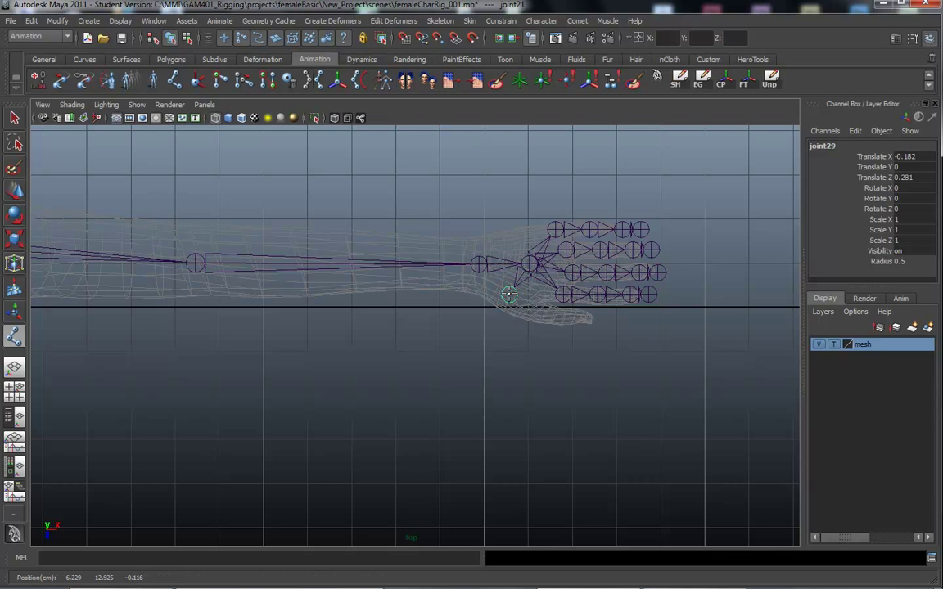
pyautogui.click(513, 309)
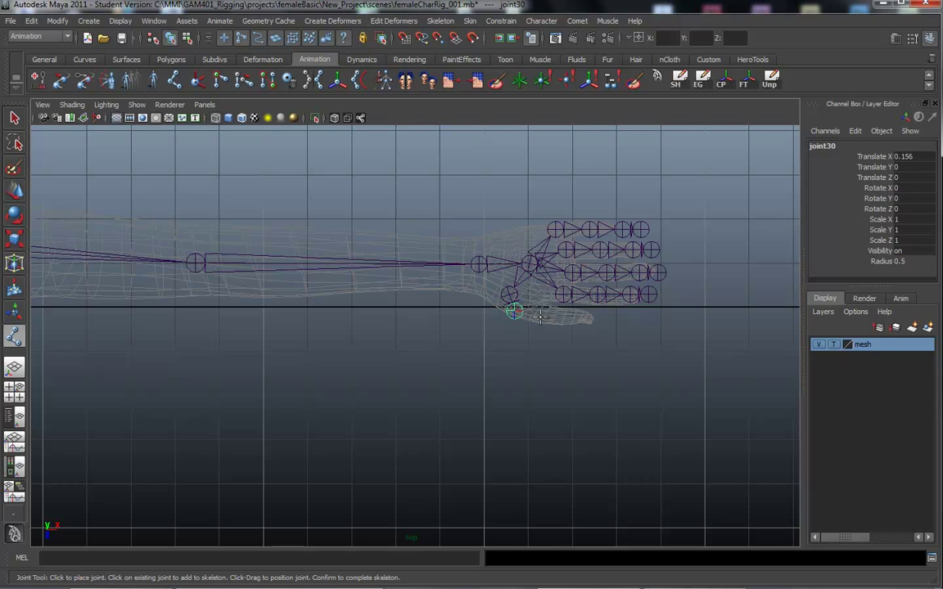
pyautogui.moveTo(538, 318)
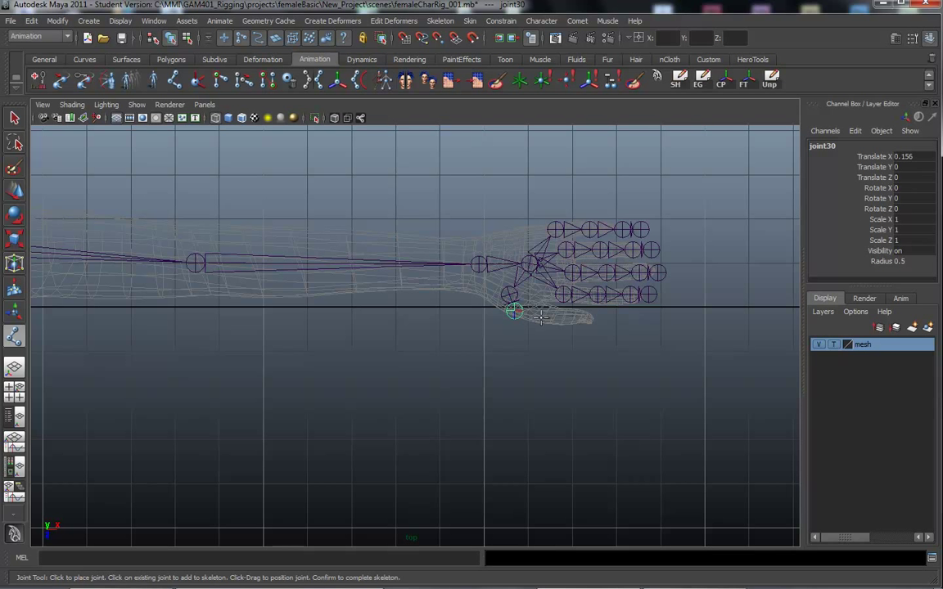
pyautogui.moveTo(494, 343)
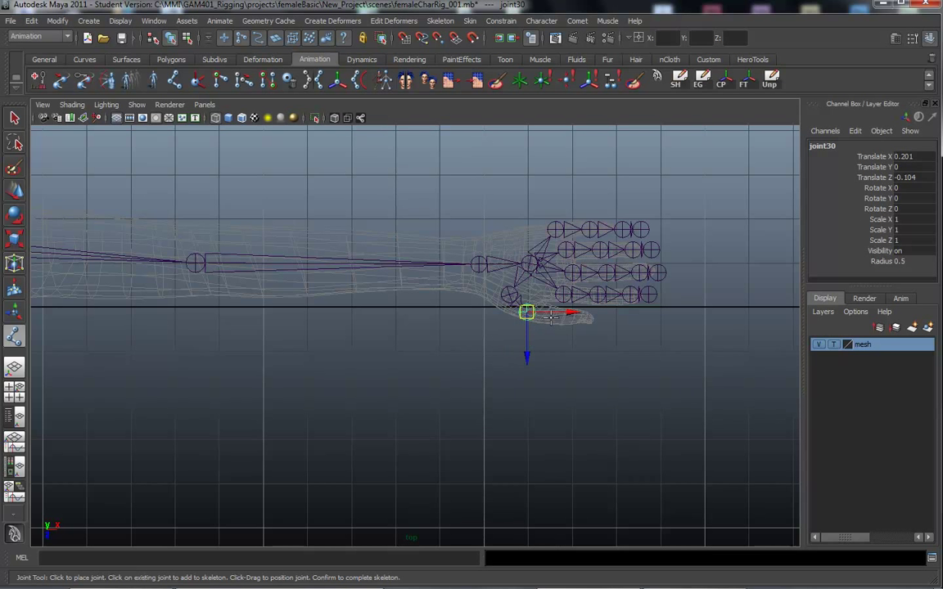
pyautogui.click(555, 317)
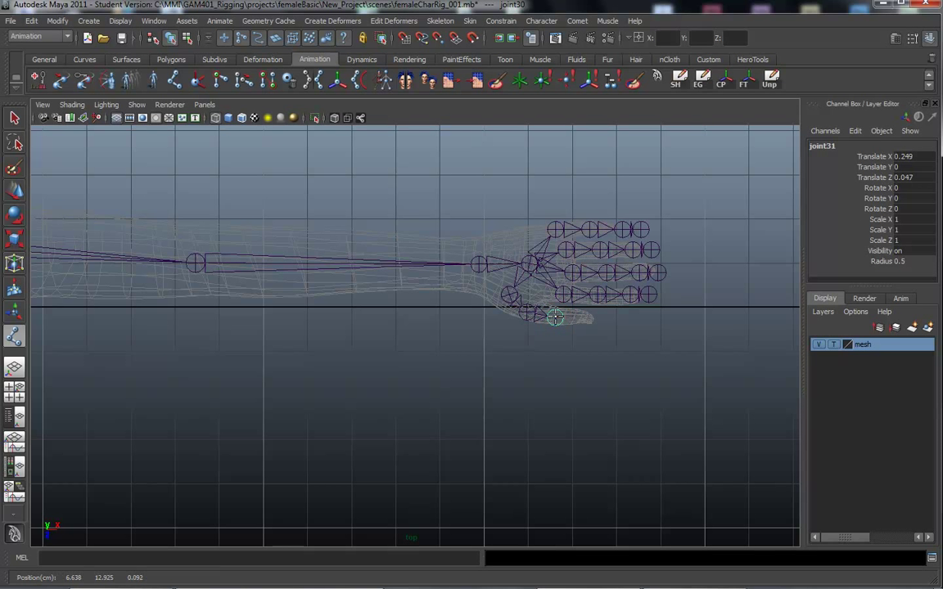
pyautogui.moveTo(555, 318); pyautogui.dragTo(558, 318)
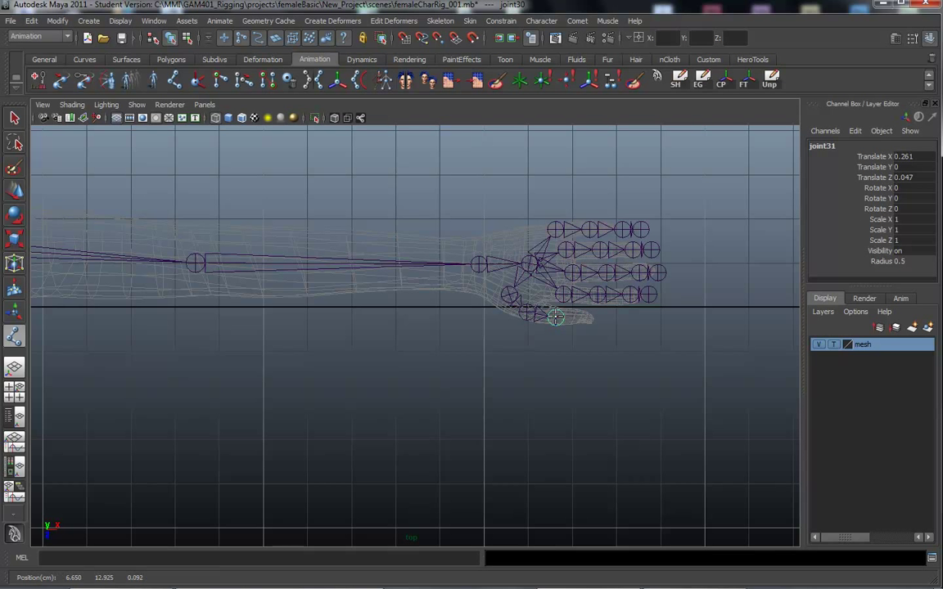
pyautogui.moveTo(557, 318); pyautogui.dragTo(561, 317)
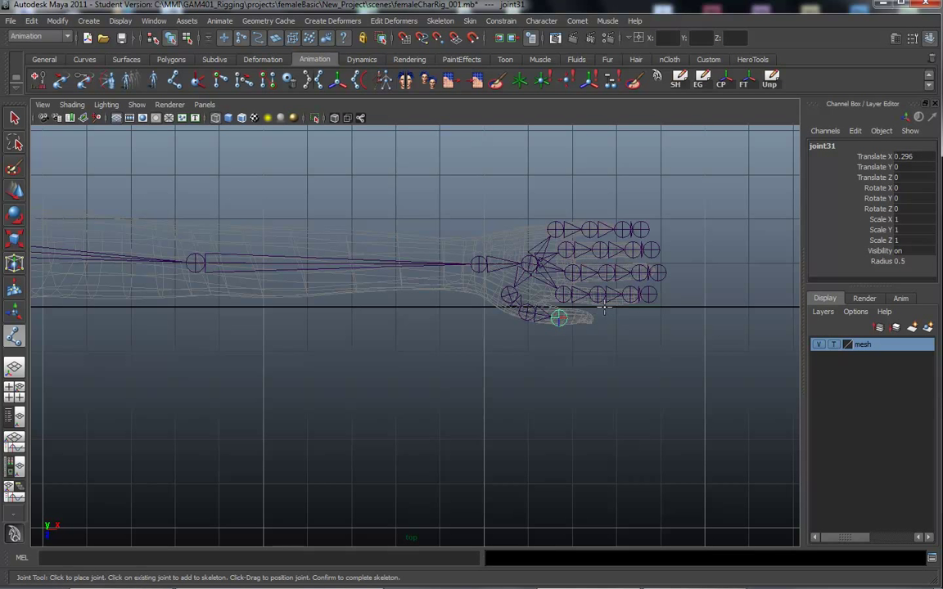
pyautogui.click(592, 321)
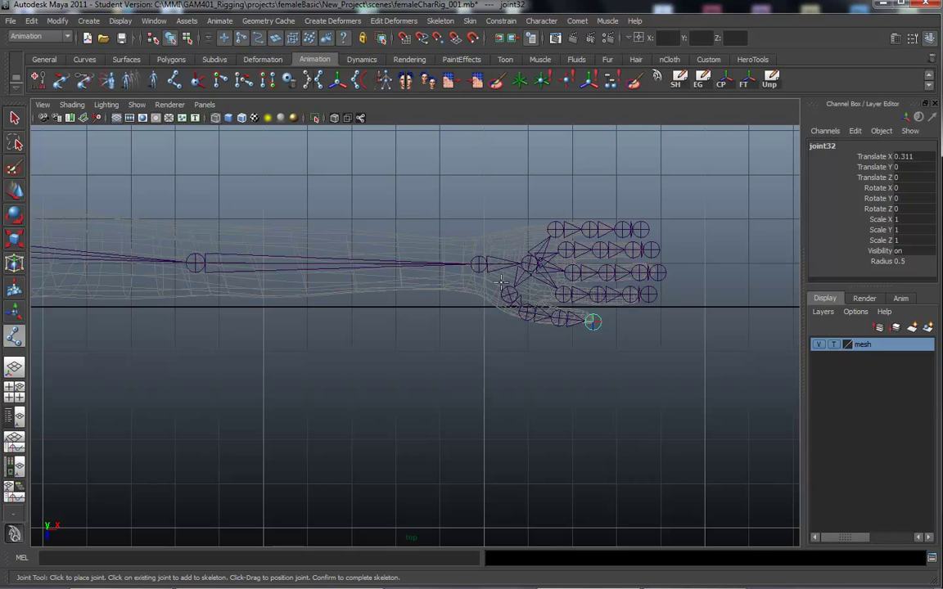
pyautogui.moveTo(622, 321)
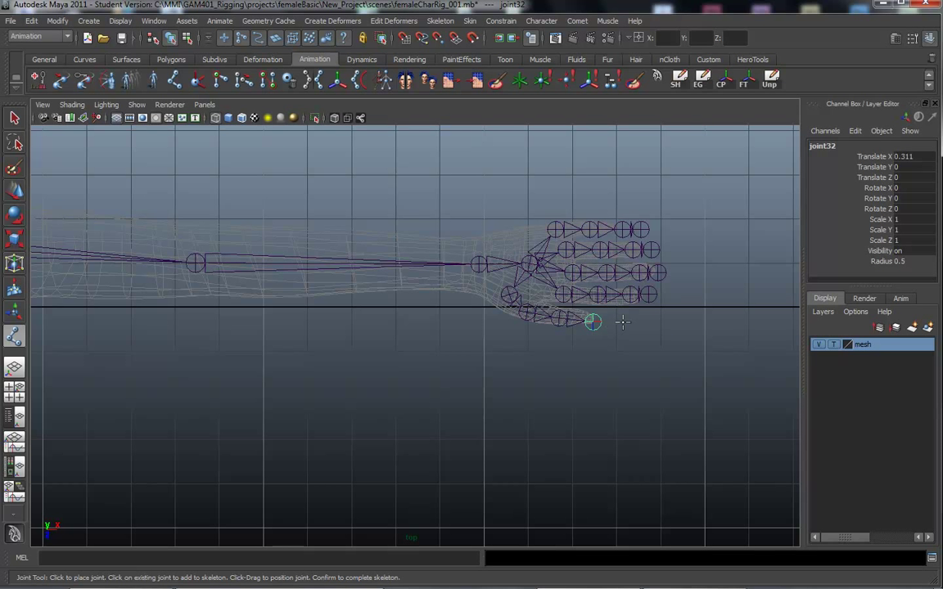
pyautogui.click(624, 322)
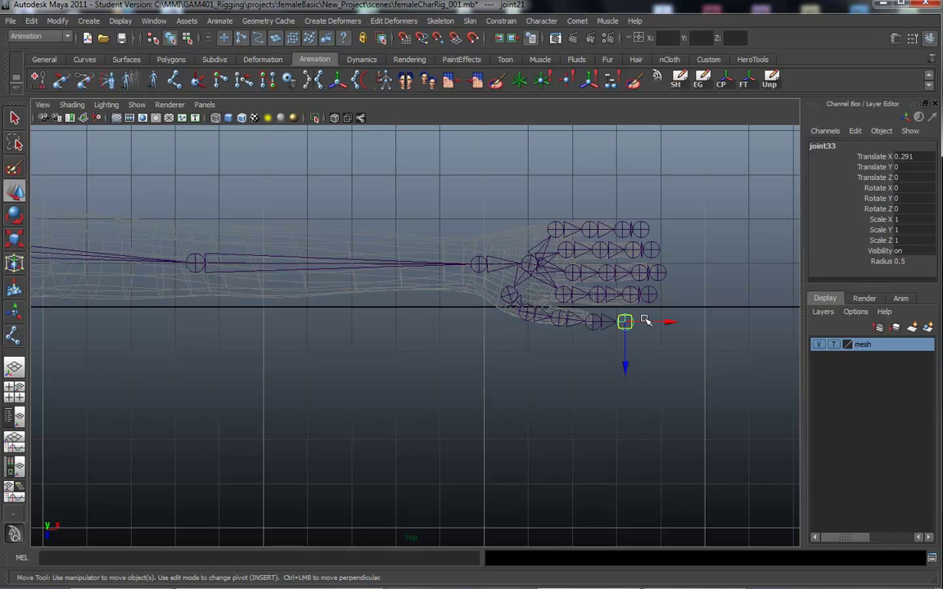
pyautogui.moveTo(662, 346)
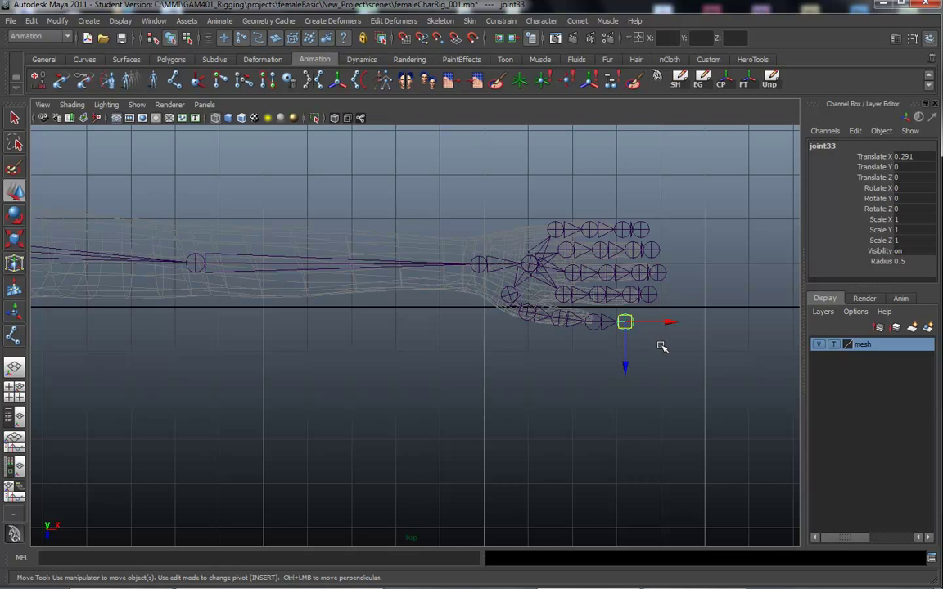
pyautogui.click(586, 324)
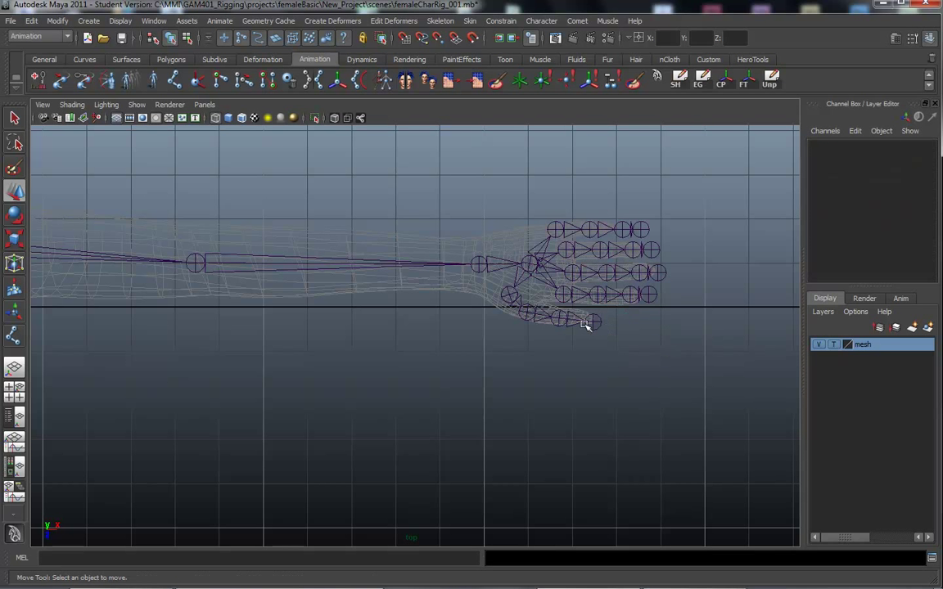
pyautogui.moveTo(553, 331)
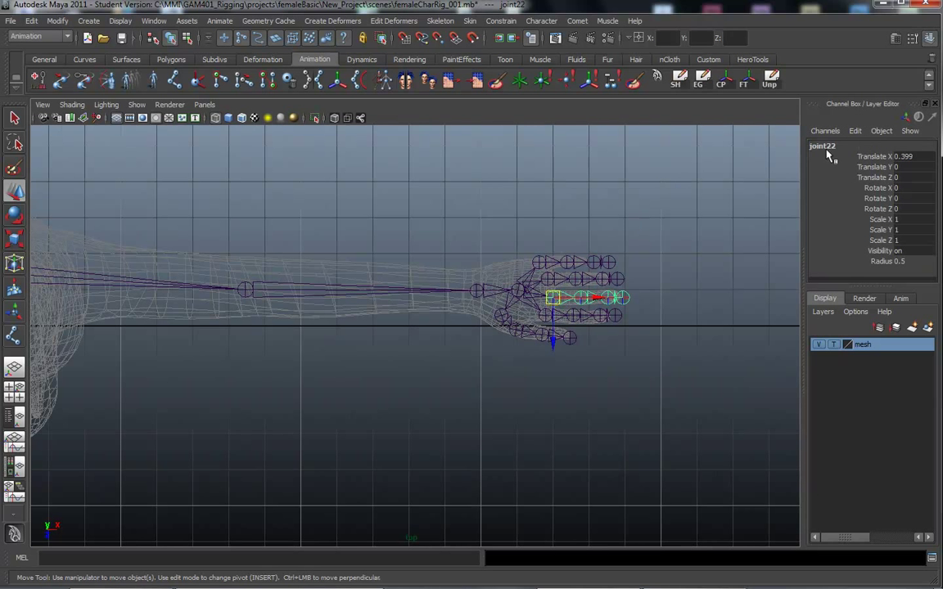
pyautogui.click(581, 298)
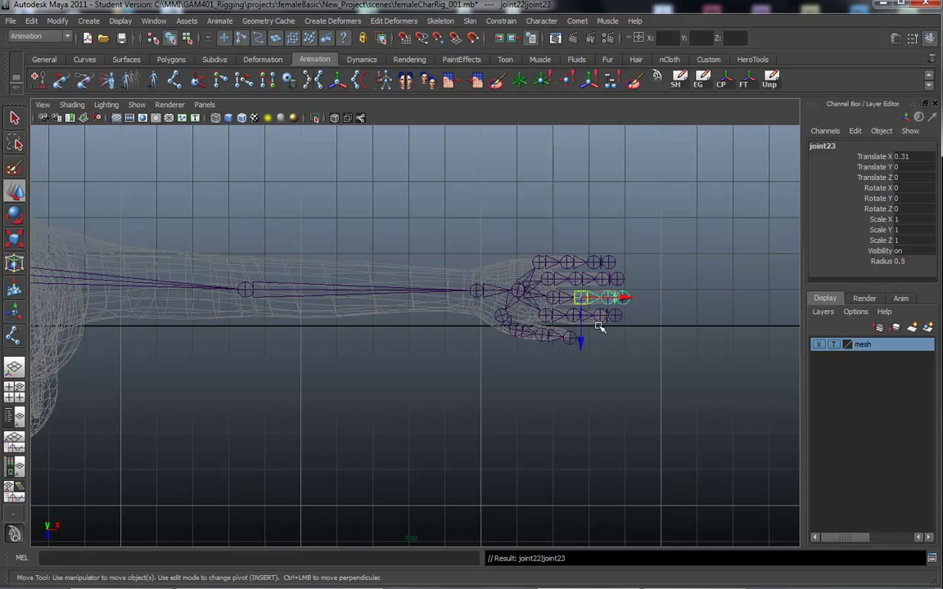
pyautogui.click(622, 297)
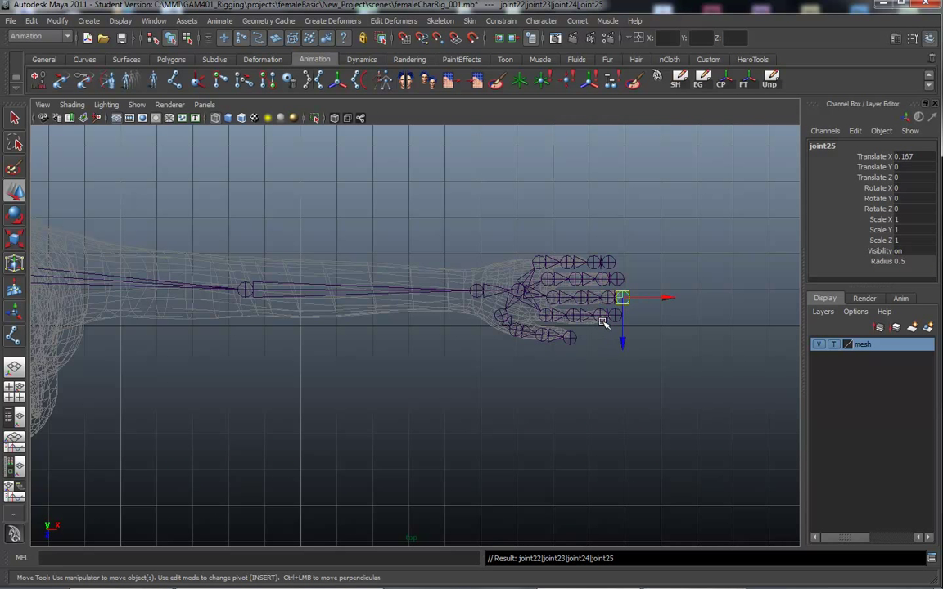
pyautogui.click(548, 278)
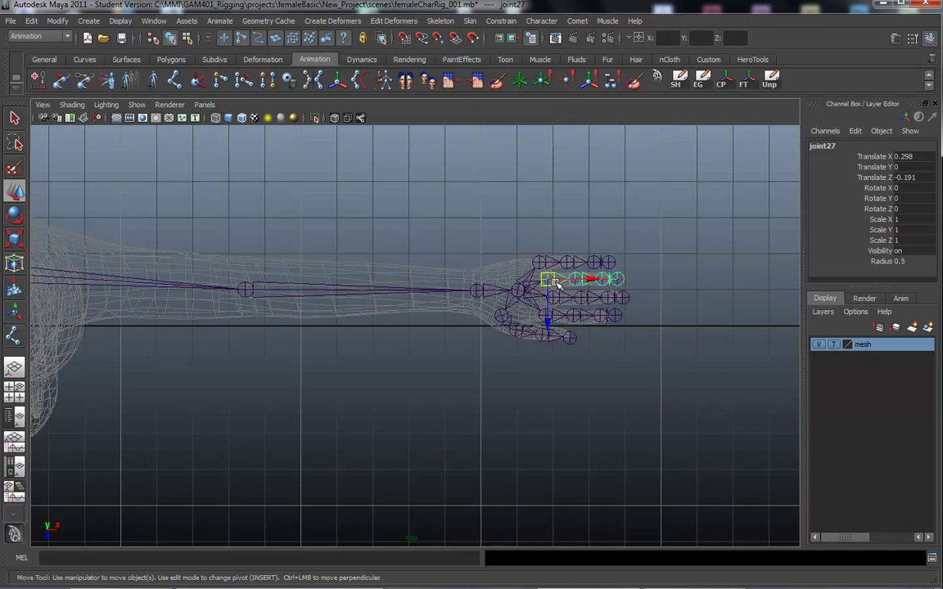
pyautogui.click(567, 296)
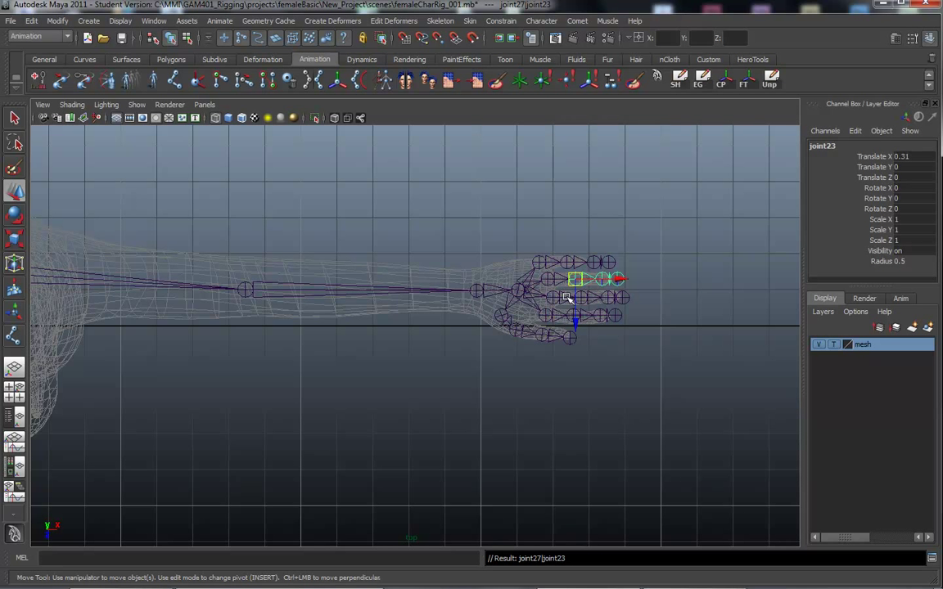
pyautogui.click(601, 280)
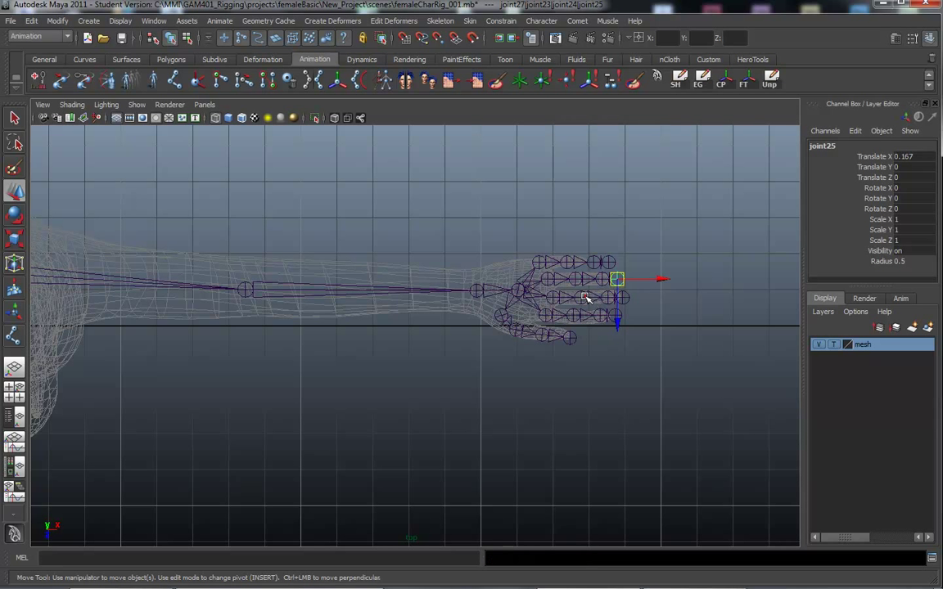
# - Drag the top finger's base and tip joints closer together to fit the shorter finger
pyautogui.click(581, 297)
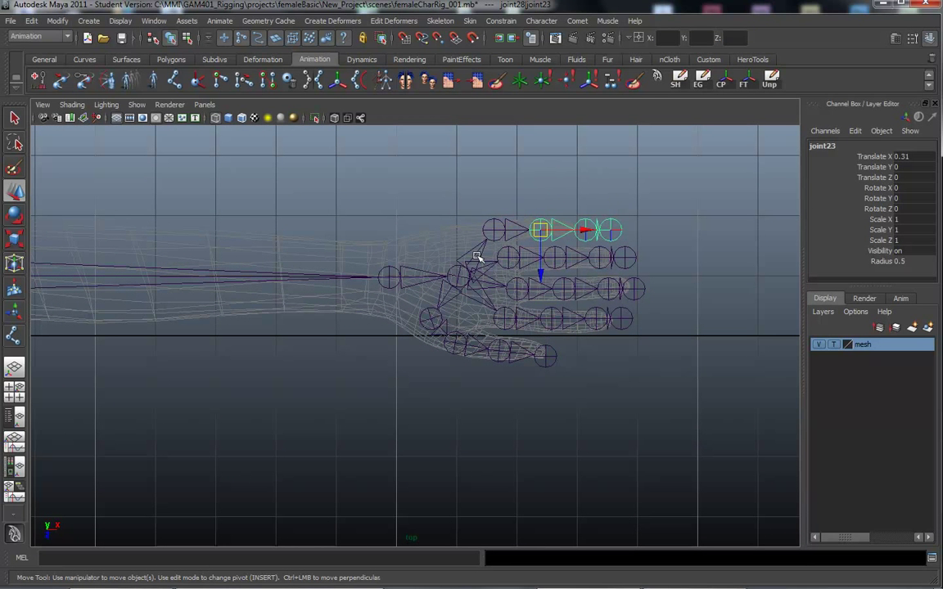
pyautogui.moveTo(649, 220)
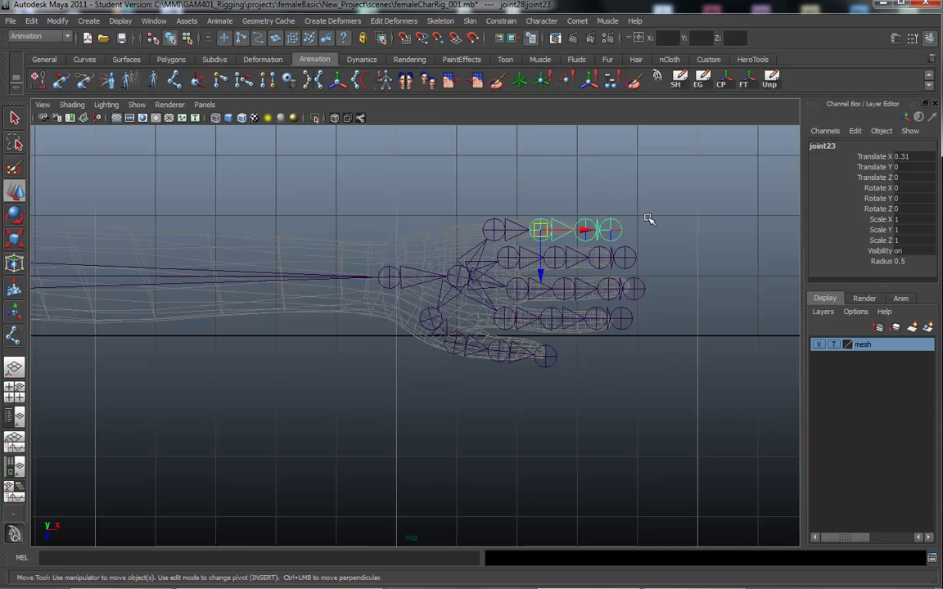
pyautogui.click(610, 230)
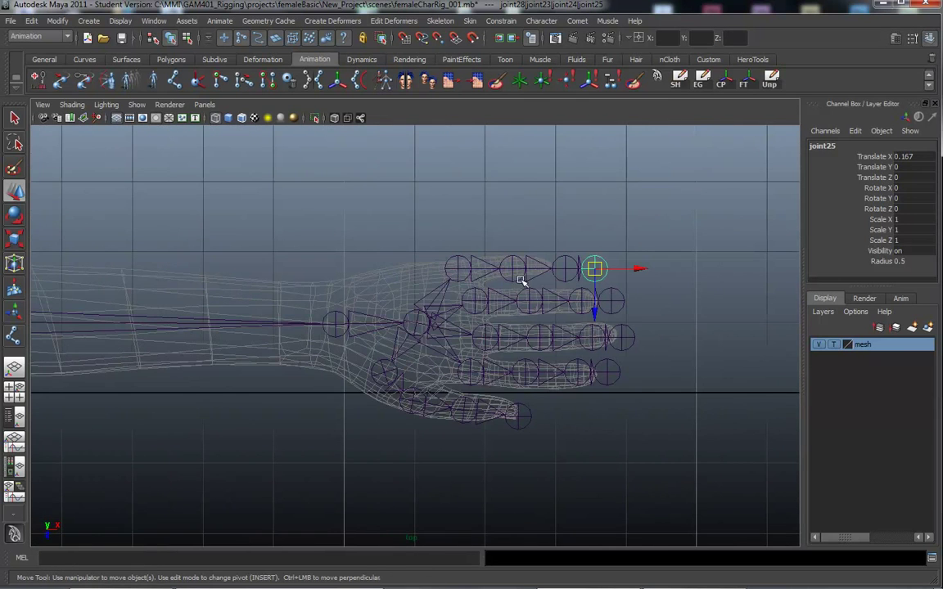
pyautogui.click(457, 268)
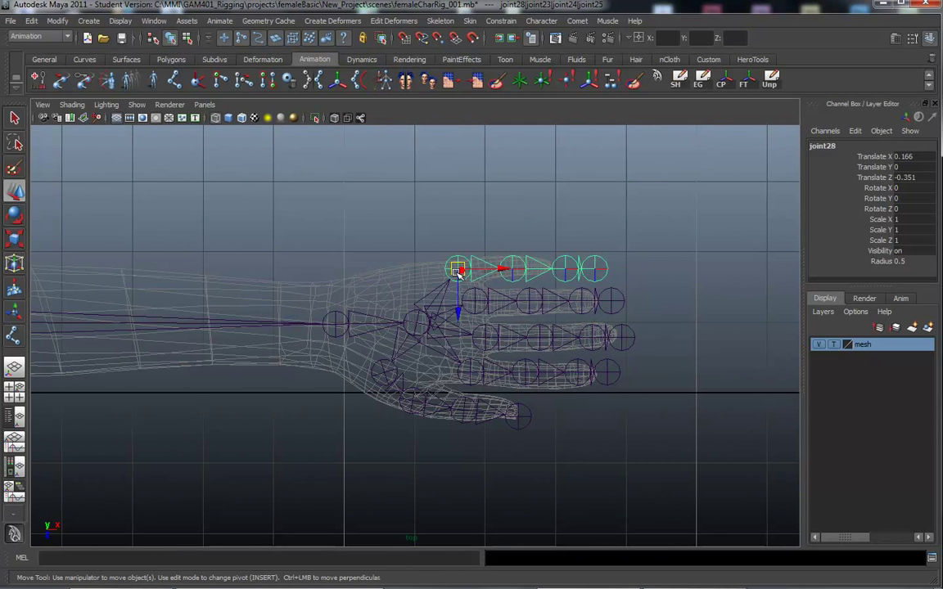
pyautogui.moveTo(457, 268); pyautogui.dragTo(455, 275)
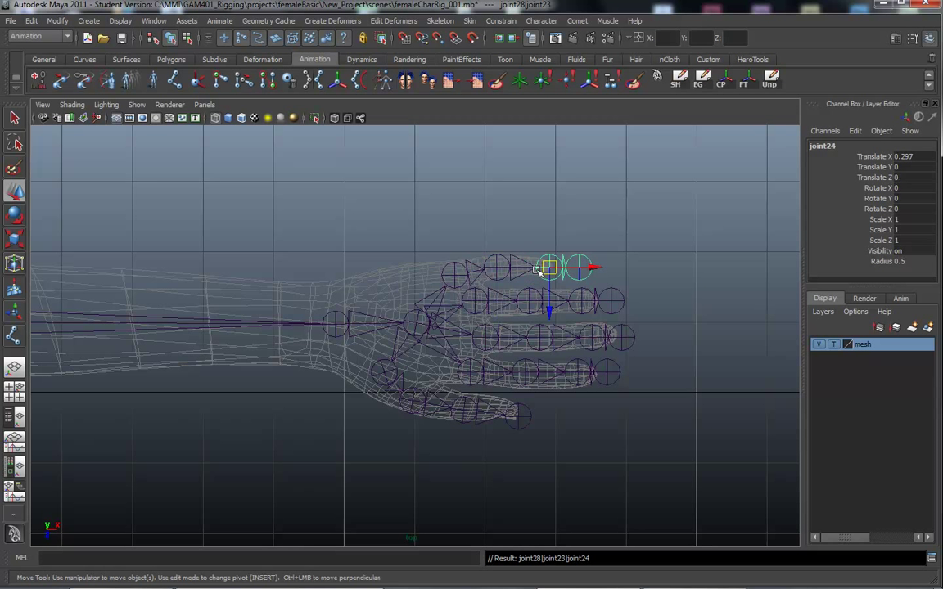
pyautogui.moveTo(548, 267); pyautogui.dragTo(530, 265)
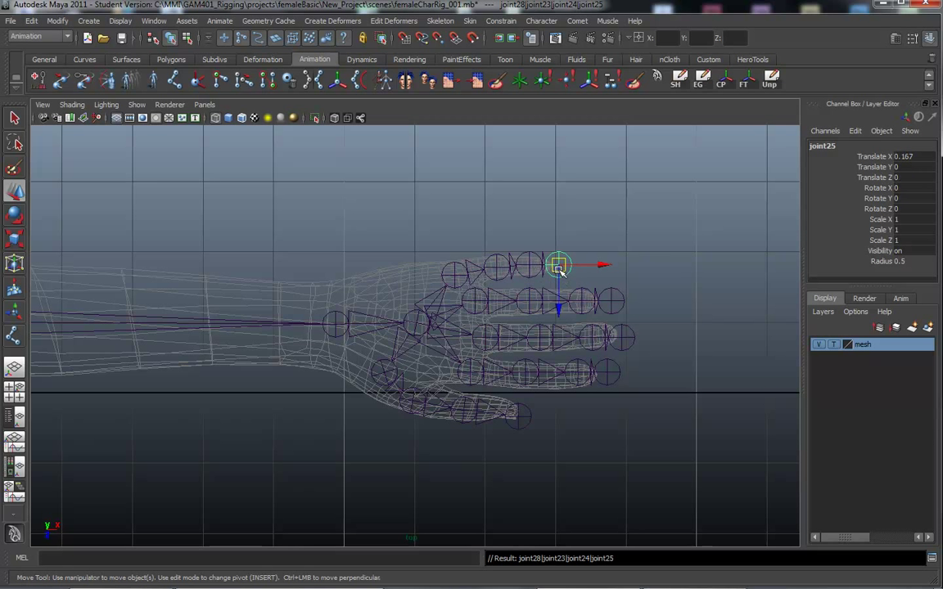
pyautogui.moveTo(559, 264); pyautogui.dragTo(553, 265)
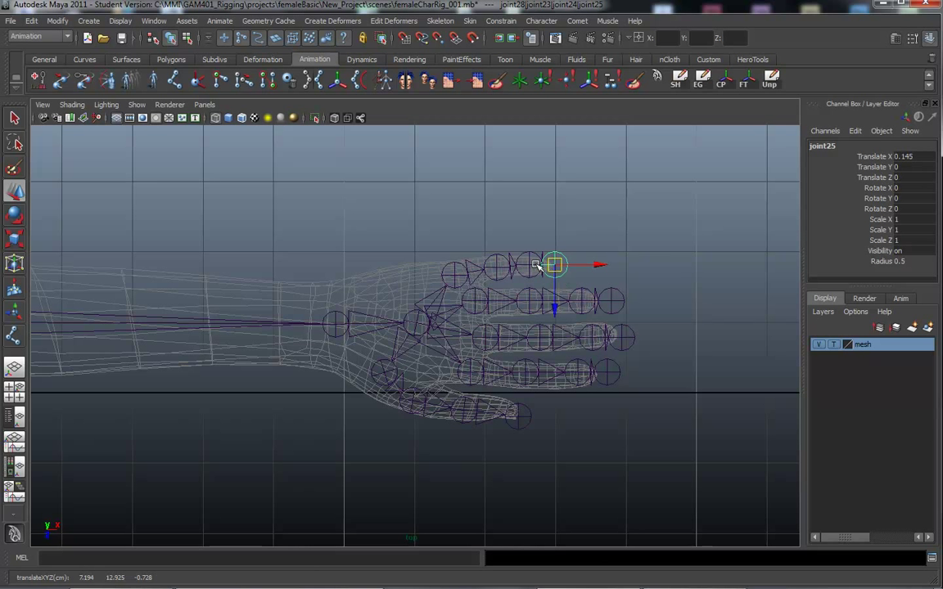
pyautogui.click(454, 274)
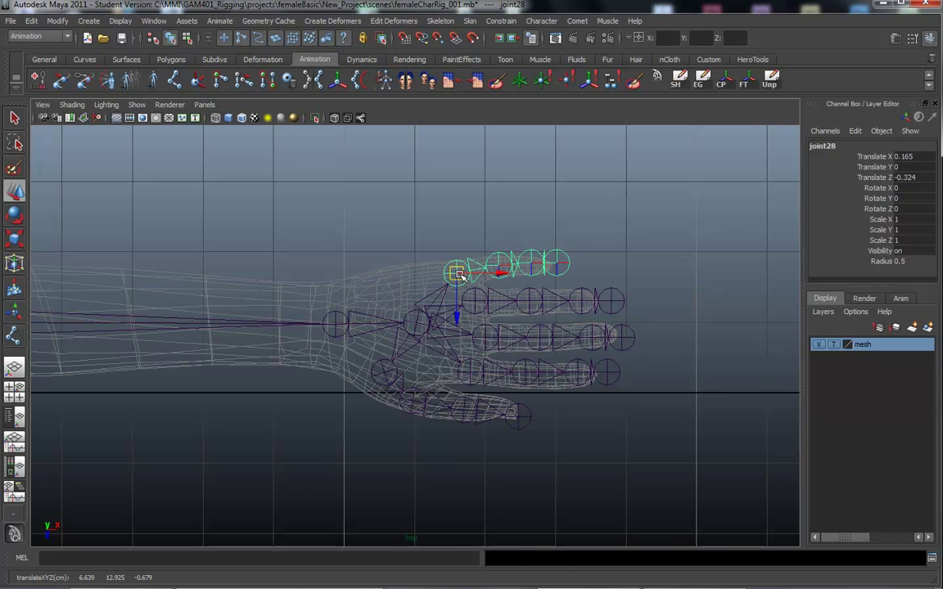
pyautogui.press('space')
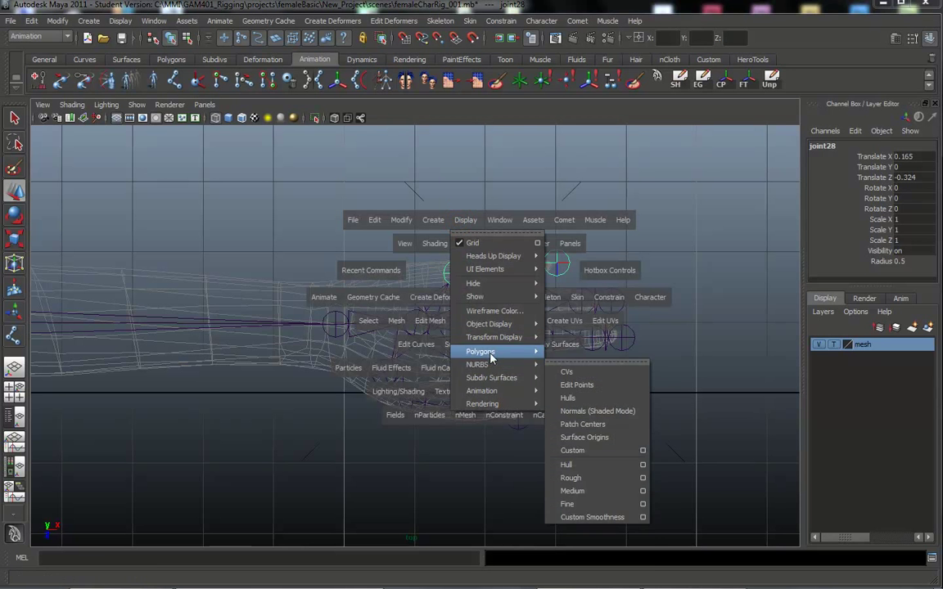
pyautogui.moveTo(482, 390)
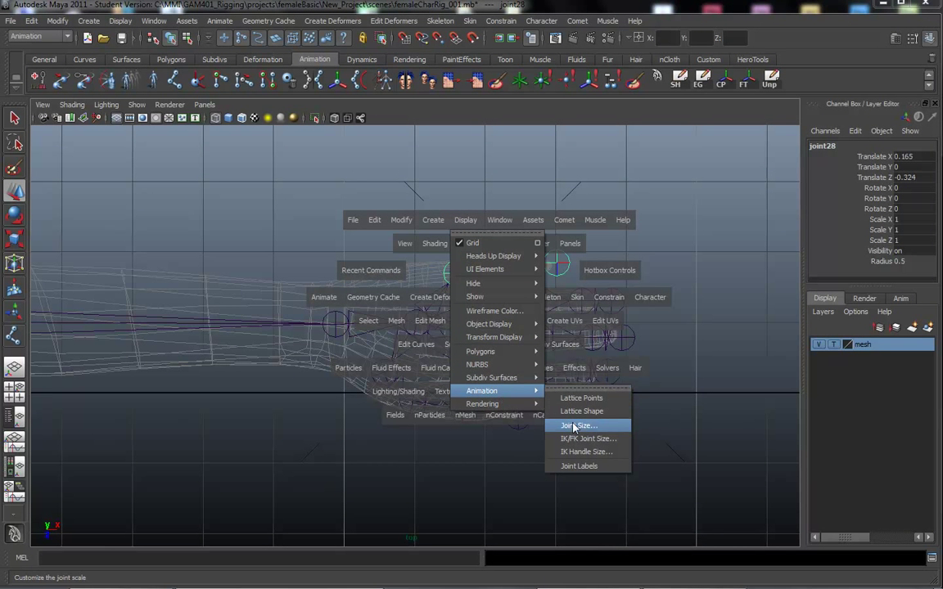
# - Set the Joint Display Scale to 0.15 in the Joint Size window and close it
pyautogui.click(579, 426)
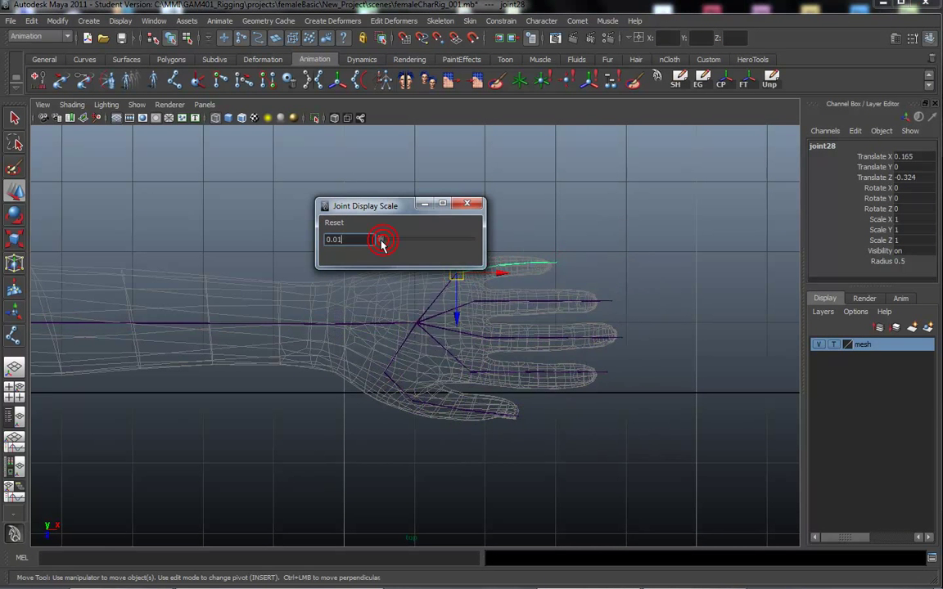
pyautogui.moveTo(372, 240); pyautogui.dragTo(382, 240)
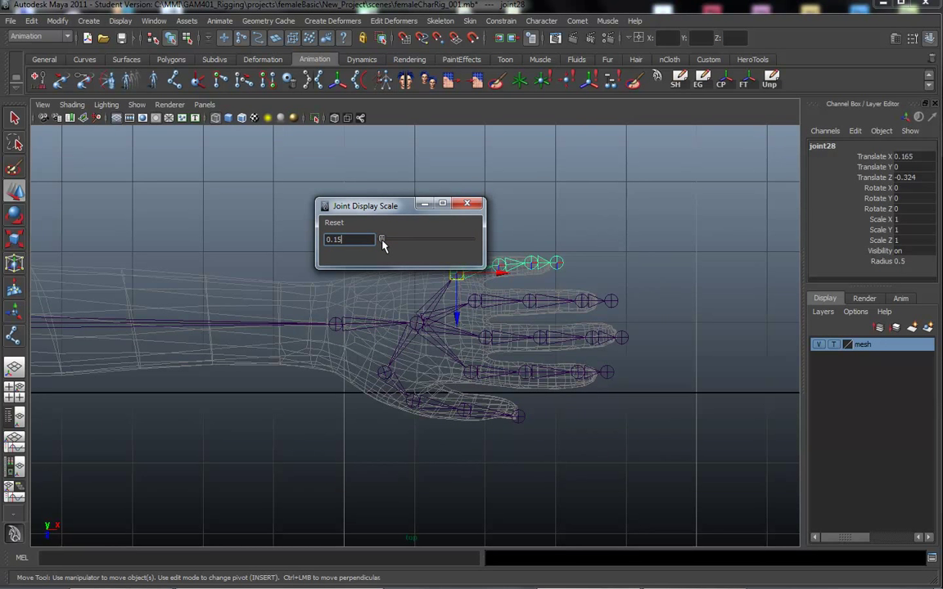
pyautogui.click(467, 204)
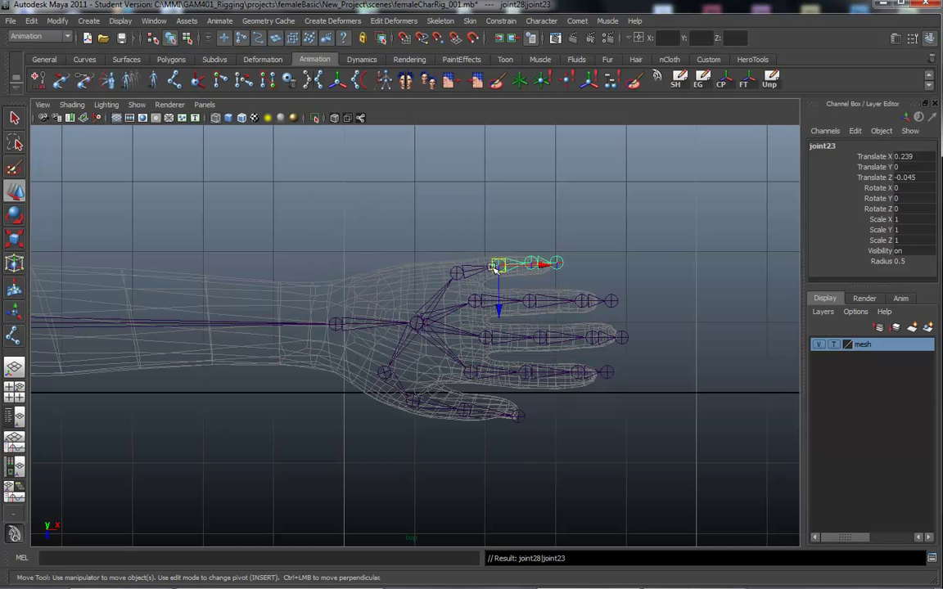
# - Select the top and second finger joints and nudge them onto their knuckles
pyautogui.click(530, 264)
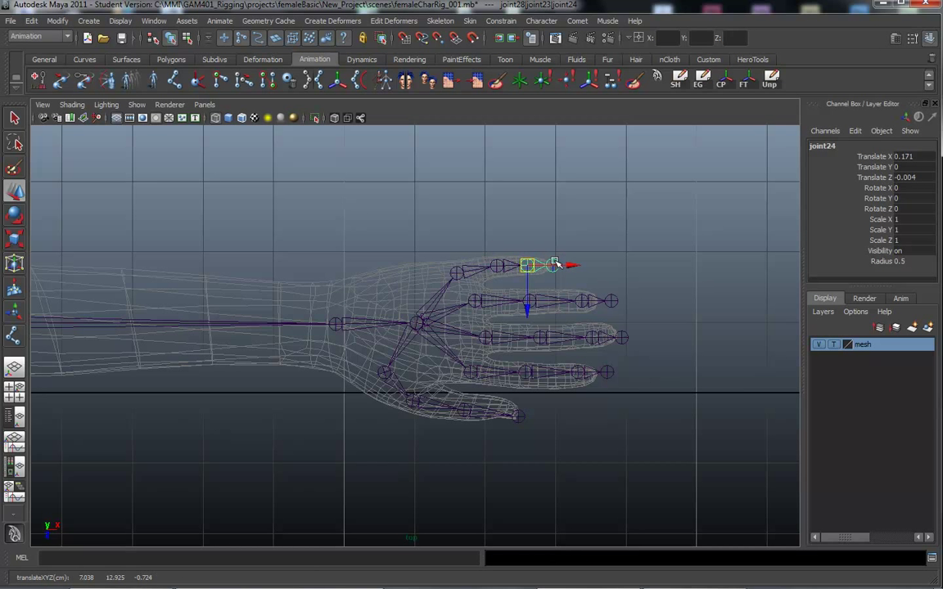
pyautogui.moveTo(505, 297)
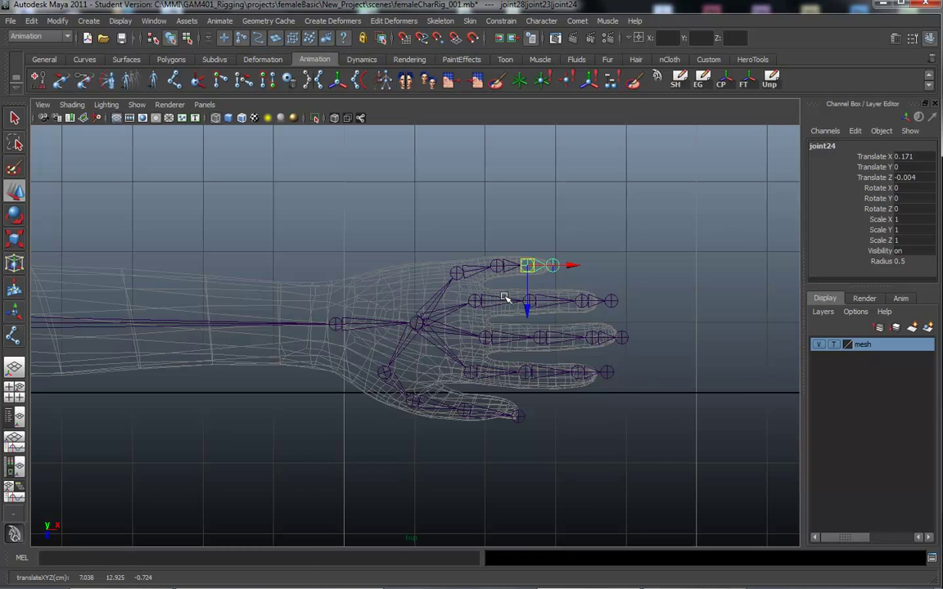
pyautogui.click(477, 304)
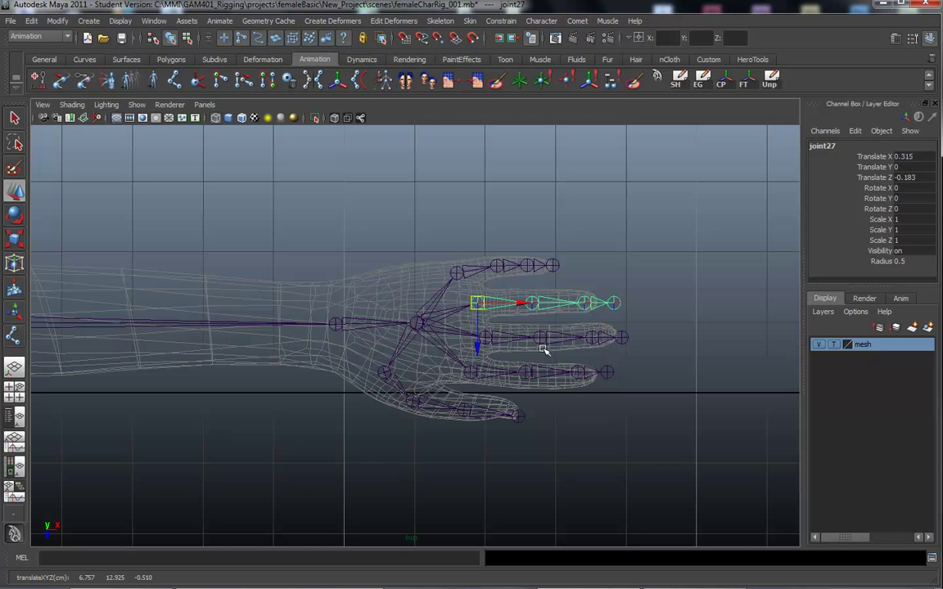
pyautogui.click(530, 303)
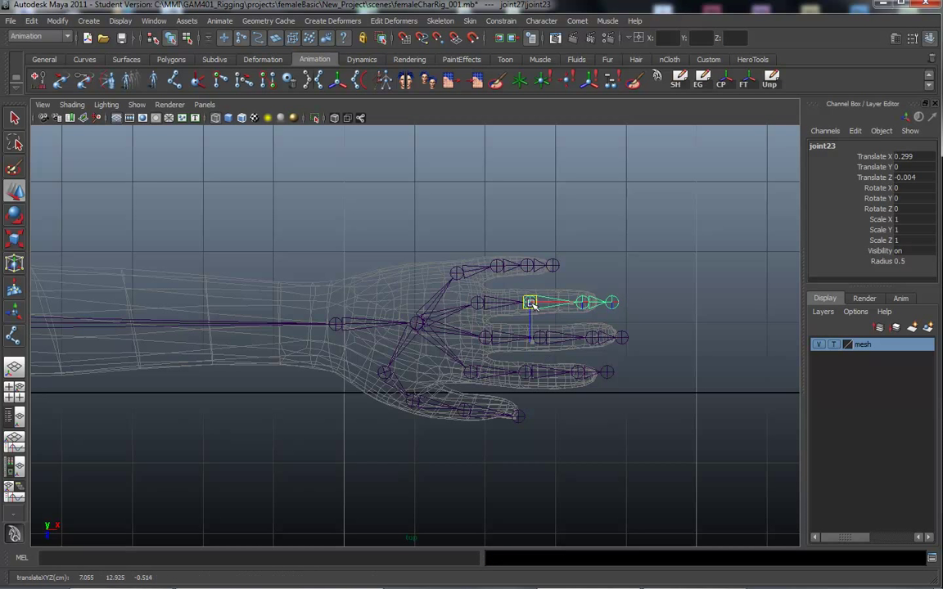
pyautogui.click(581, 303)
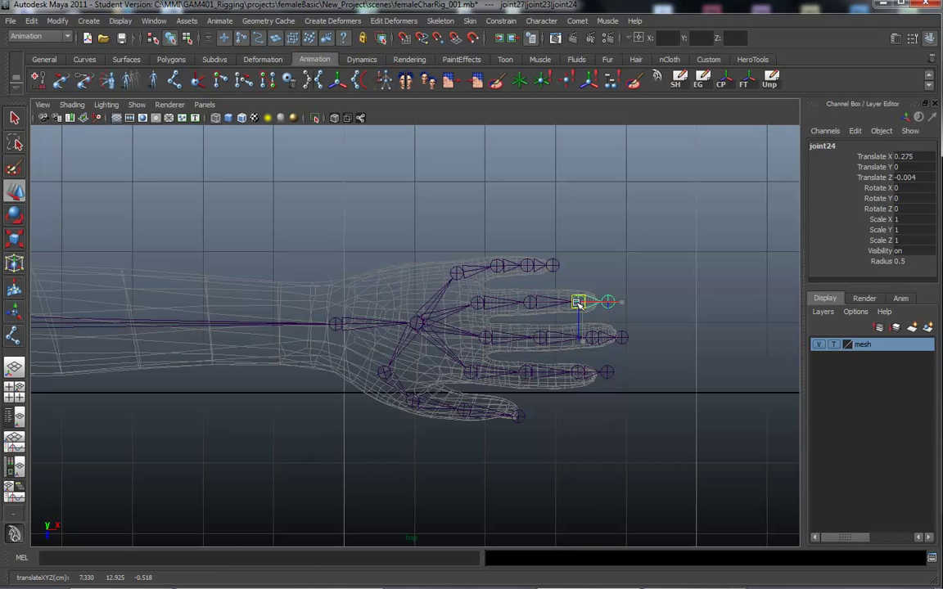
pyautogui.moveTo(578, 302); pyautogui.dragTo(573, 301)
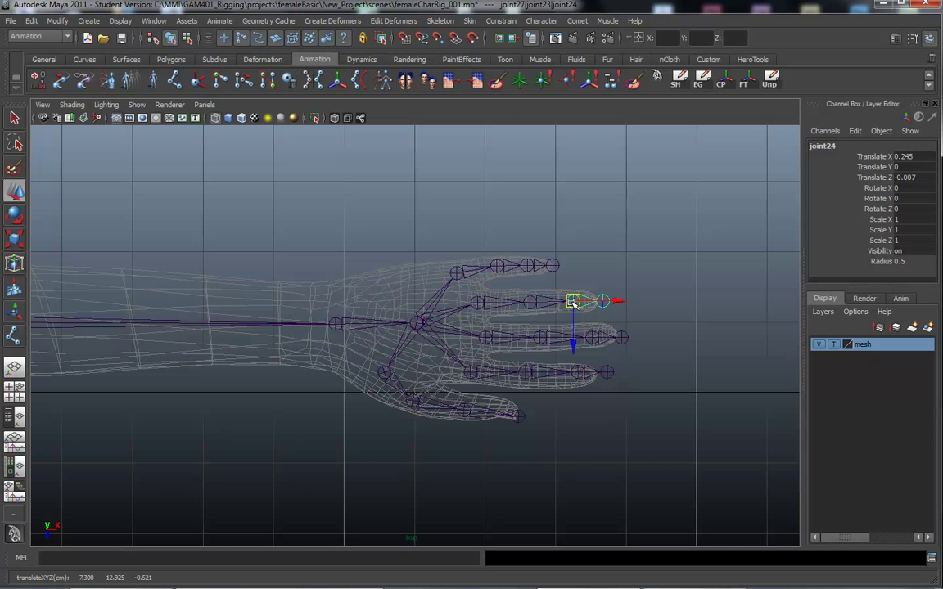
pyautogui.click(601, 301)
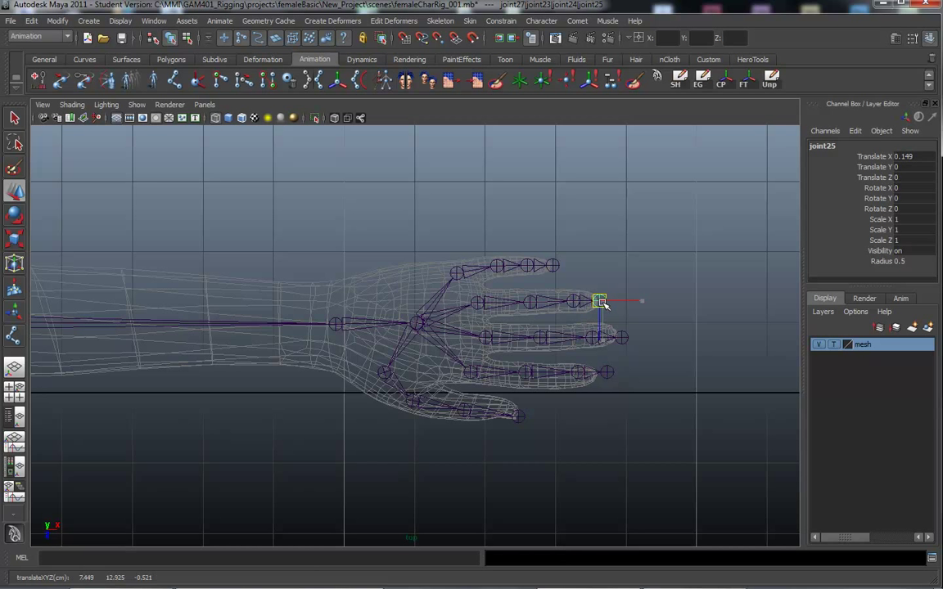
pyautogui.click(485, 337)
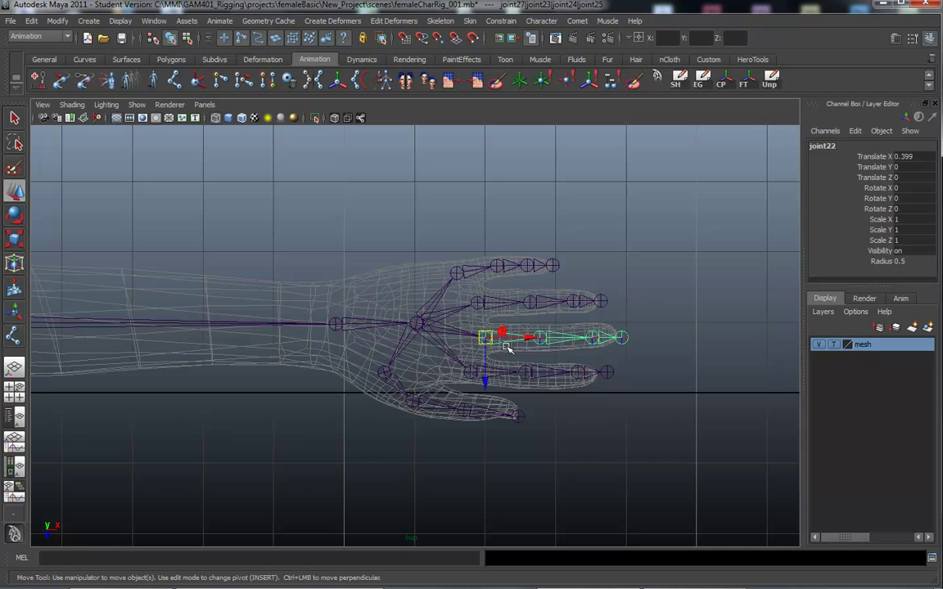
# - Move the third finger's base, middle and last knuckle joints into place
pyautogui.moveTo(503, 335); pyautogui.dragTo(487, 337)
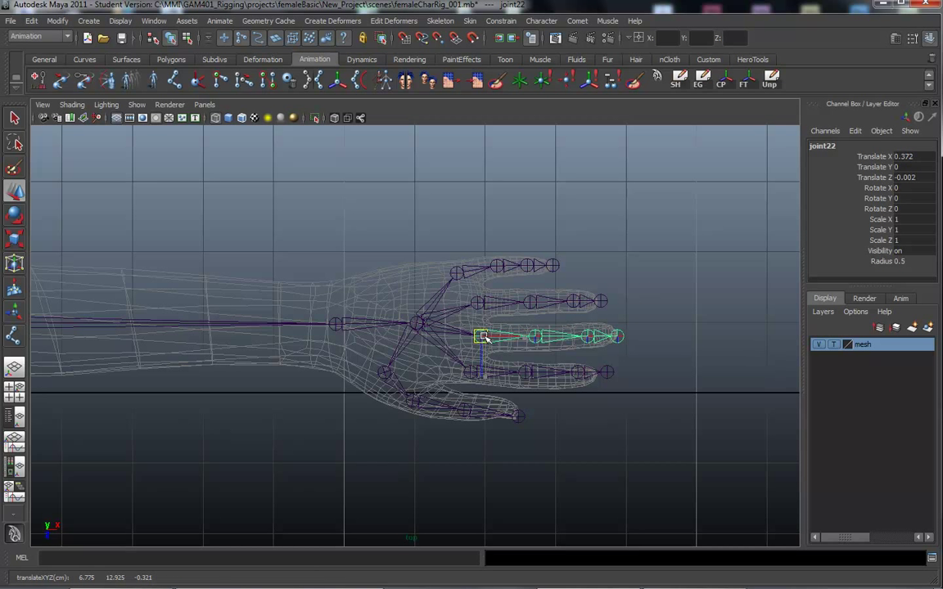
pyautogui.click(533, 350)
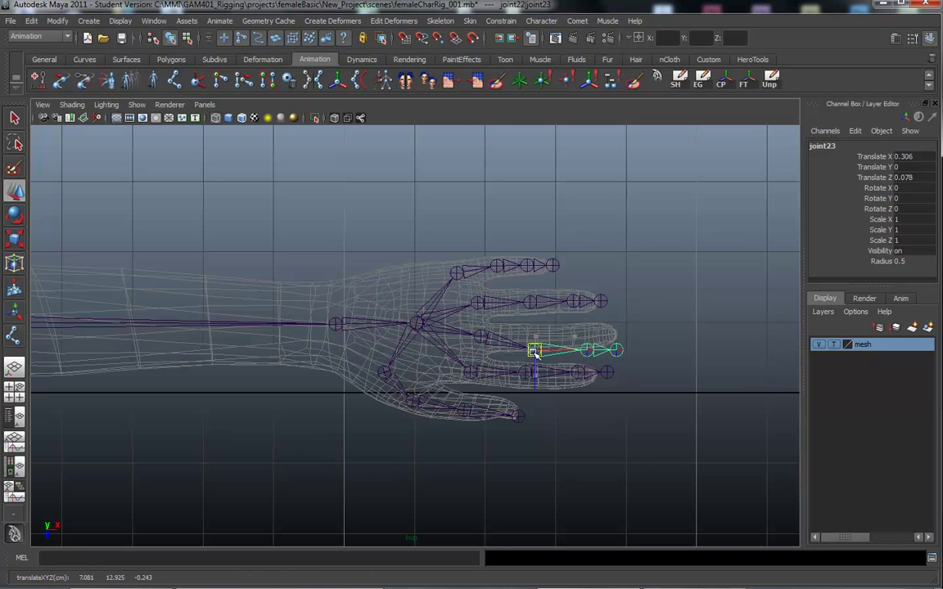
pyautogui.moveTo(533, 350); pyautogui.dragTo(534, 370)
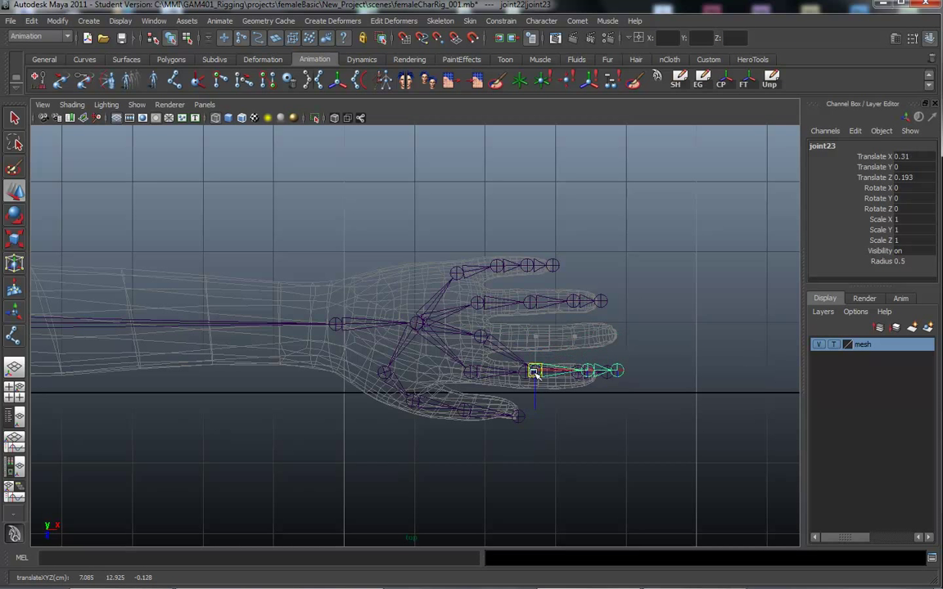
pyautogui.moveTo(532, 371); pyautogui.dragTo(539, 338)
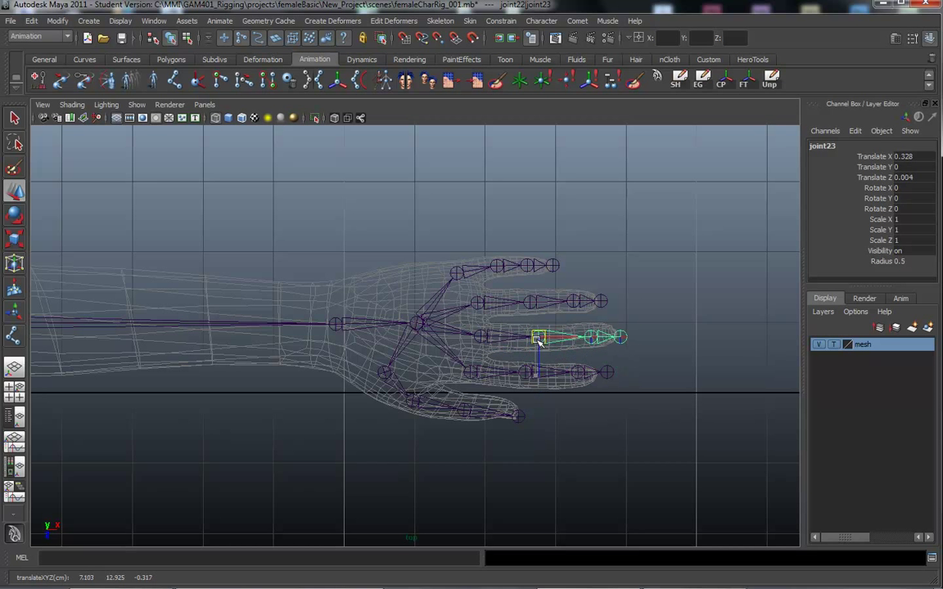
pyautogui.moveTo(539, 339); pyautogui.dragTo(532, 338)
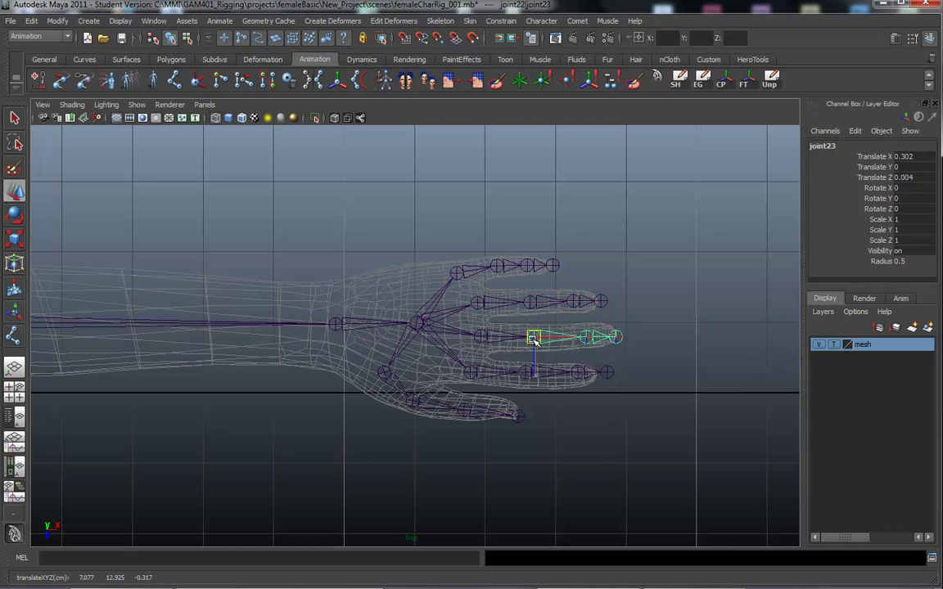
pyautogui.moveTo(533, 338); pyautogui.dragTo(537, 337)
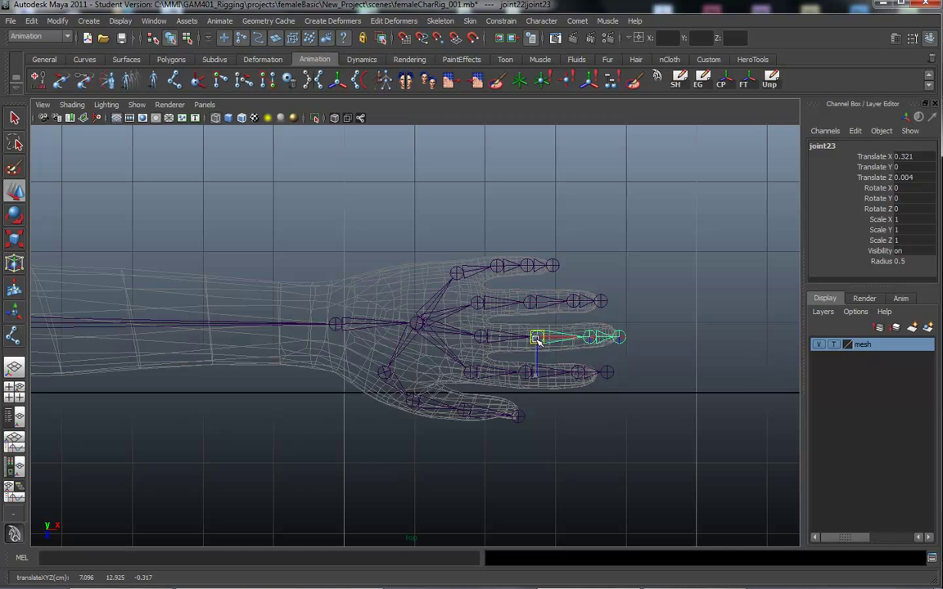
pyautogui.click(590, 337)
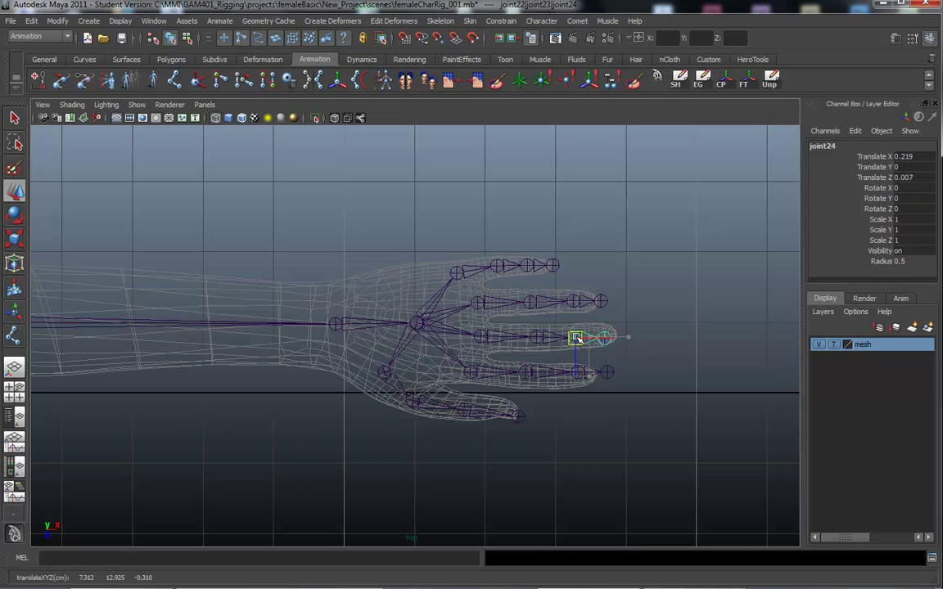
pyautogui.moveTo(575, 337); pyautogui.dragTo(581, 336)
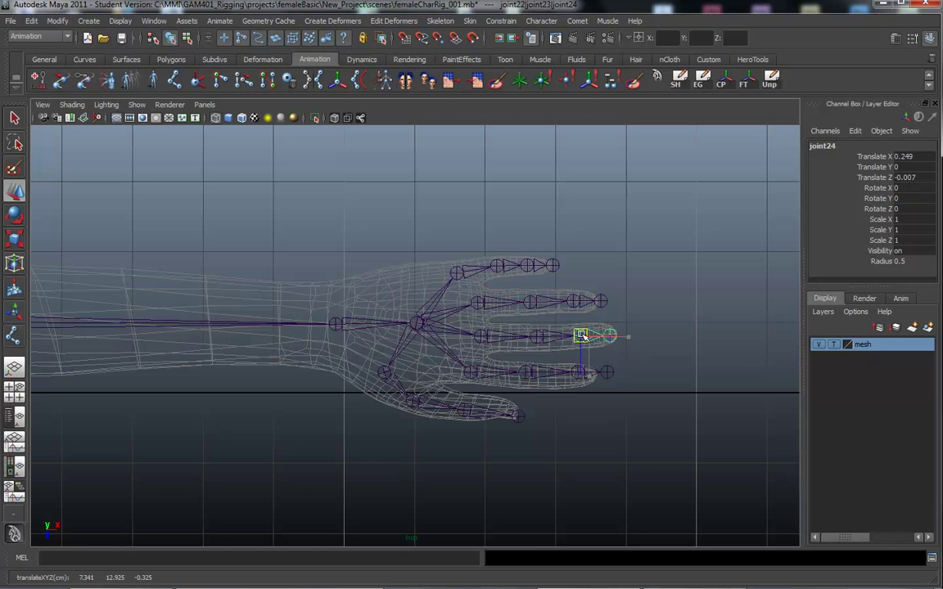
pyautogui.moveTo(581, 335); pyautogui.dragTo(586, 336)
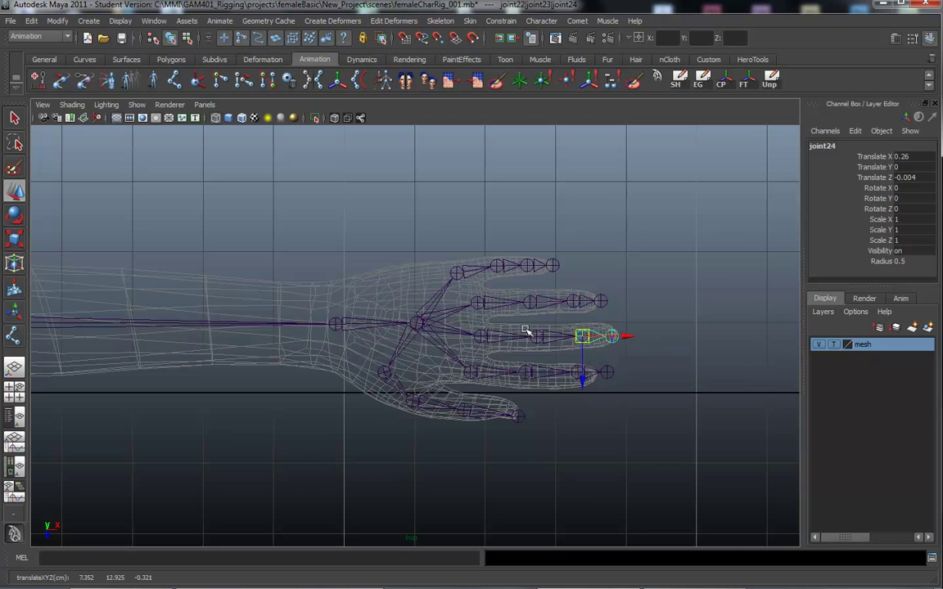
# - Select the fourth finger's joints and nudge its middle joint onto the knuckle
pyautogui.click(611, 335)
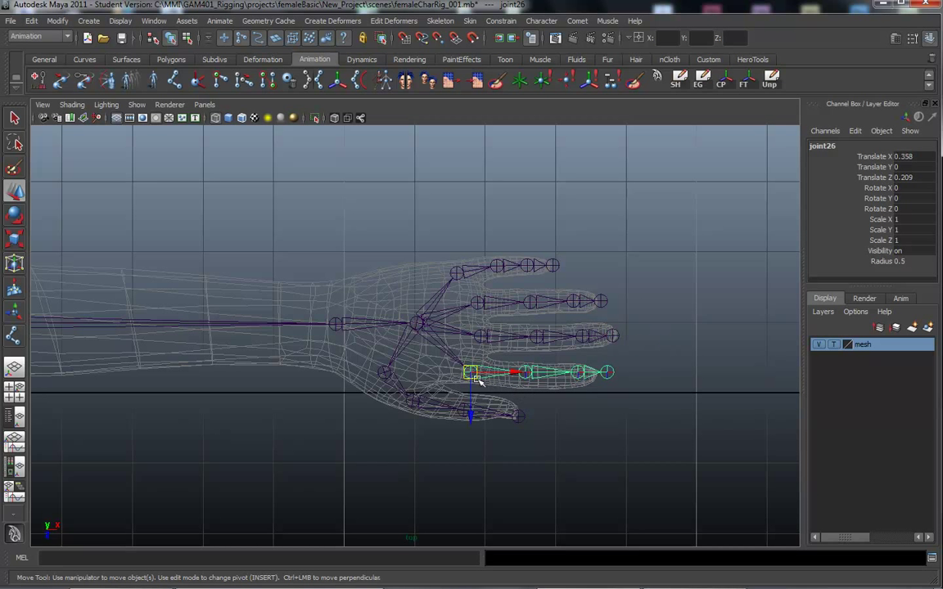
pyautogui.click(524, 372)
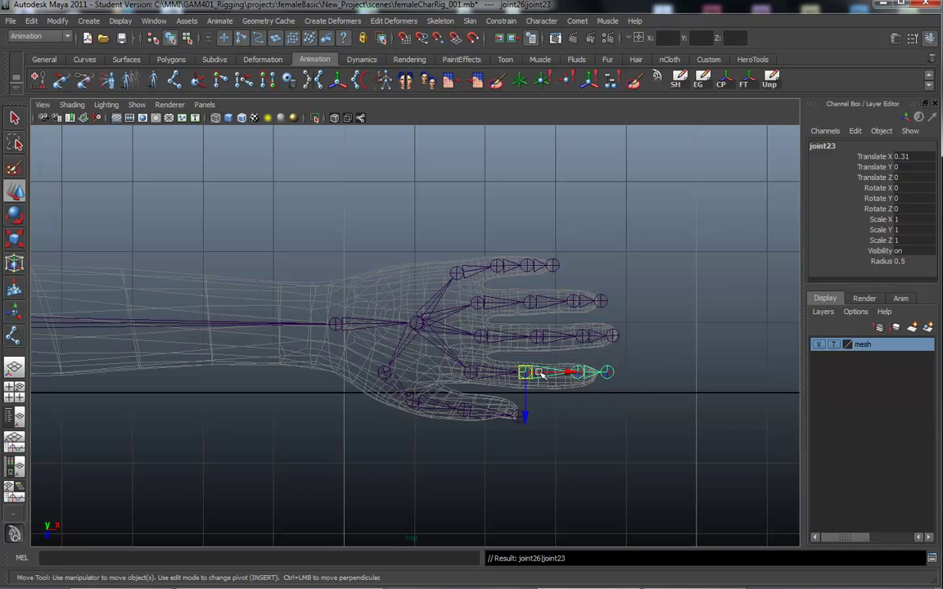
pyautogui.moveTo(524, 372); pyautogui.dragTo(524, 376)
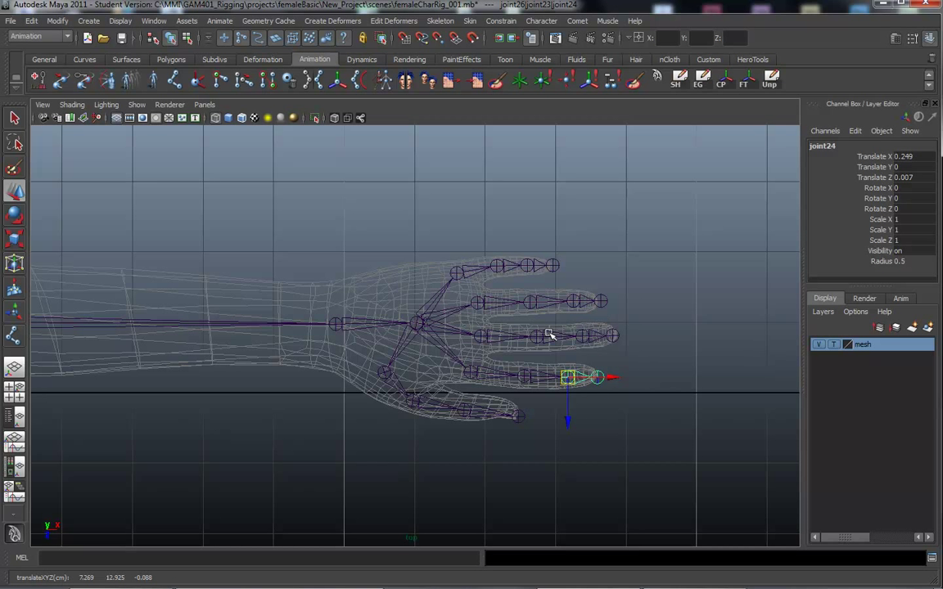
pyautogui.moveTo(524, 292)
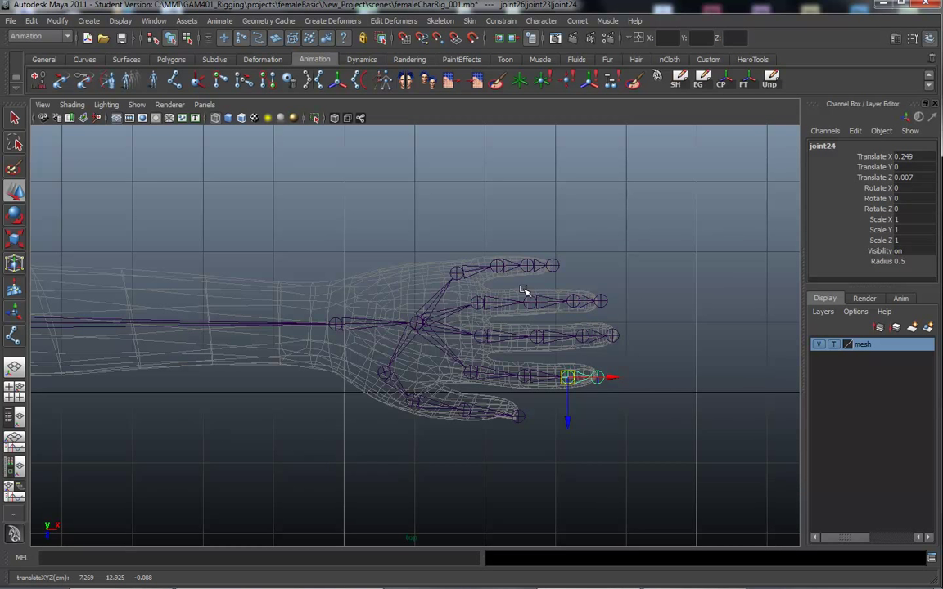
pyautogui.moveTo(503, 281)
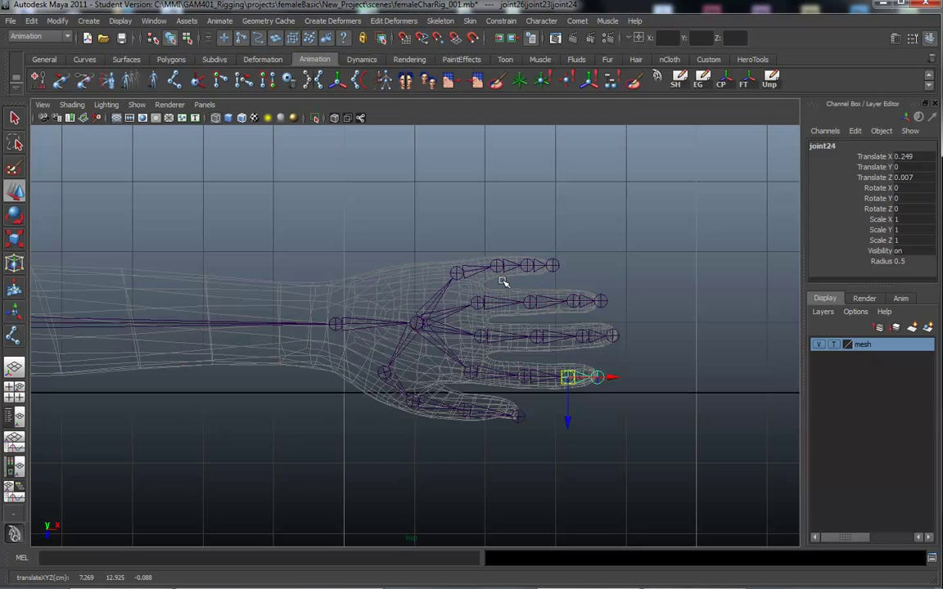
pyautogui.moveTo(448, 471)
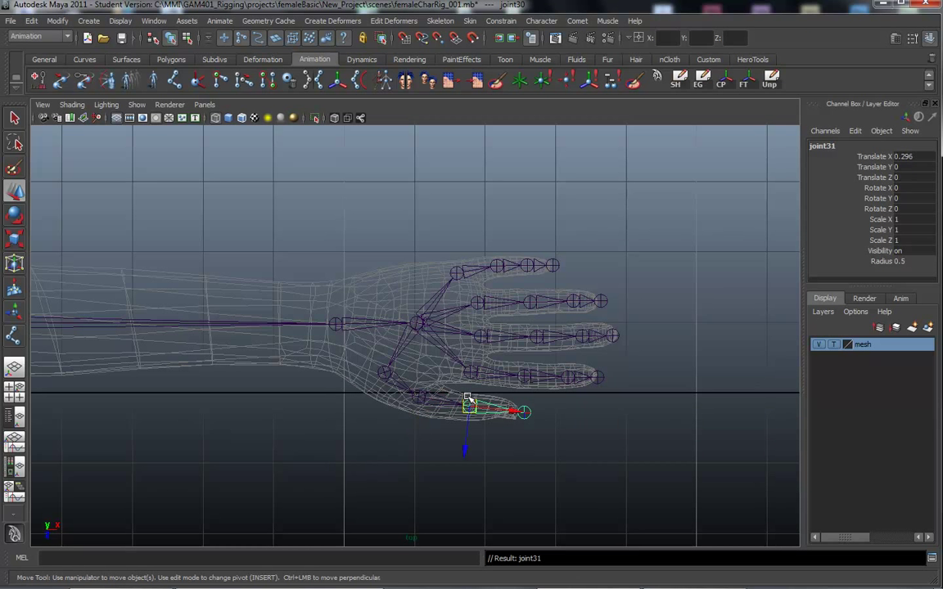
pyautogui.click(516, 413)
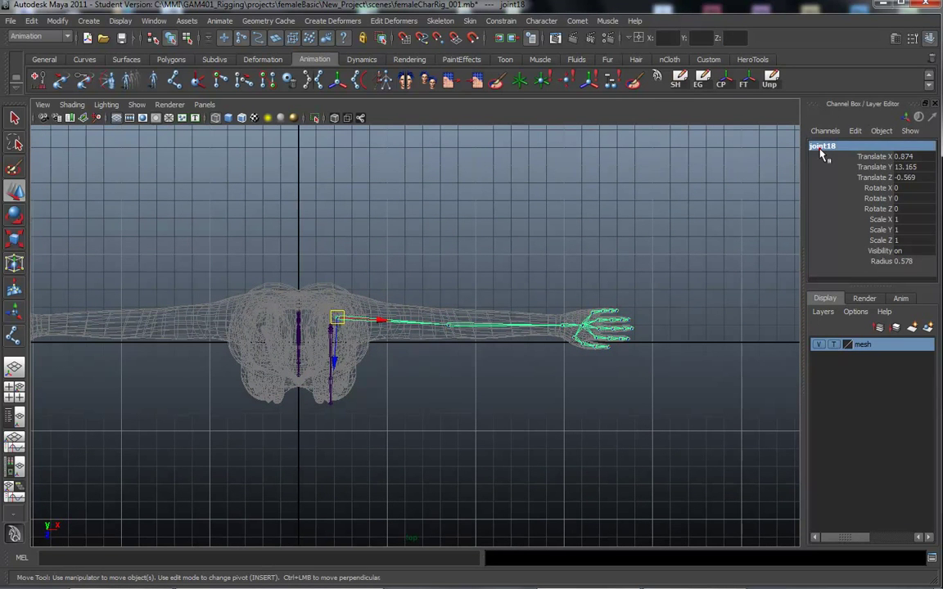
# - Rename the shoulder and wrist joints L_shoulder_jnt and L_wrist_jnt in the Channel Box
pyautogui.doubleClick(822, 146)
pyautogui.write('L_shoulder_jnt')
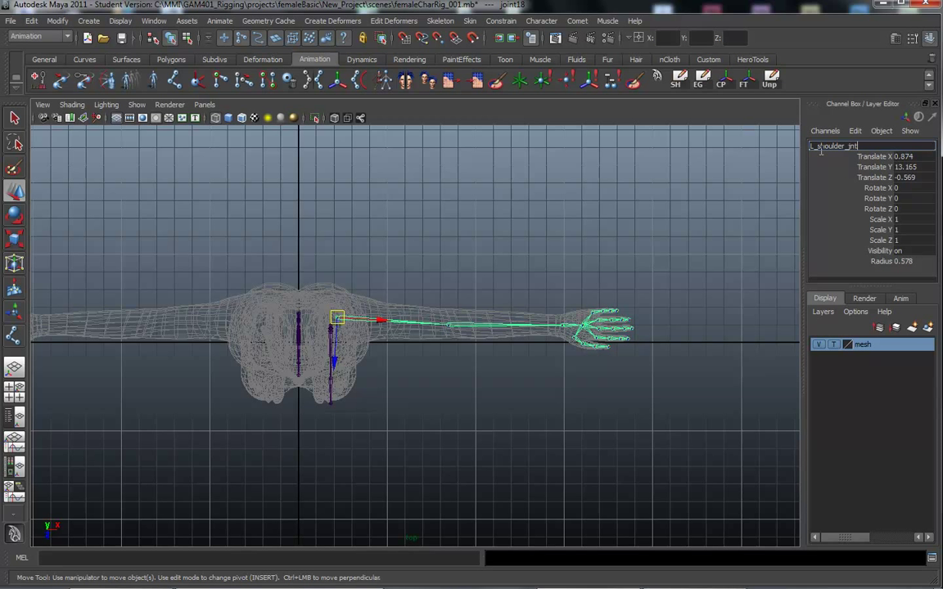
pyautogui.moveTo(739, 246)
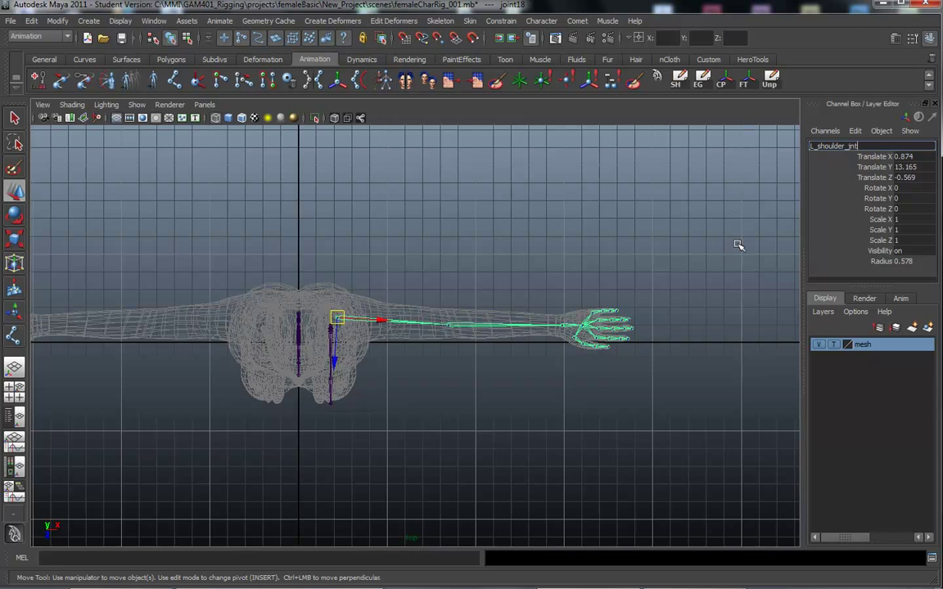
pyautogui.moveTo(743, 240)
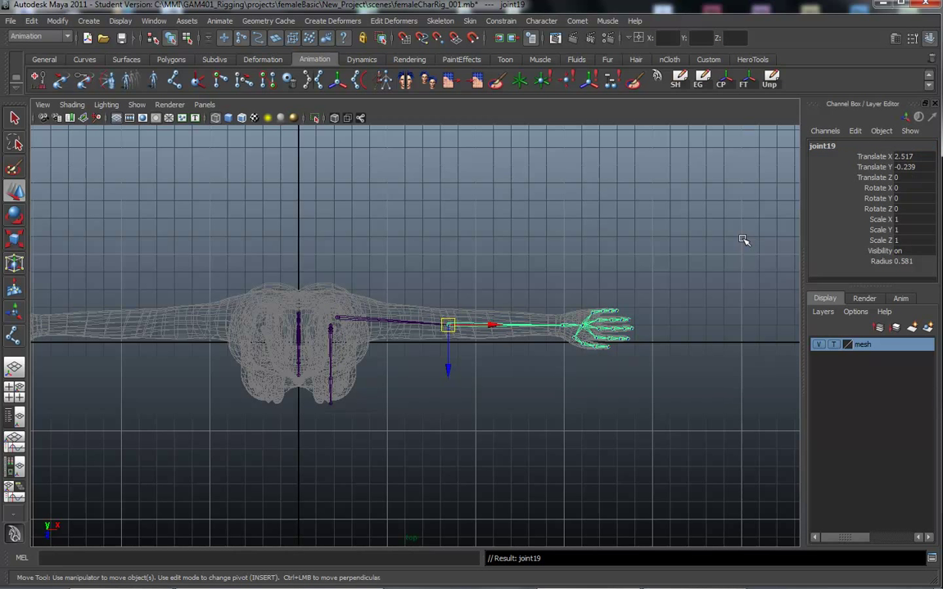
pyautogui.doubleClick(822, 146)
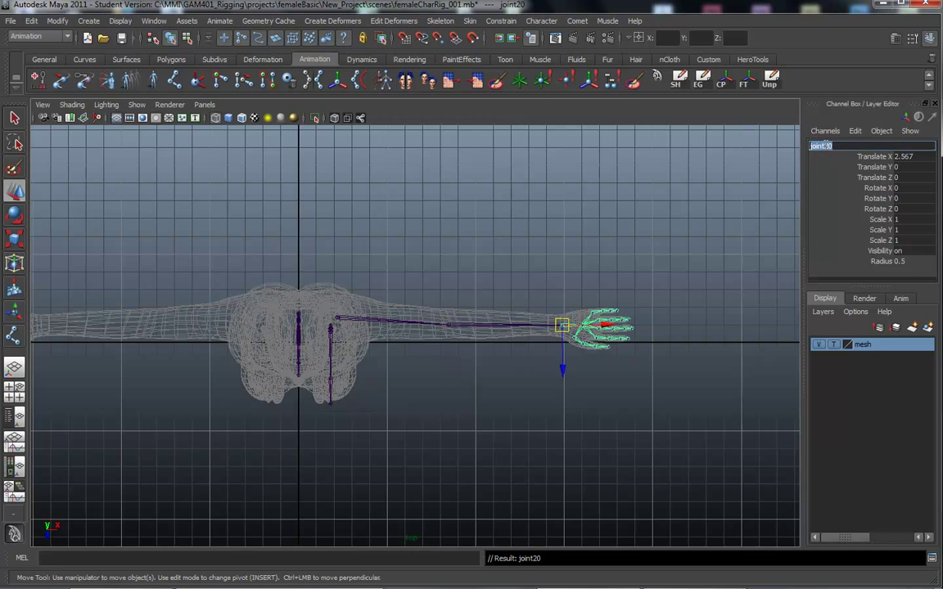
pyautogui.write('L_wri')
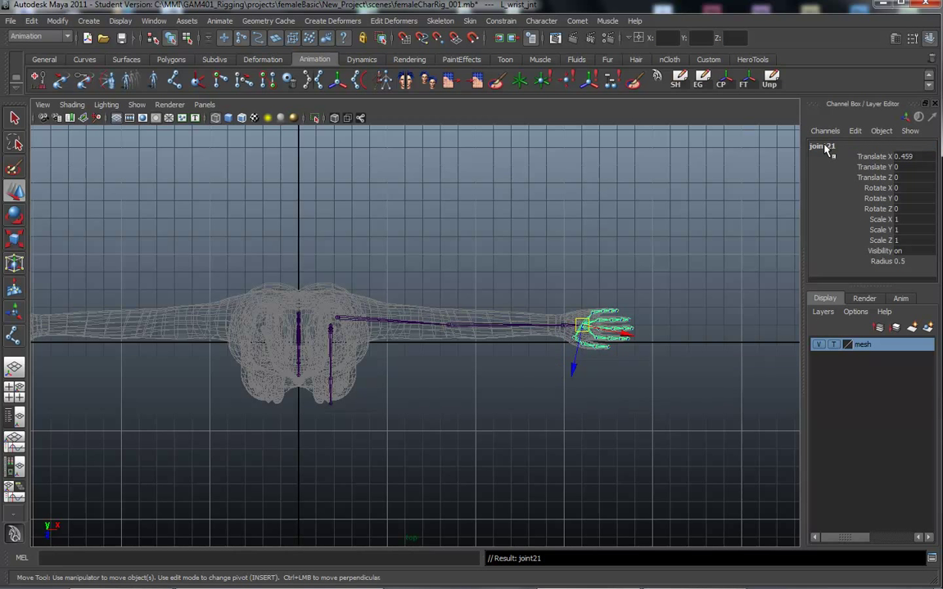
pyautogui.doubleClick(821, 146)
pyautogui.write('L_palm_jnt')
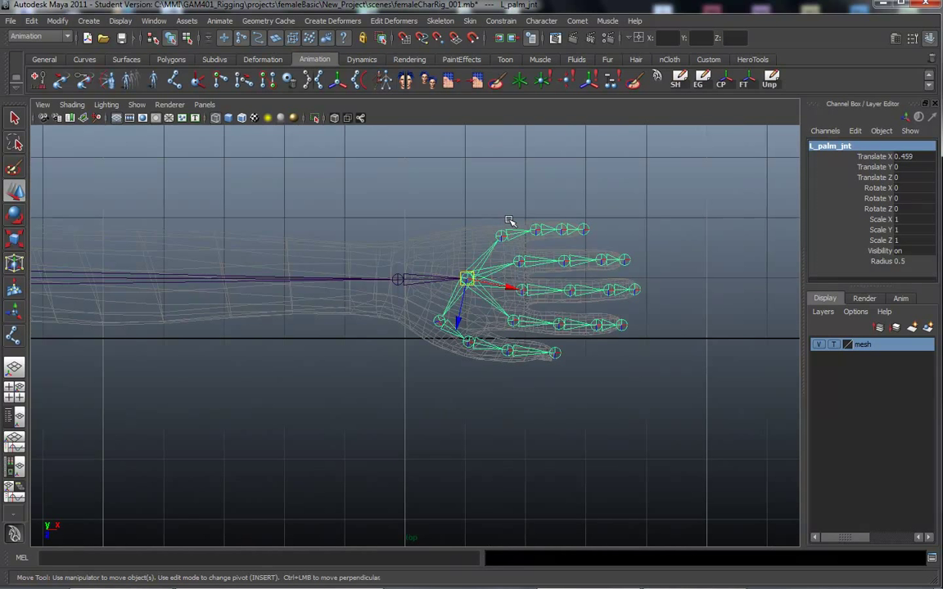
# - Rename the palm joint L_palm_jnt and the pinky base joint L_pinky_finger_A_jnt
pyautogui.click(499, 236)
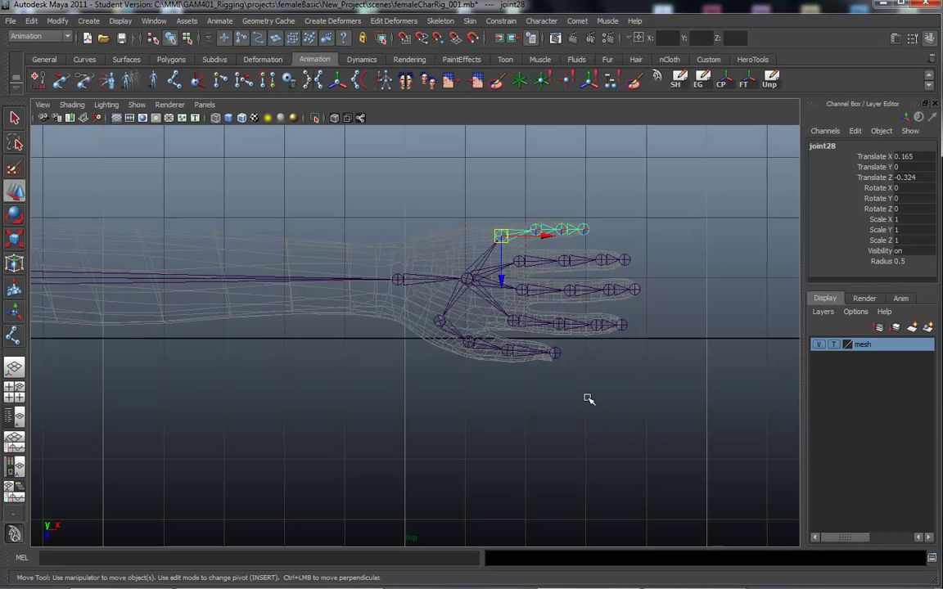
pyautogui.click(823, 146)
pyautogui.write('L_pinky_finger_A_jnt')
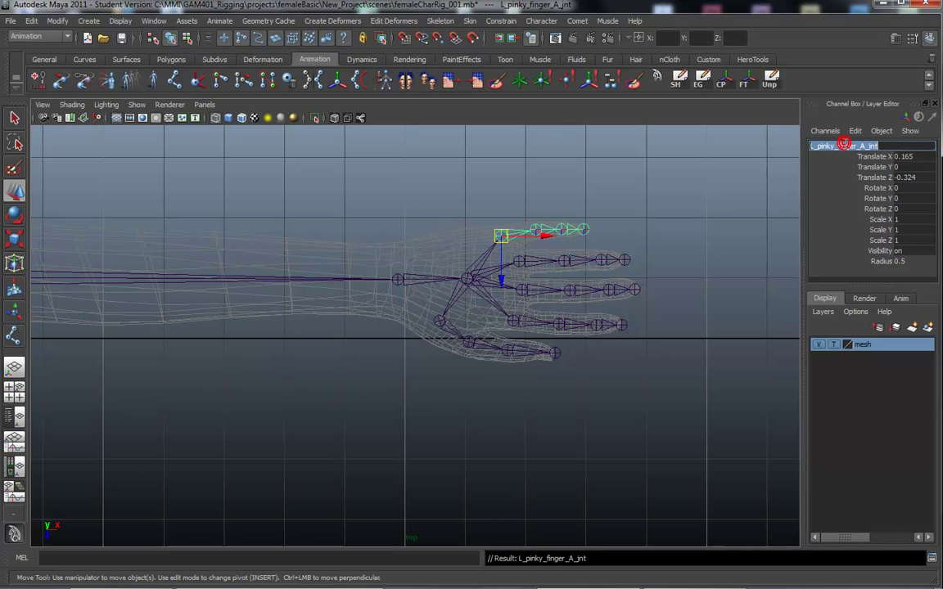
pyautogui.click(880, 156)
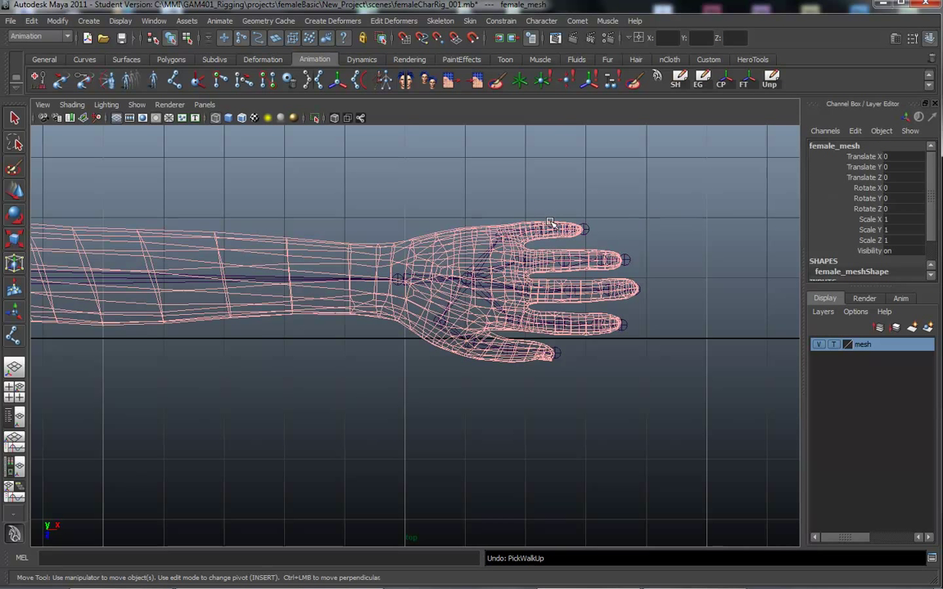
pyautogui.click(533, 230)
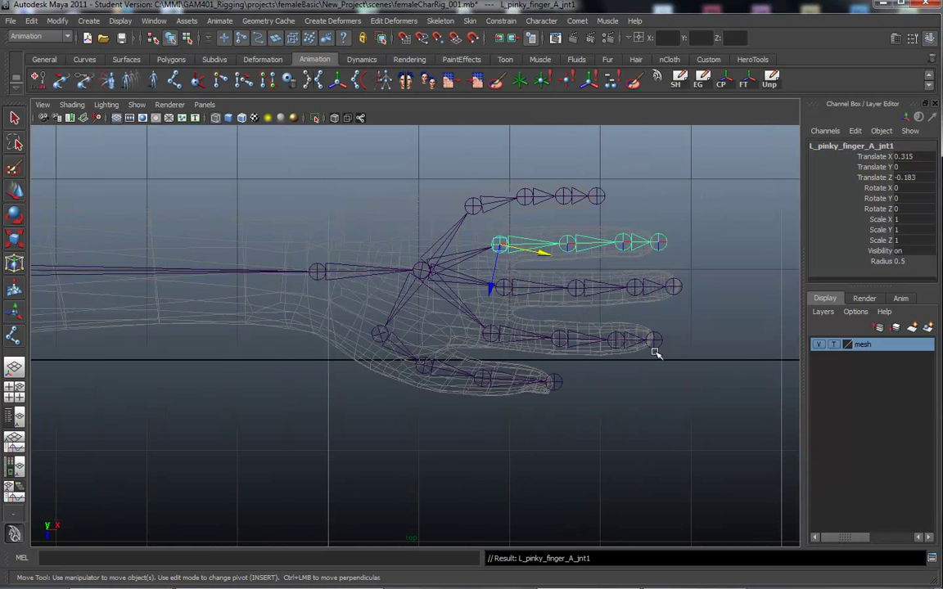
pyautogui.moveTo(522, 267)
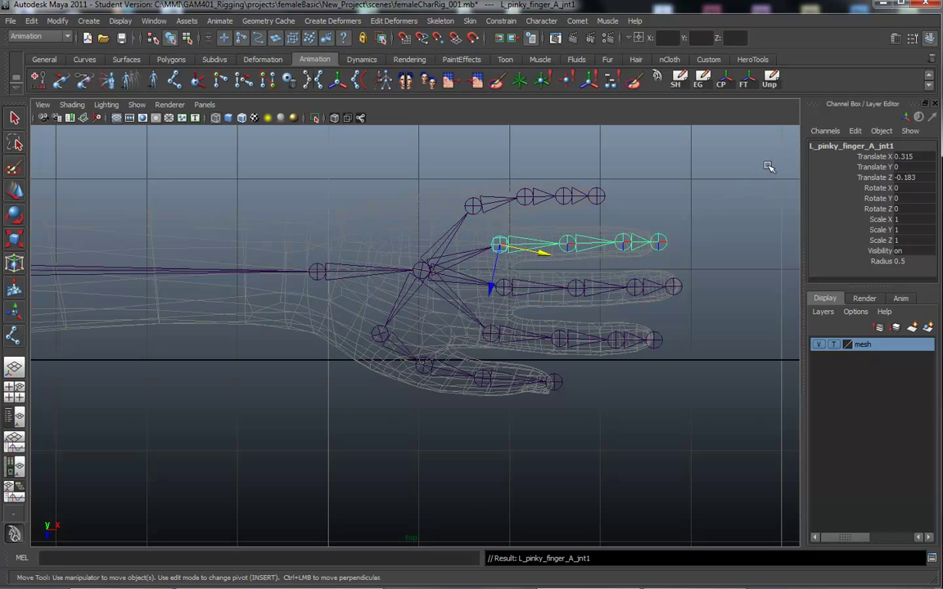
pyautogui.click(564, 243)
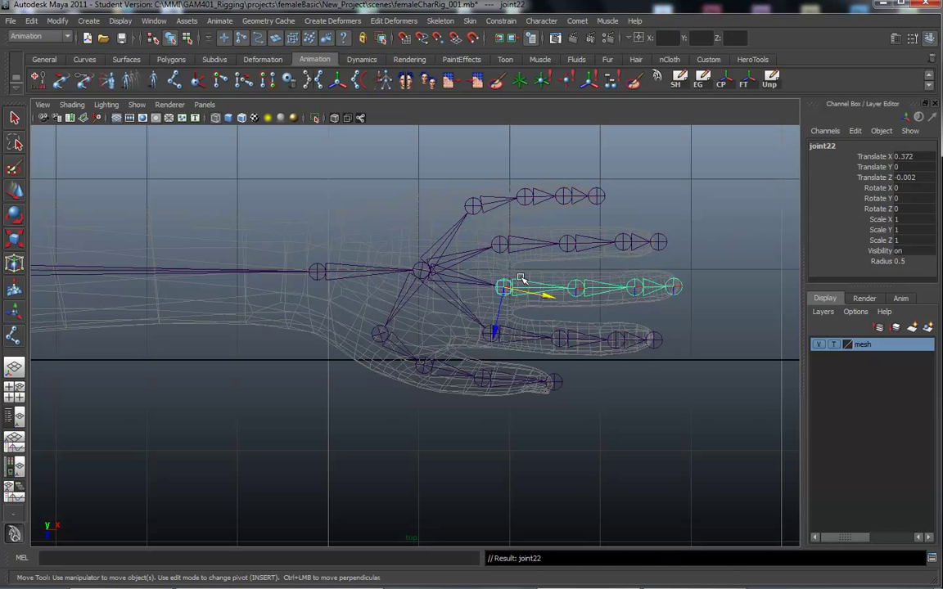
pyautogui.click(500, 244)
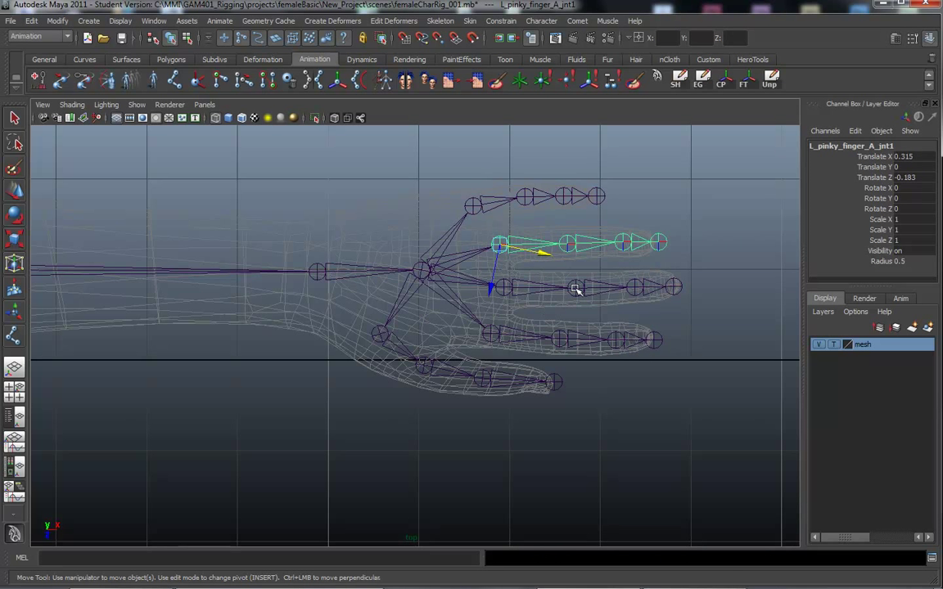
pyautogui.moveTo(562, 311)
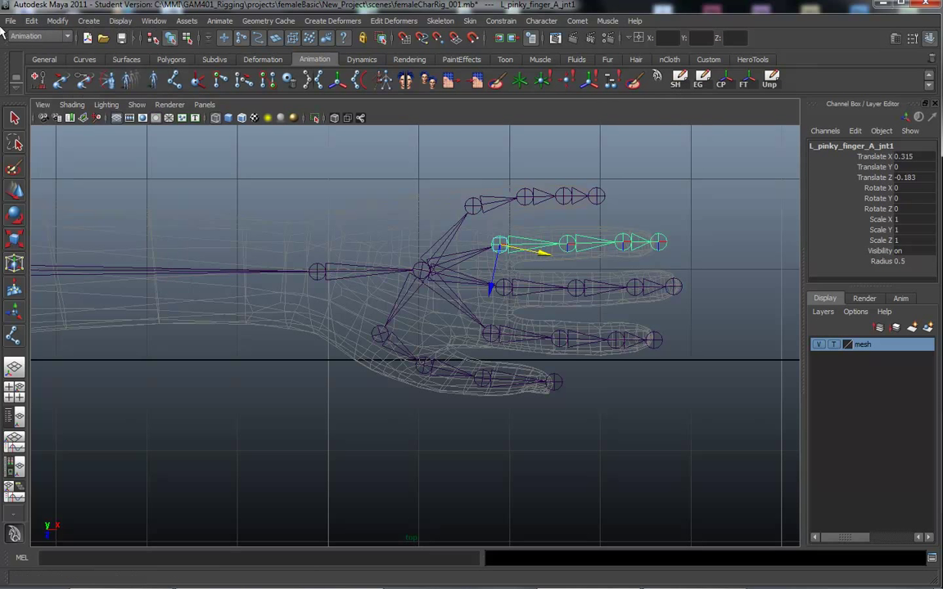
pyautogui.click(58, 20)
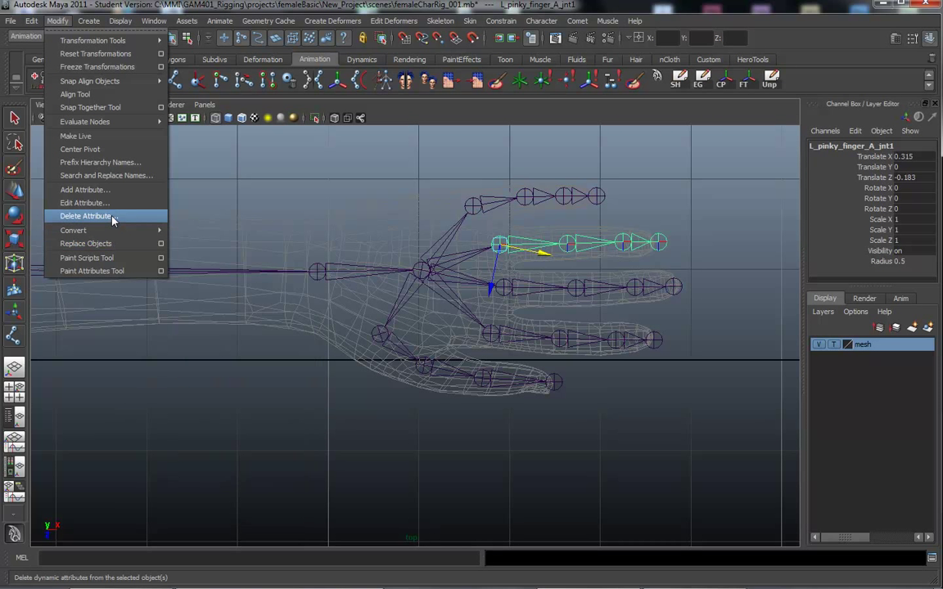
# - Replace 'pinky' with 'ring' in the second finger chain's joint names using Search and Replace Names
pyautogui.click(105, 175)
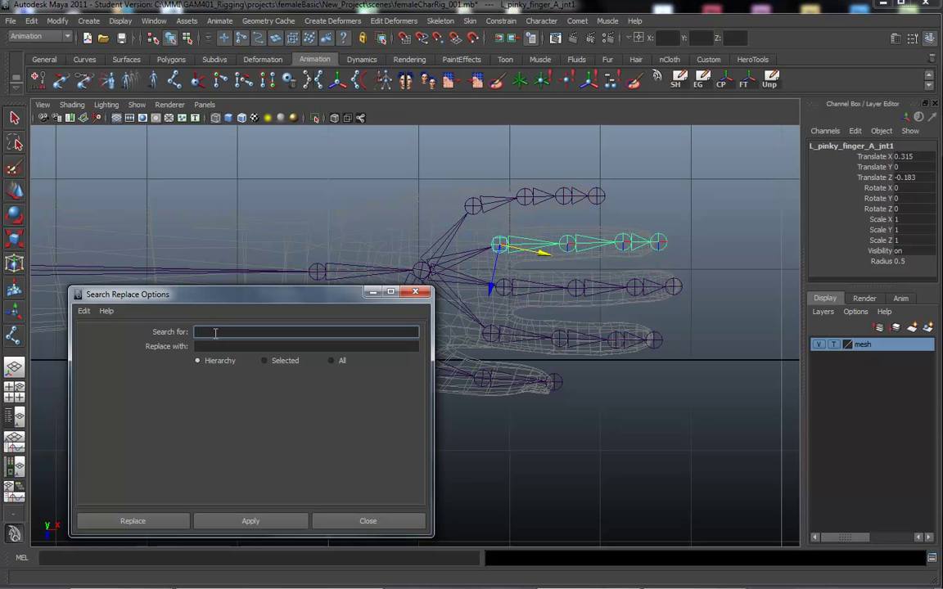
pyautogui.write('pinky')
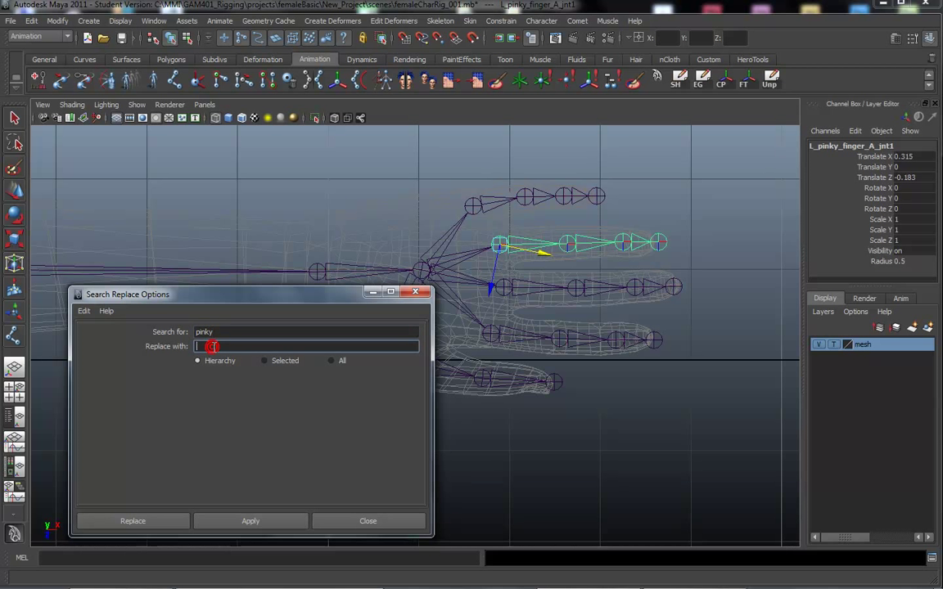
pyautogui.write('ring')
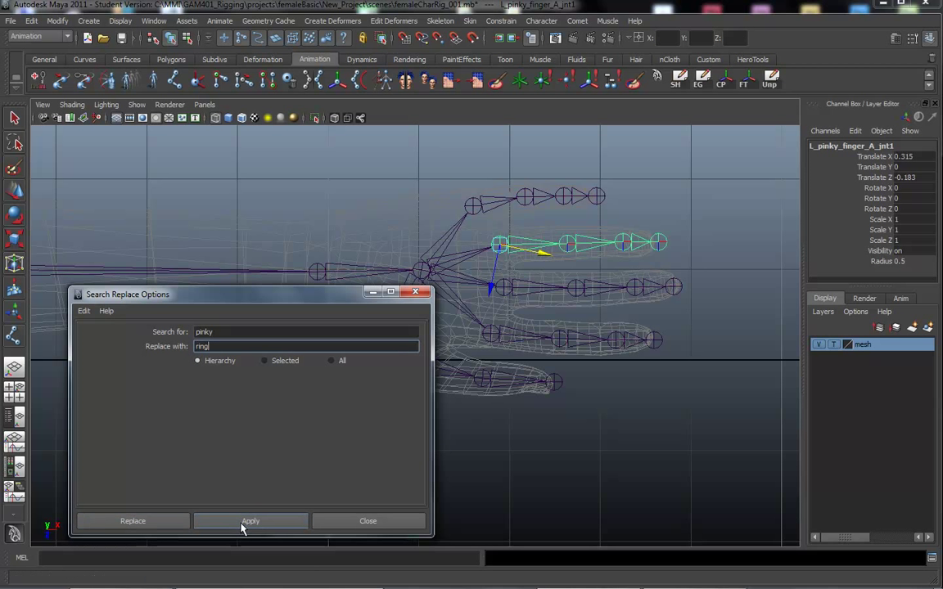
pyautogui.click(250, 522)
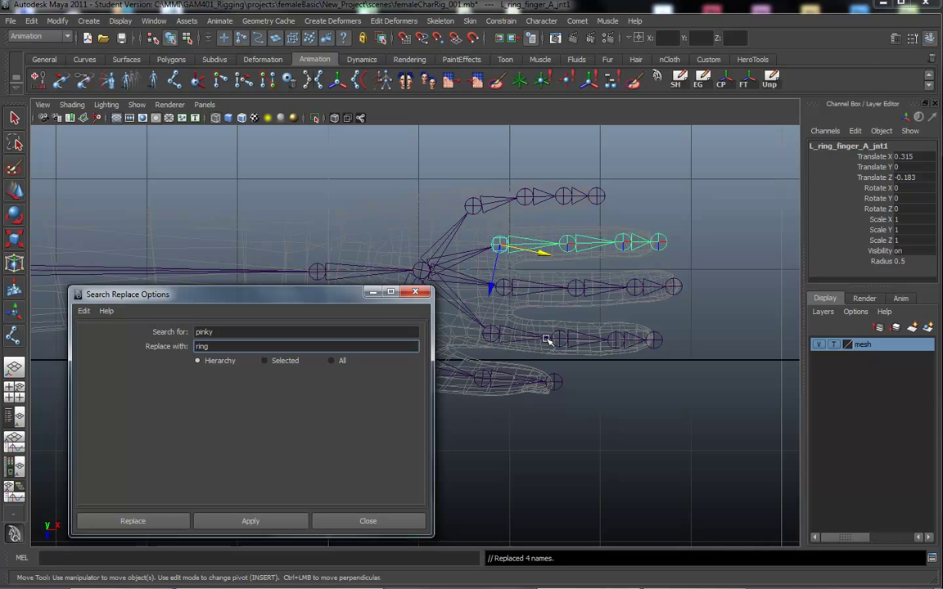
pyautogui.moveTo(522, 285)
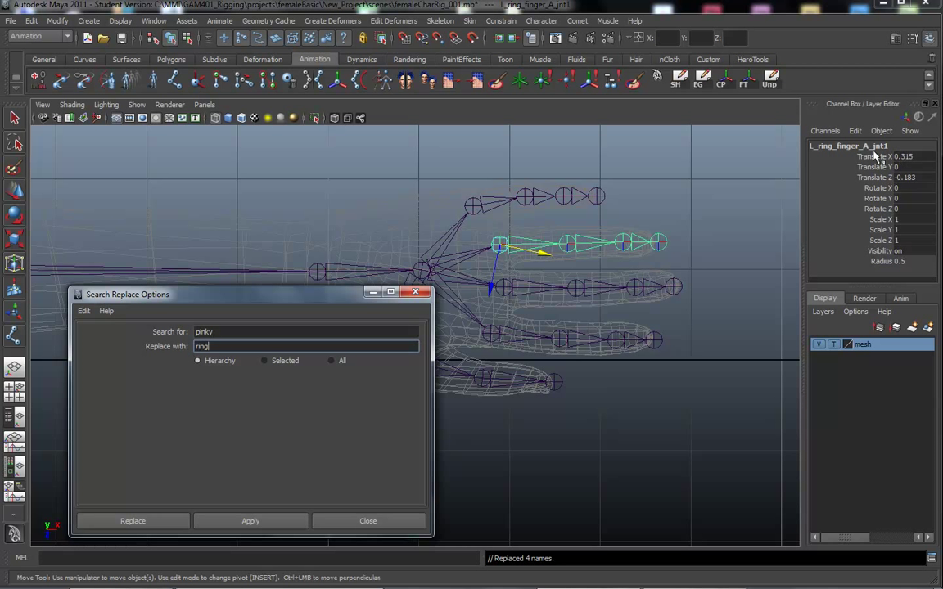
pyautogui.click(848, 146)
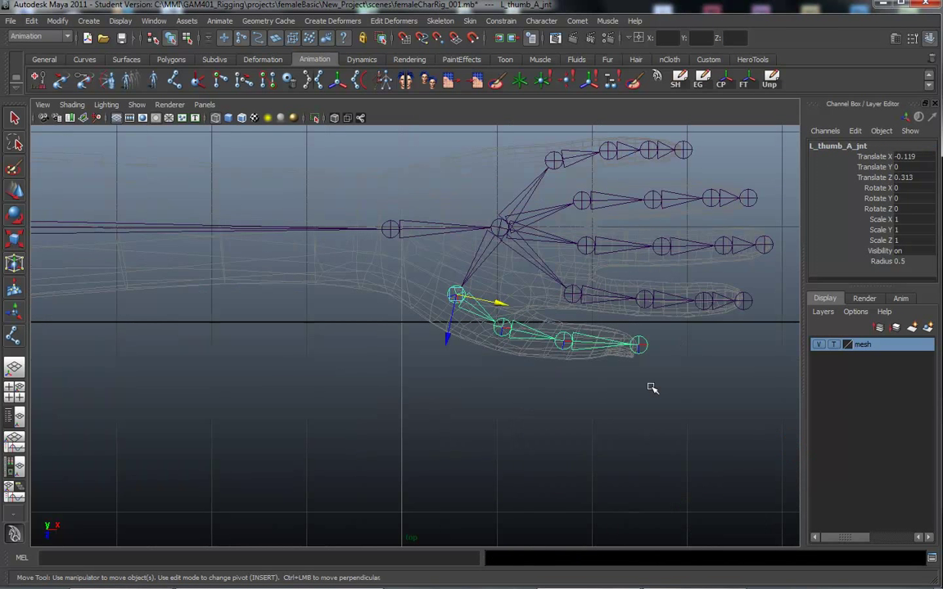
pyautogui.moveTo(456, 410)
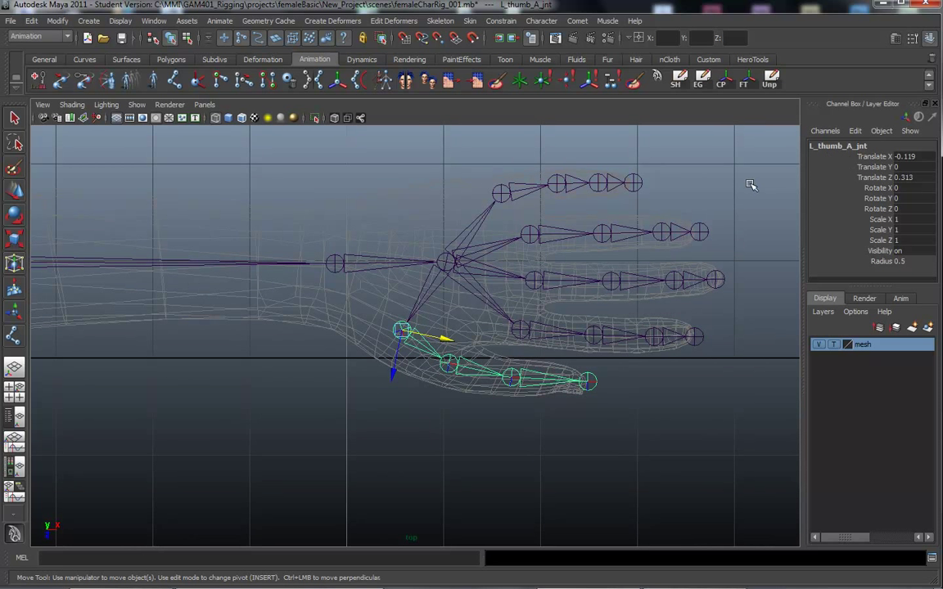
pyautogui.click(587, 381)
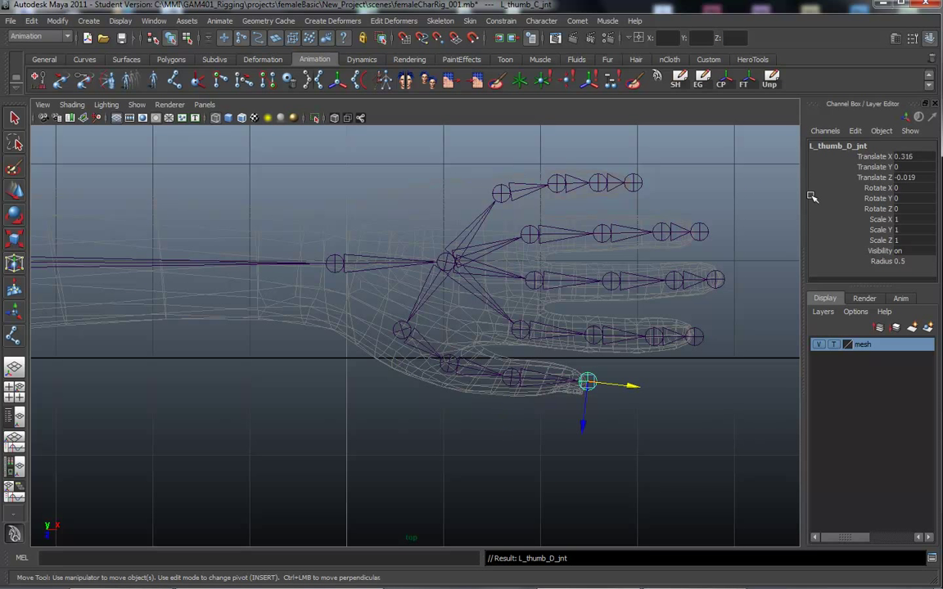
pyautogui.click(520, 331)
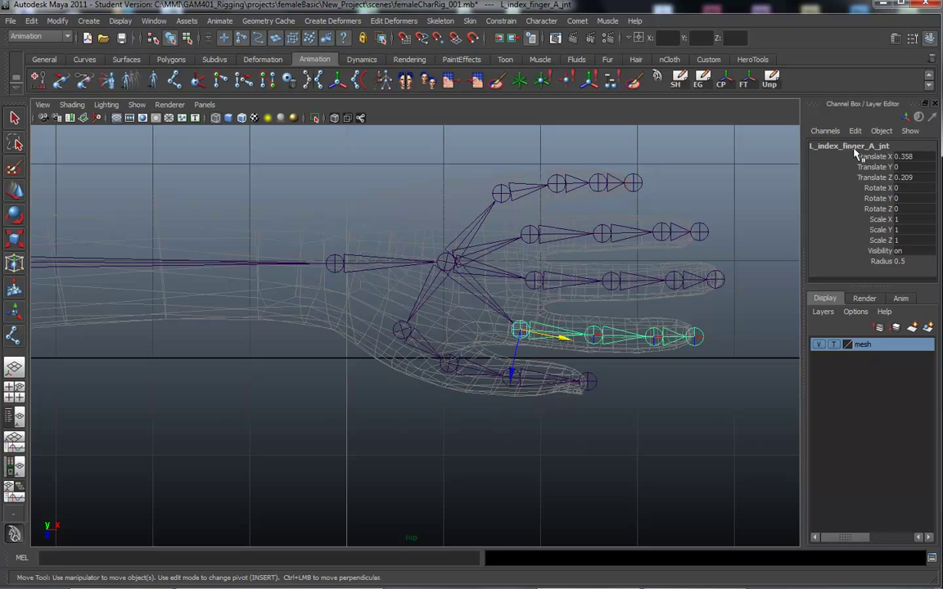
pyautogui.click(593, 336)
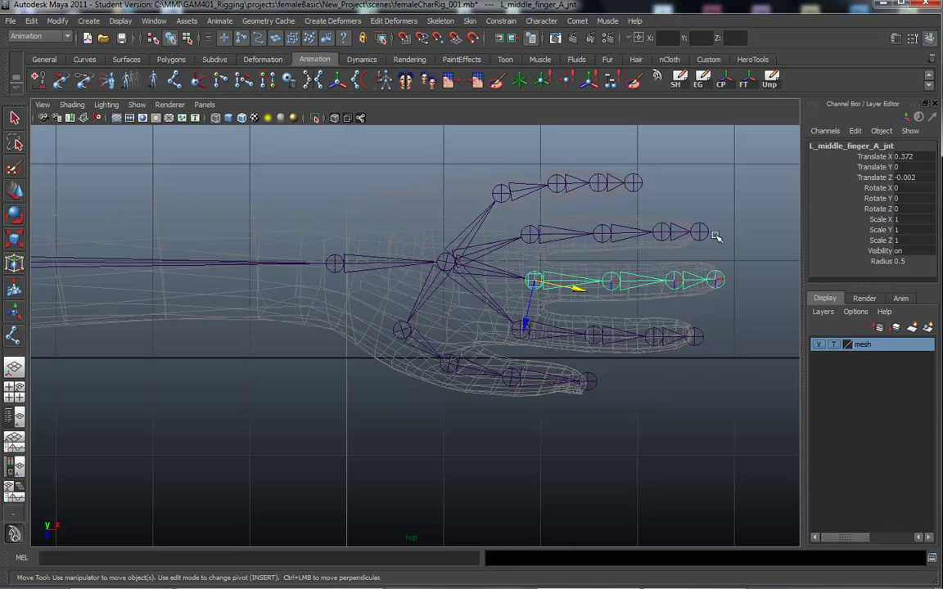
pyautogui.click(610, 280)
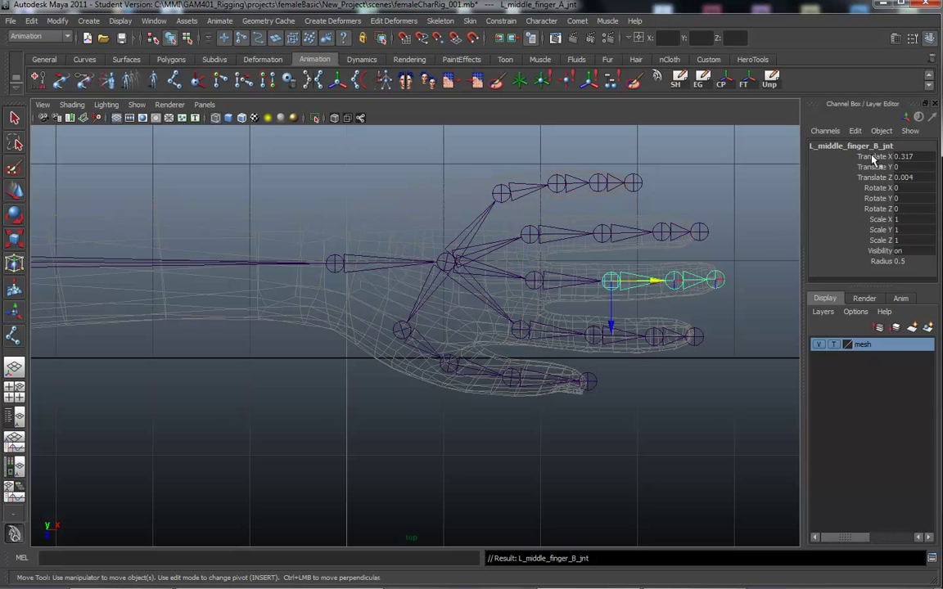
pyautogui.click(715, 279)
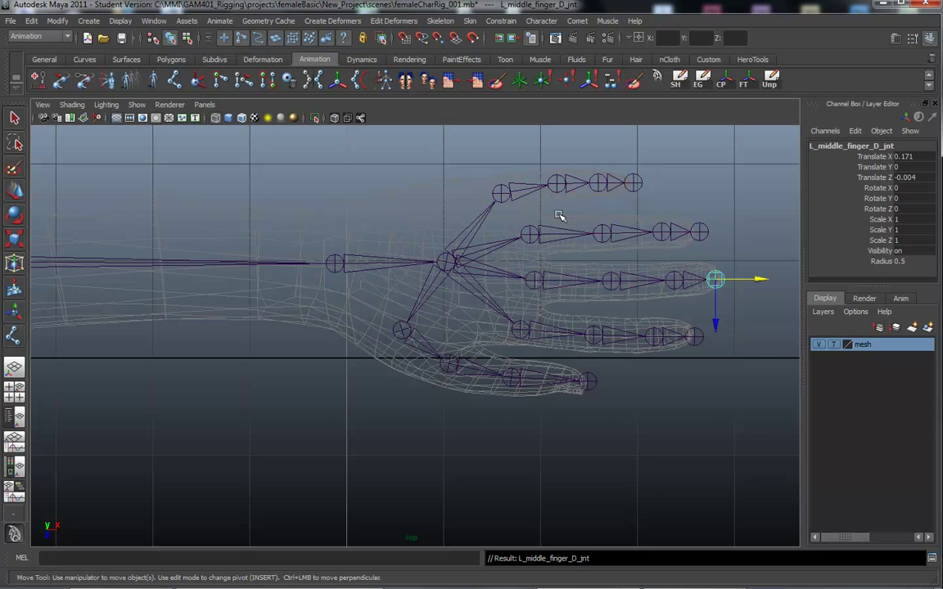
pyautogui.click(602, 233)
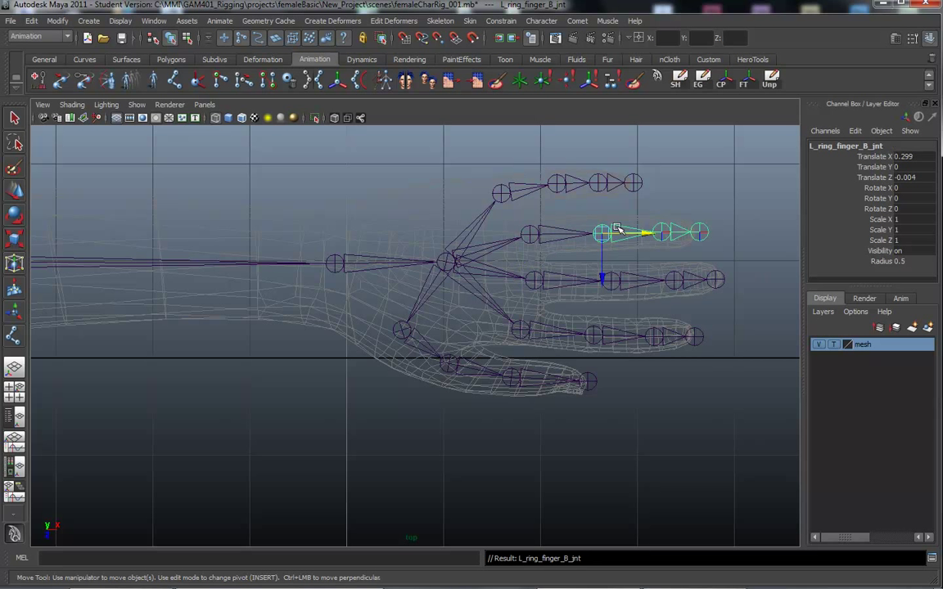
pyautogui.click(700, 232)
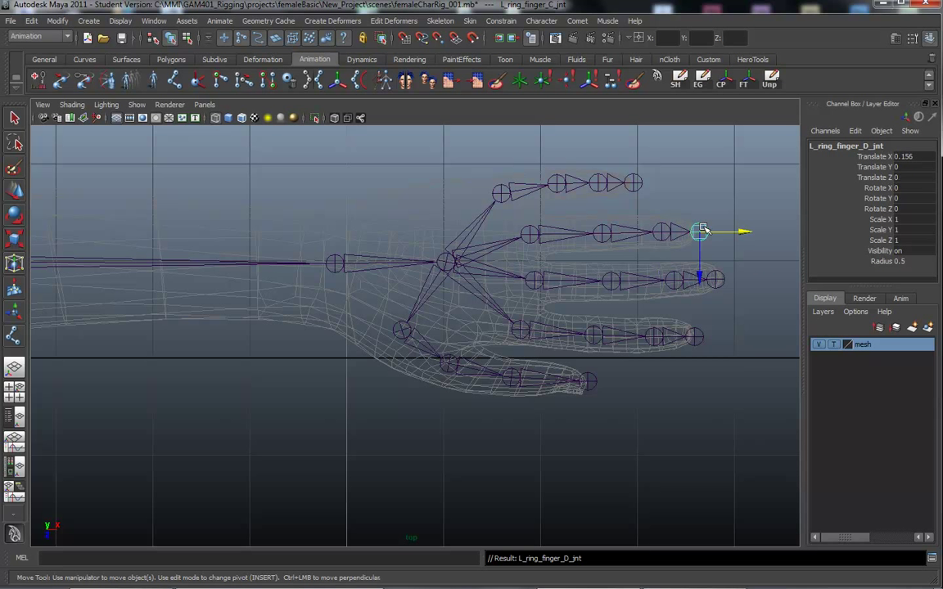